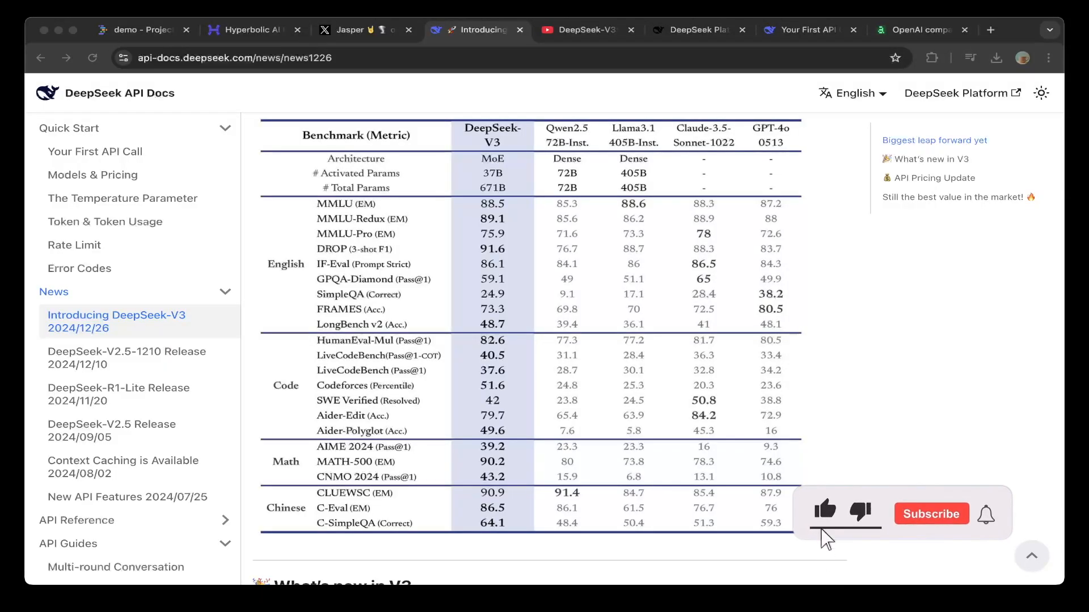
- Scroll down through the currently open page
left_click(930, 515)
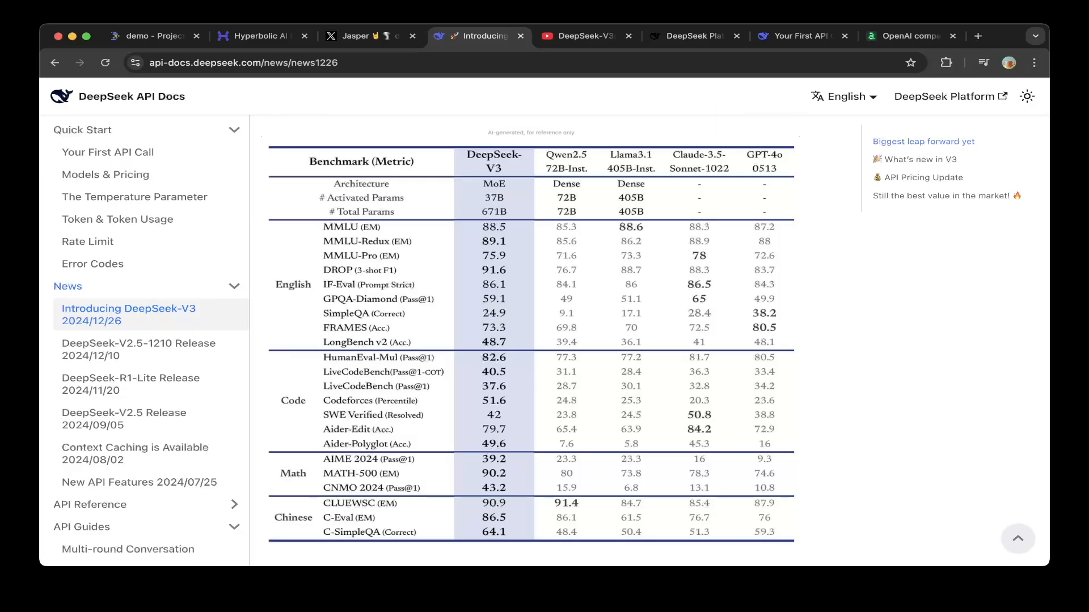
scroll("down", 3)
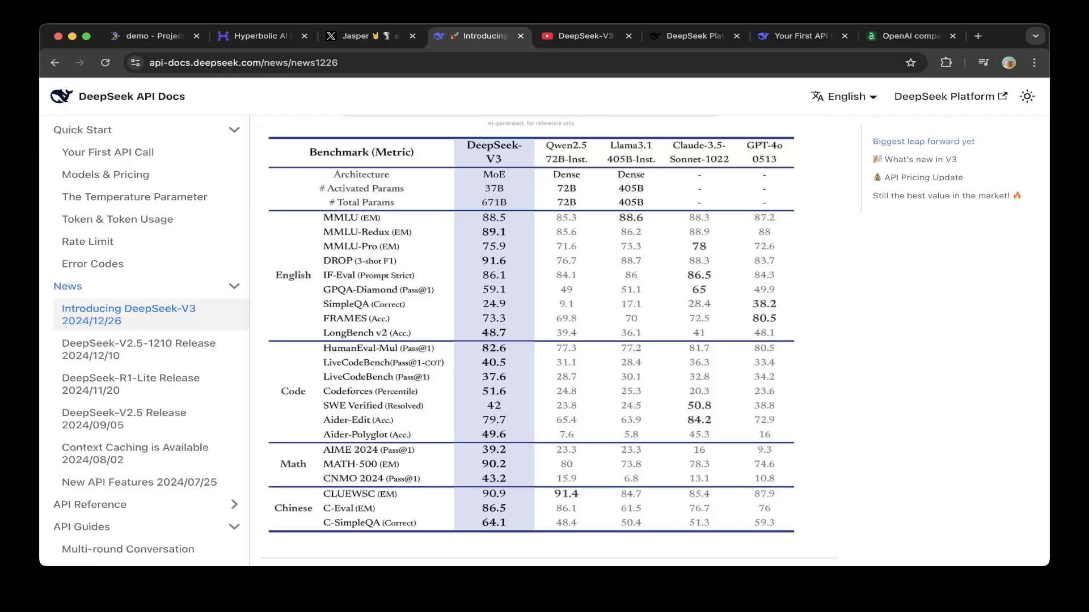
scroll("down", 3)
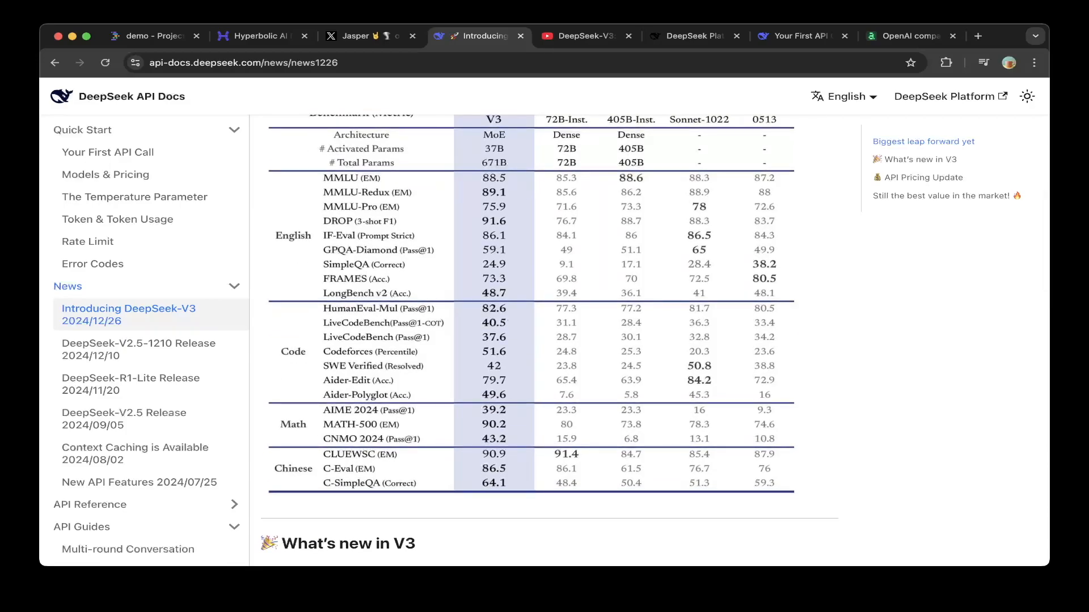
scroll("down", 3)
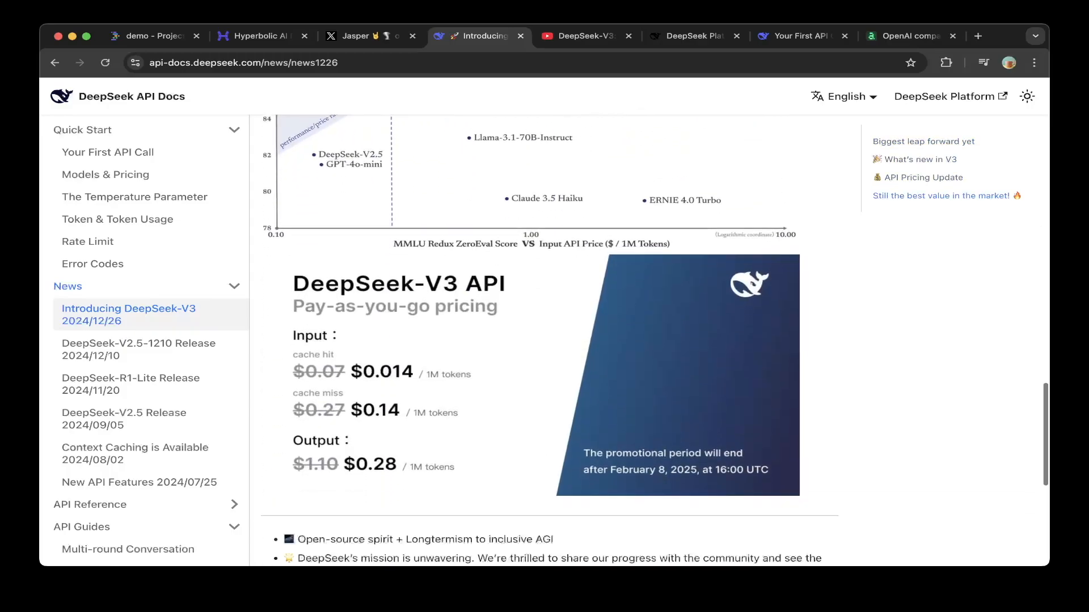
scroll("down", 3)
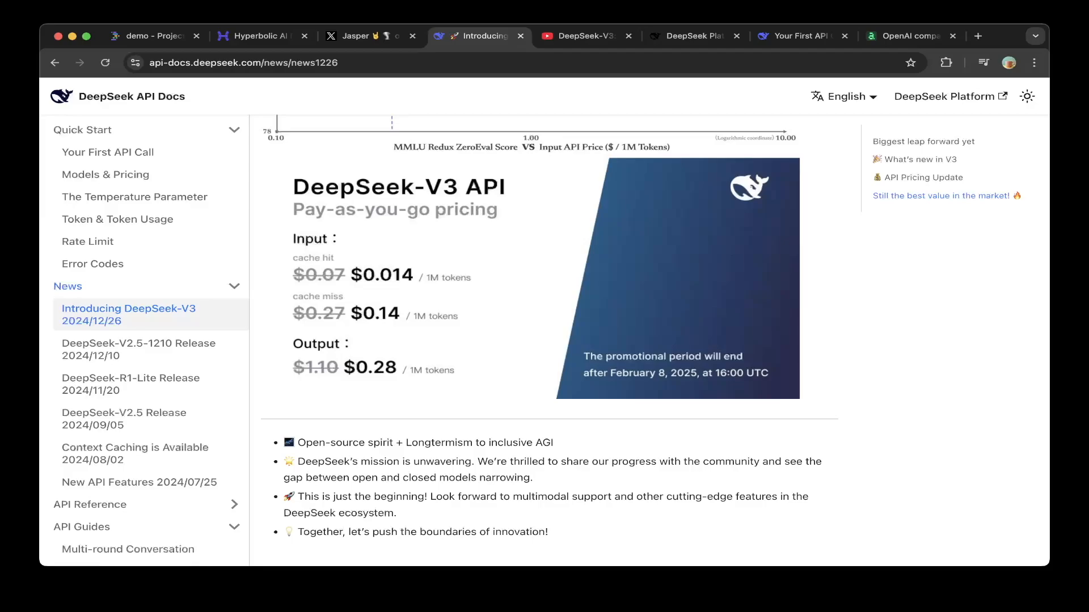
- Read the DeepSeek-V3 video description's training hours, GPUs, pricing, sources and Kaggle notebooks note
left_click(579, 36)
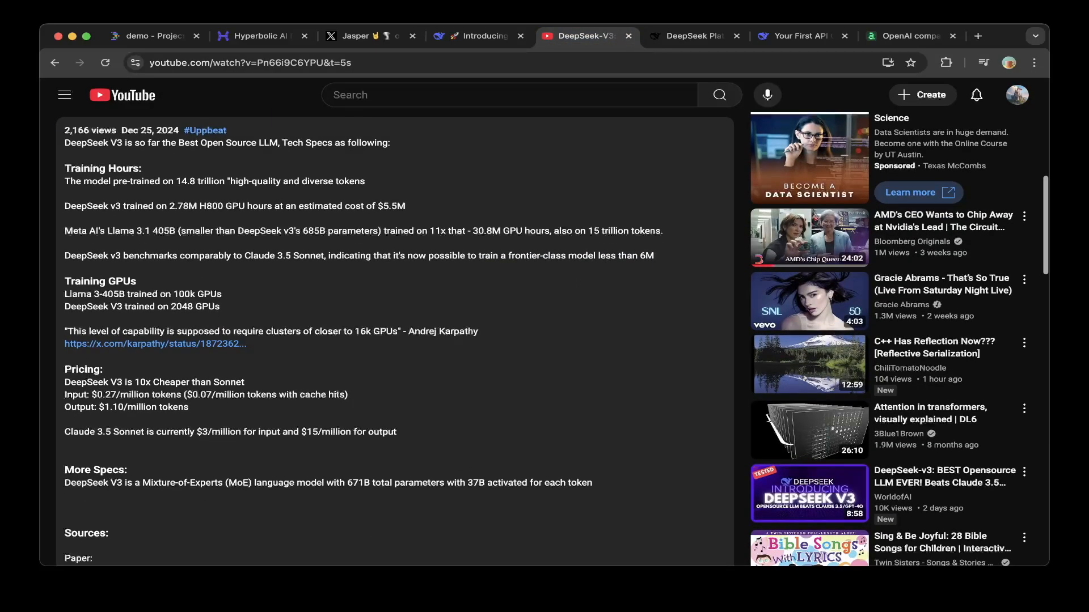
scroll("down", 3)
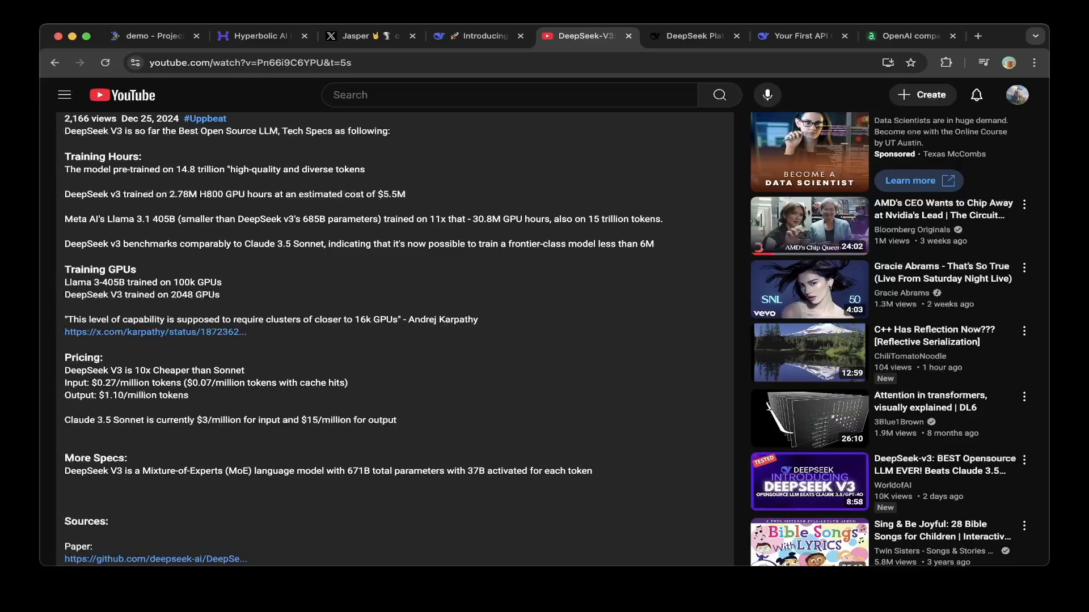
scroll("down", 3)
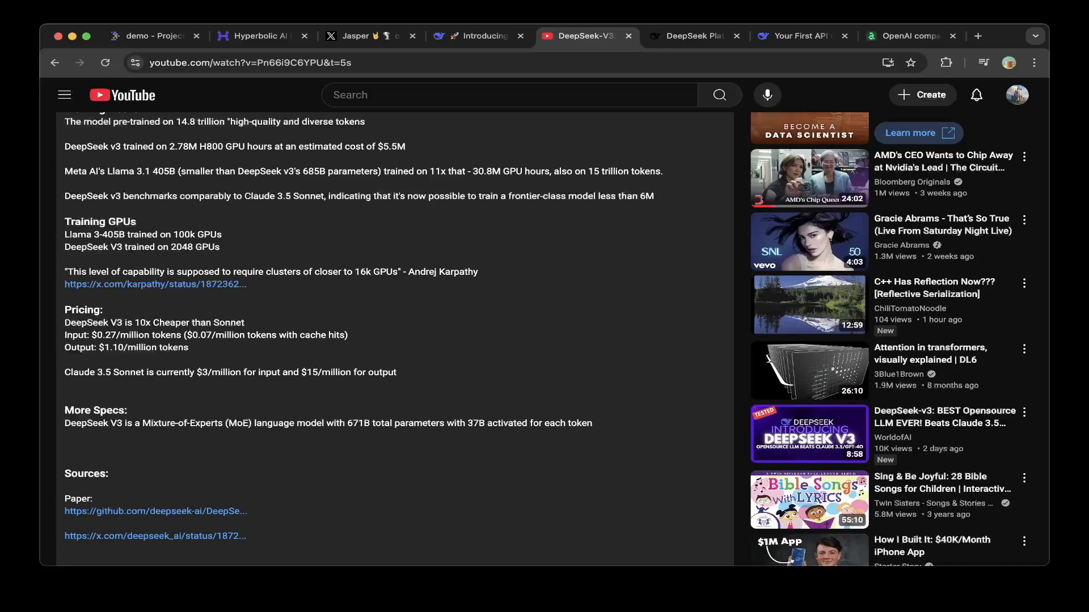
scroll("down", 3)
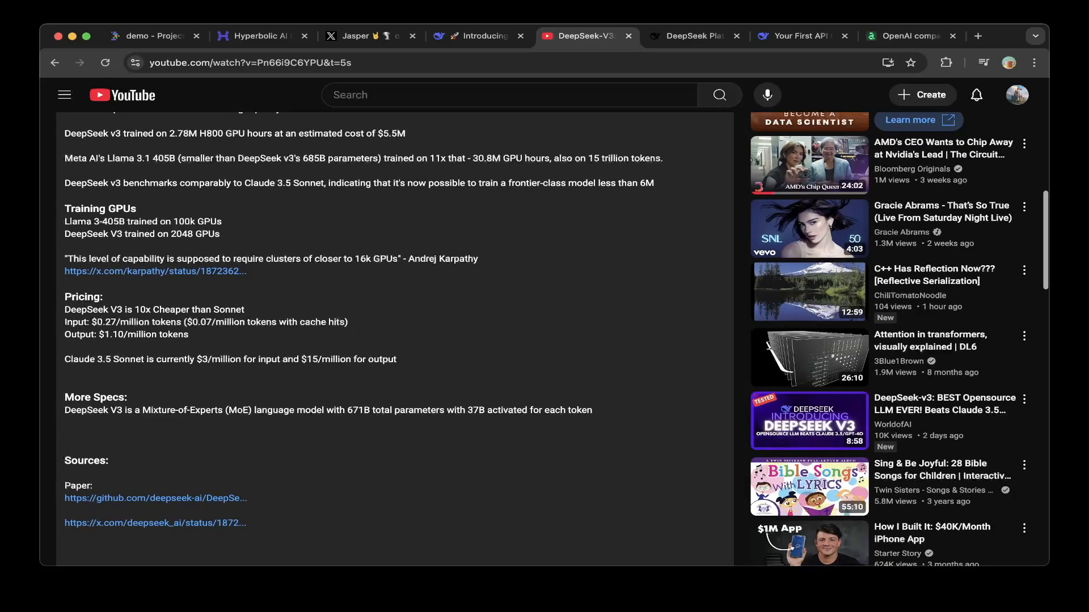
scroll("down", 3)
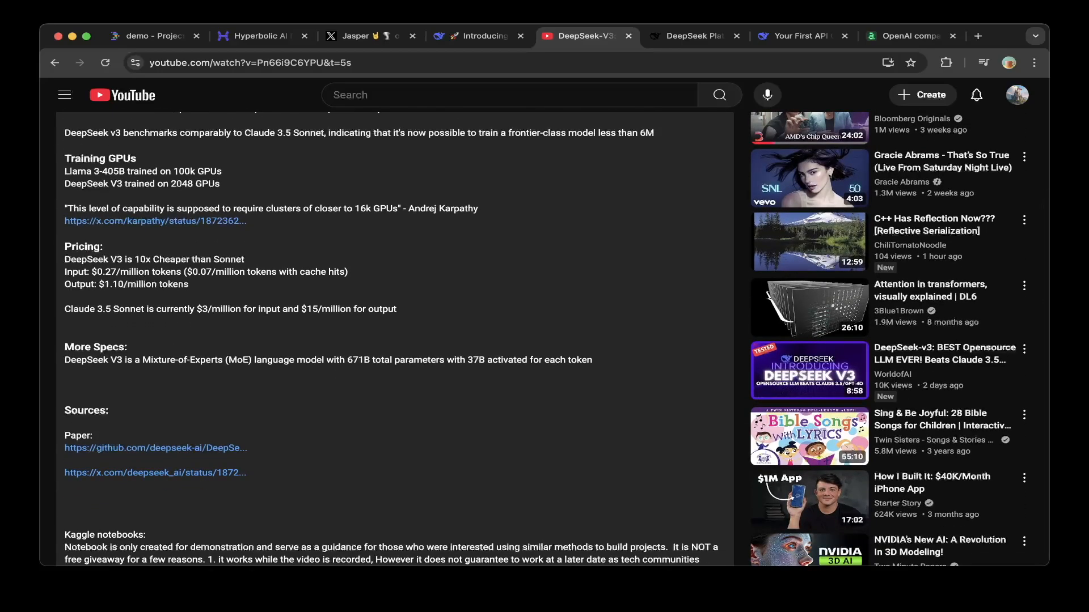
scroll("down", 3)
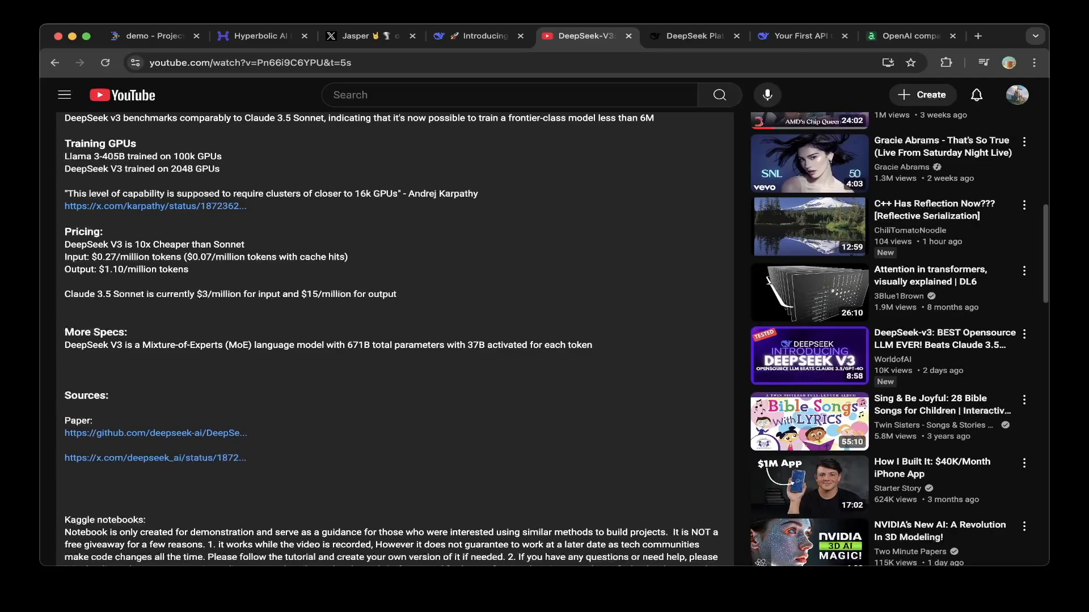
scroll("down", 3)
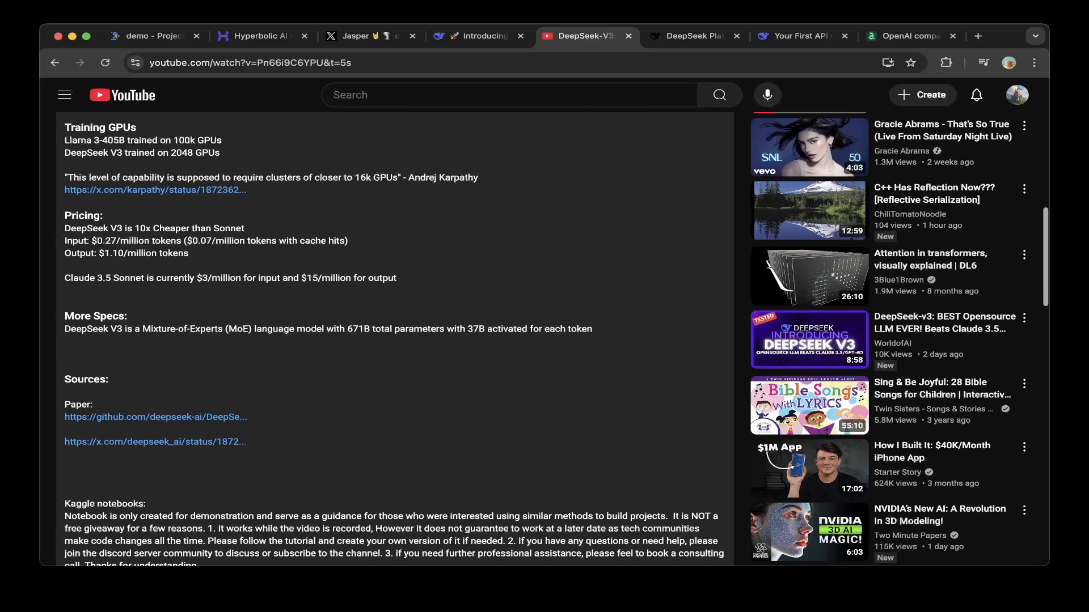
scroll("down", 3)
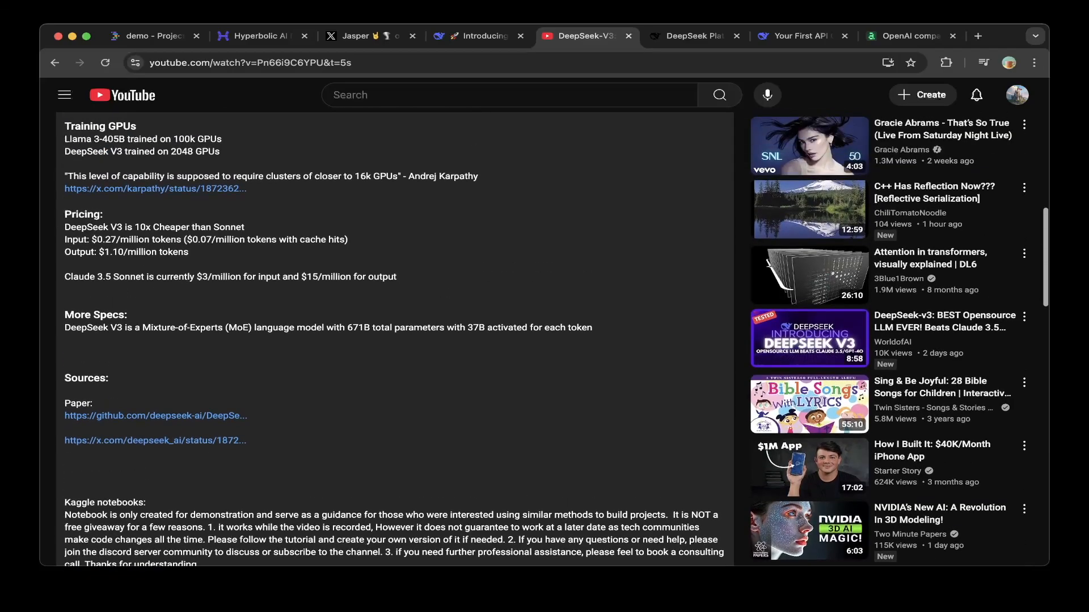
- Revisit the Introducing DeepSeek-V3 discounted pricing, then go to the DeepSeek Platform top-up page
left_click(486, 36)
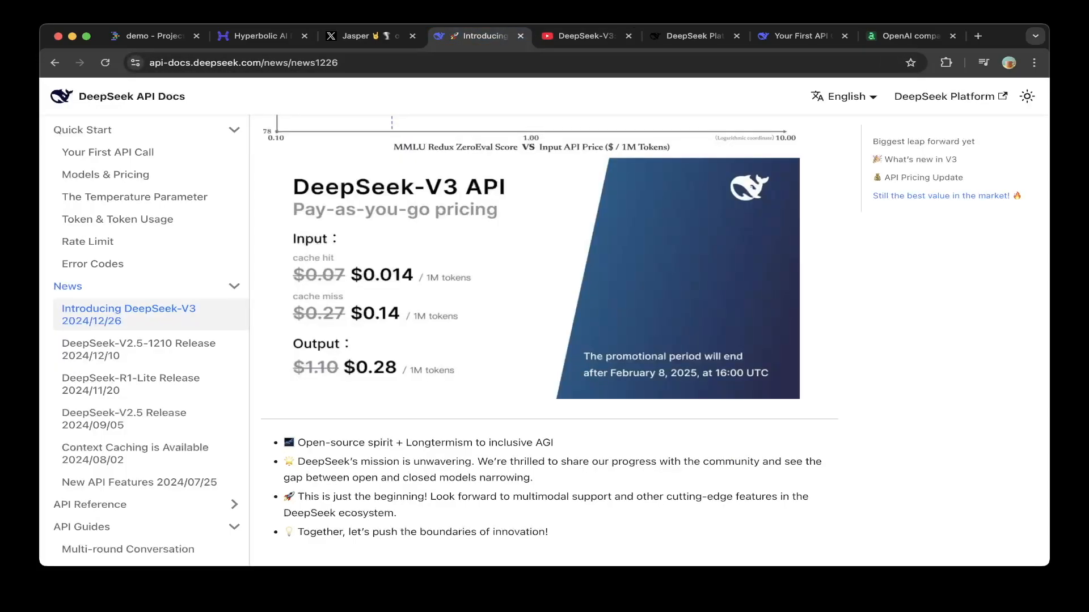
scroll("down", 3)
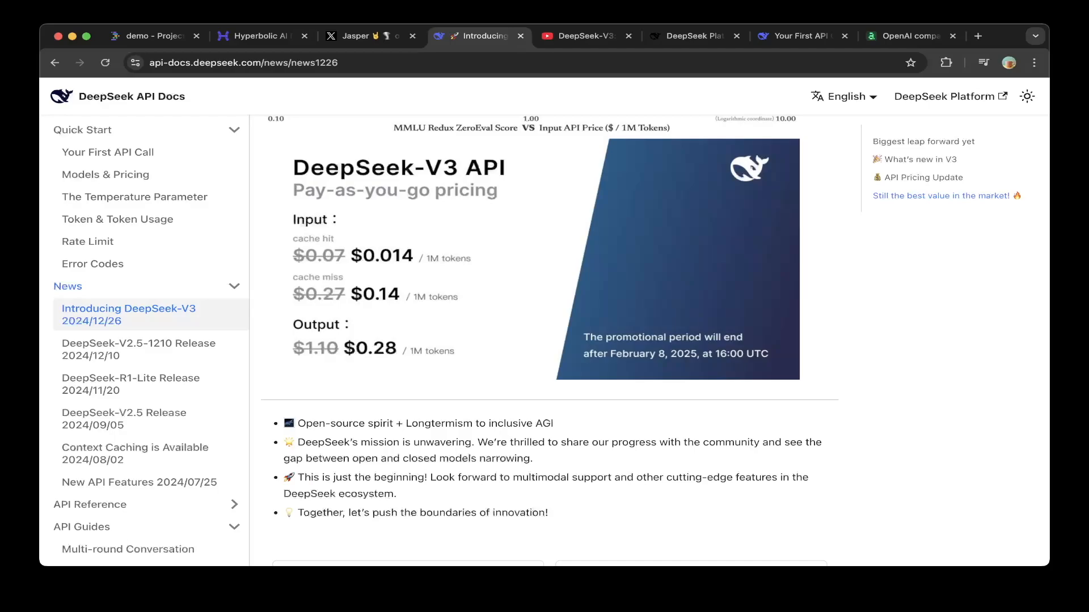
left_click(691, 35)
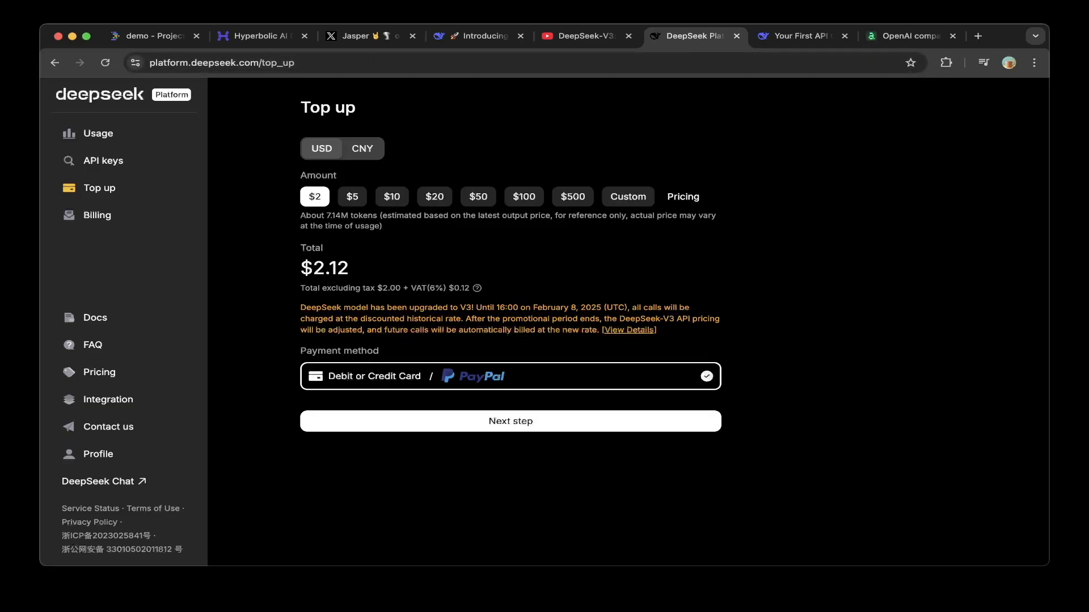
- Confirm the API keys list is empty, review top-up amounts, then view Your First API Call
left_click(102, 161)
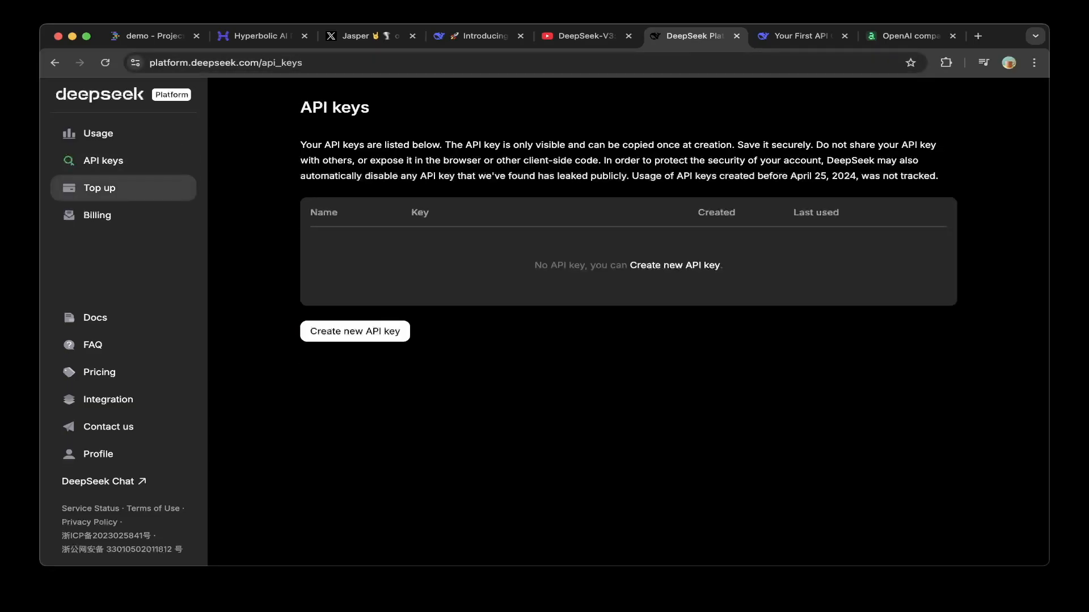
left_click(98, 188)
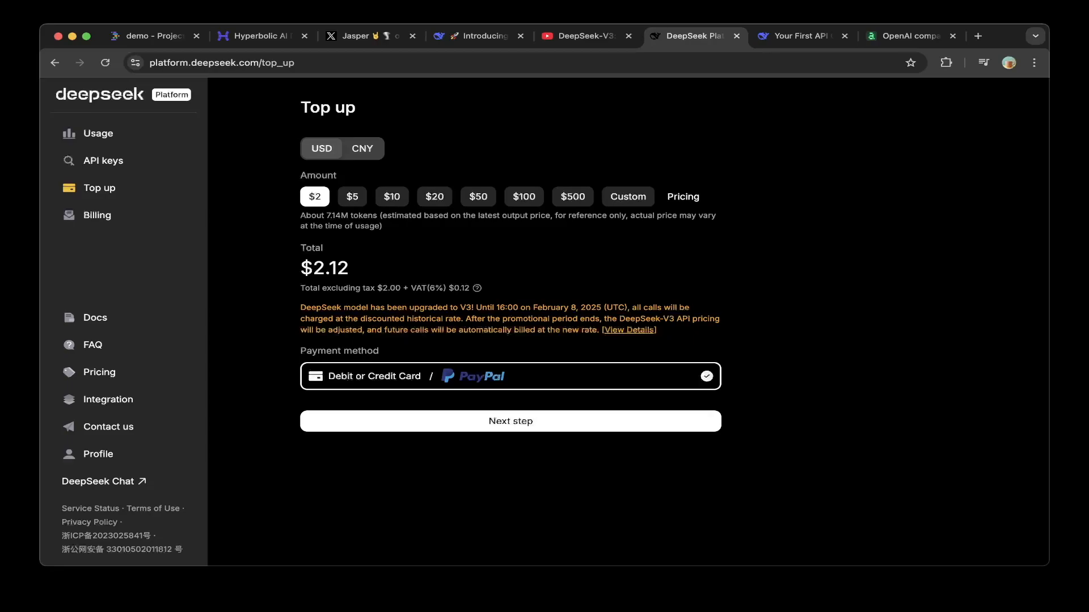
left_click(799, 36)
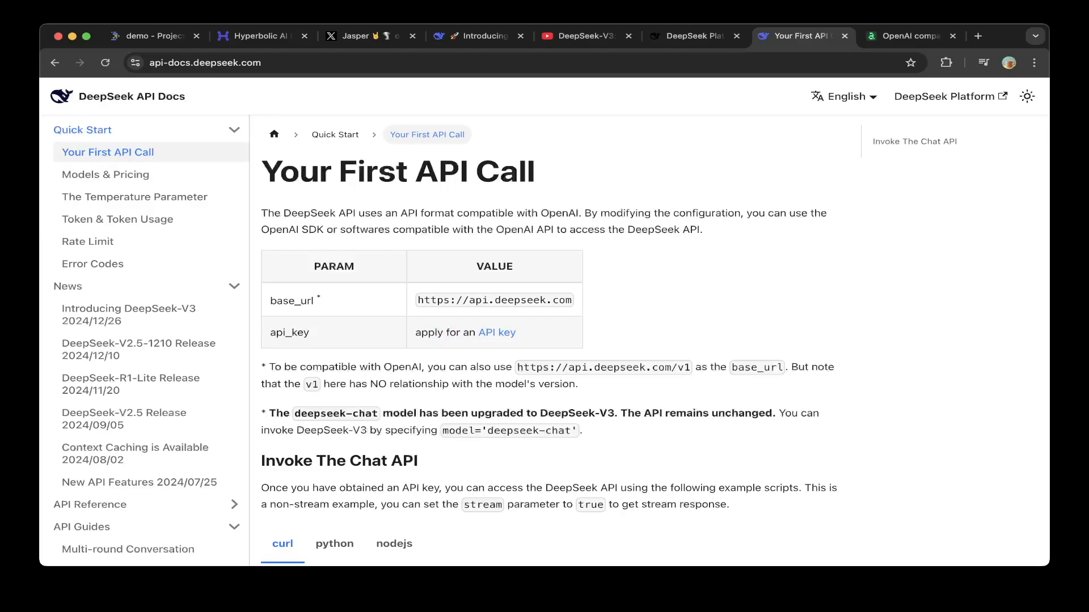
- Read the Invoke The Chat API curl example, then view Hyperbolic's settings with its API key
scroll("down", 3)
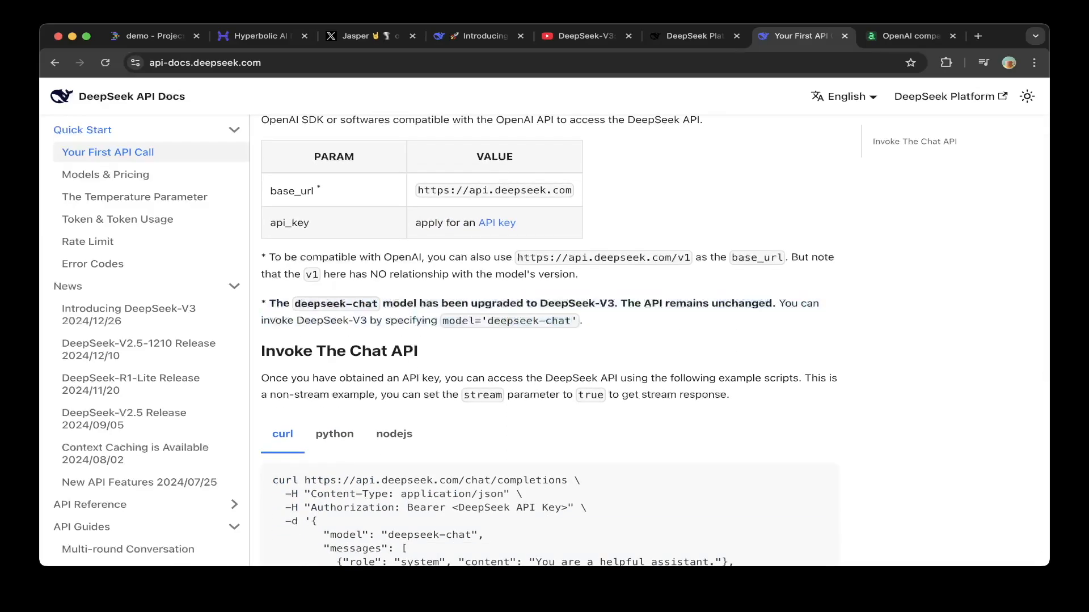
scroll("down", 3)
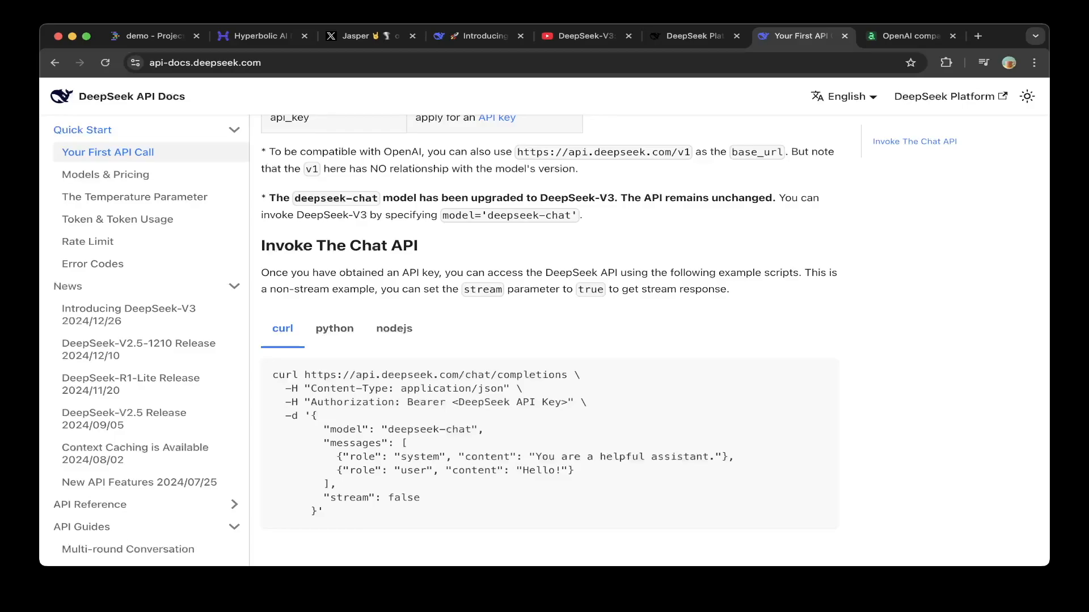
left_click(263, 36)
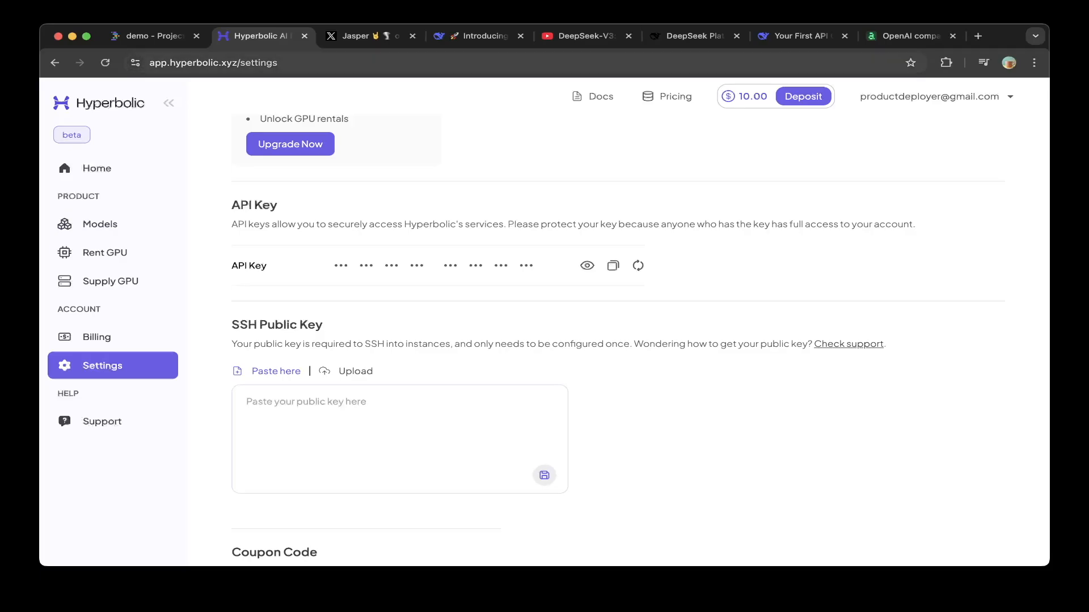
- Browse Hyperbolic's Models catalogue, then view Jasper's X post on DeepSeek v3
left_click(100, 224)
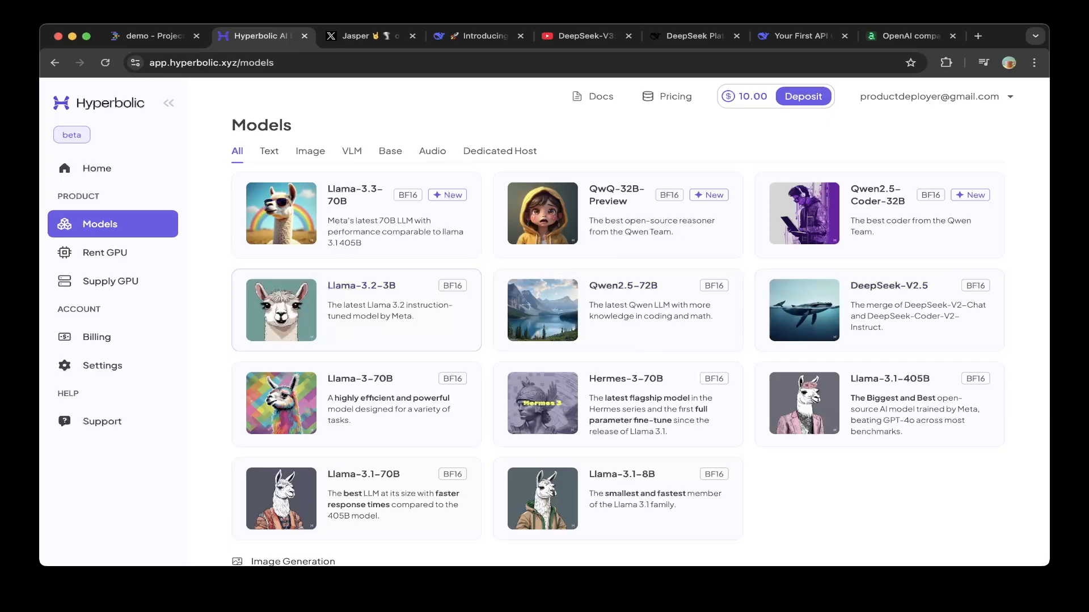
left_click(363, 35)
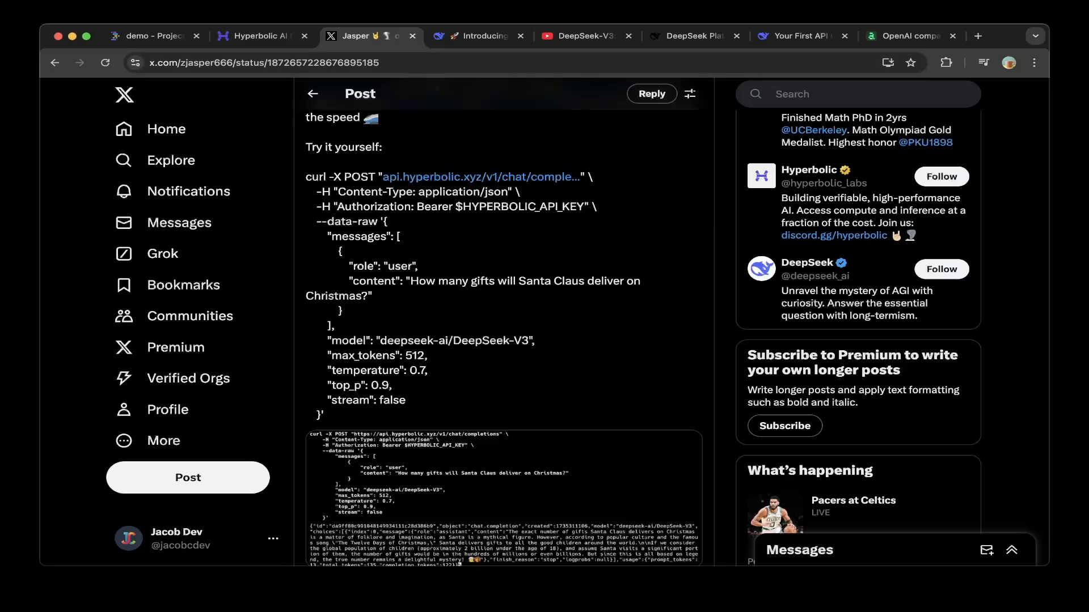
- Read the X post's DeepSeek-V3 curl command and sample response, then revisit Hyperbolic Models
scroll("down", 3)
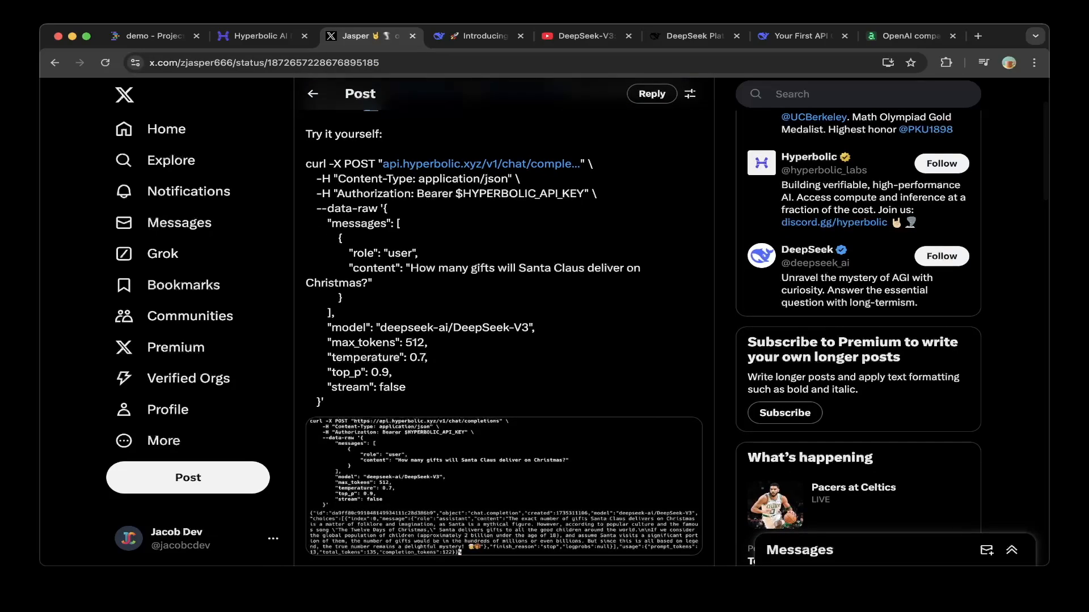
scroll("down", 3)
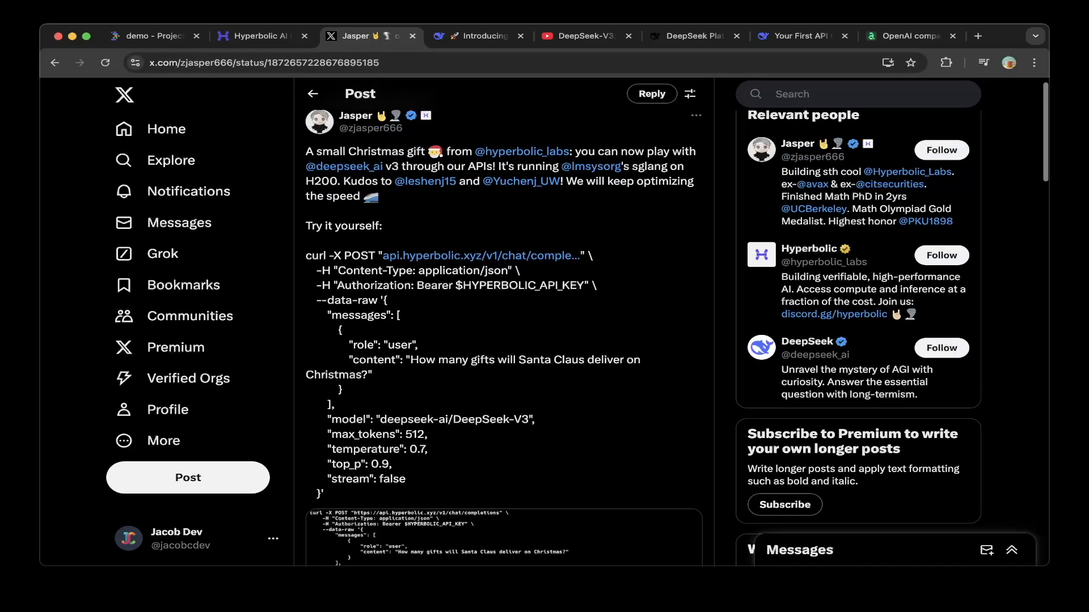
left_click(256, 36)
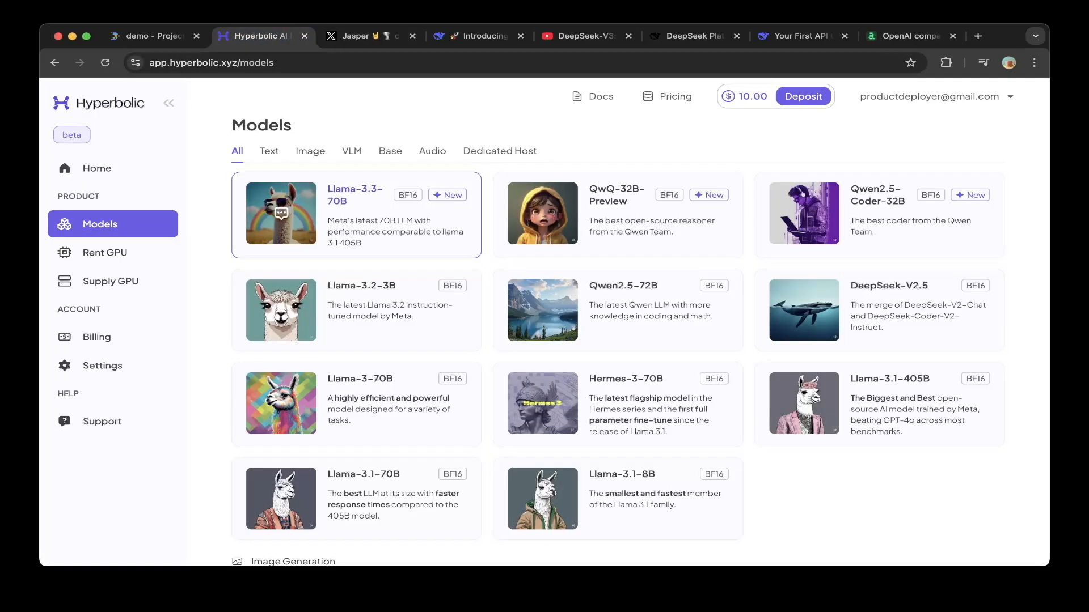
mouse_move(103, 365)
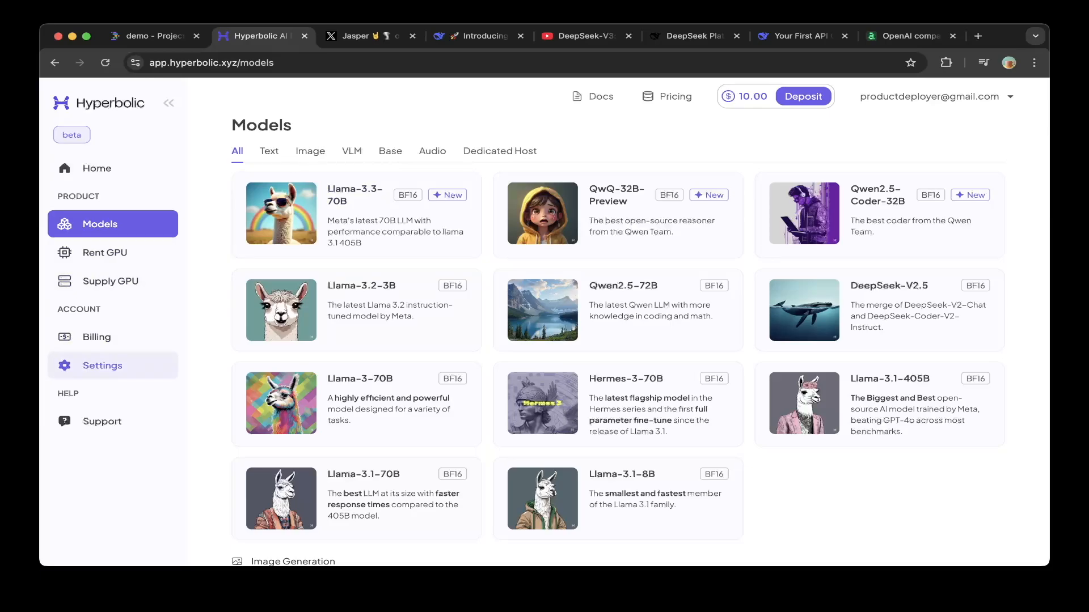
- Switch to the 'demo - Project IDX' workspace tab
left_click(102, 365)
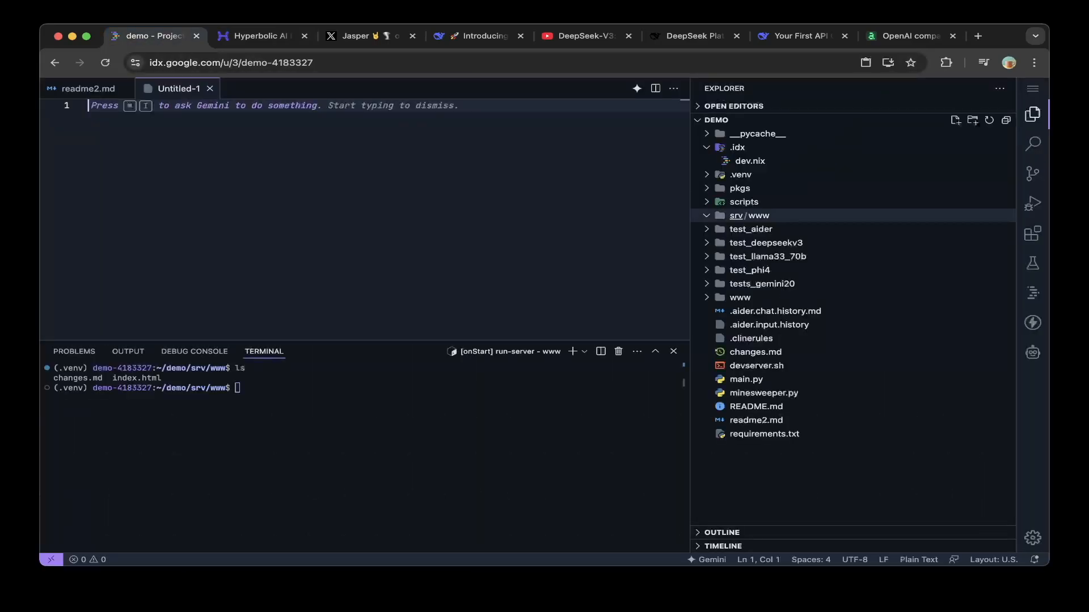
- Open the Cline (prev. Claude Dev) extension details and its Settings gear
left_click(1032, 233)
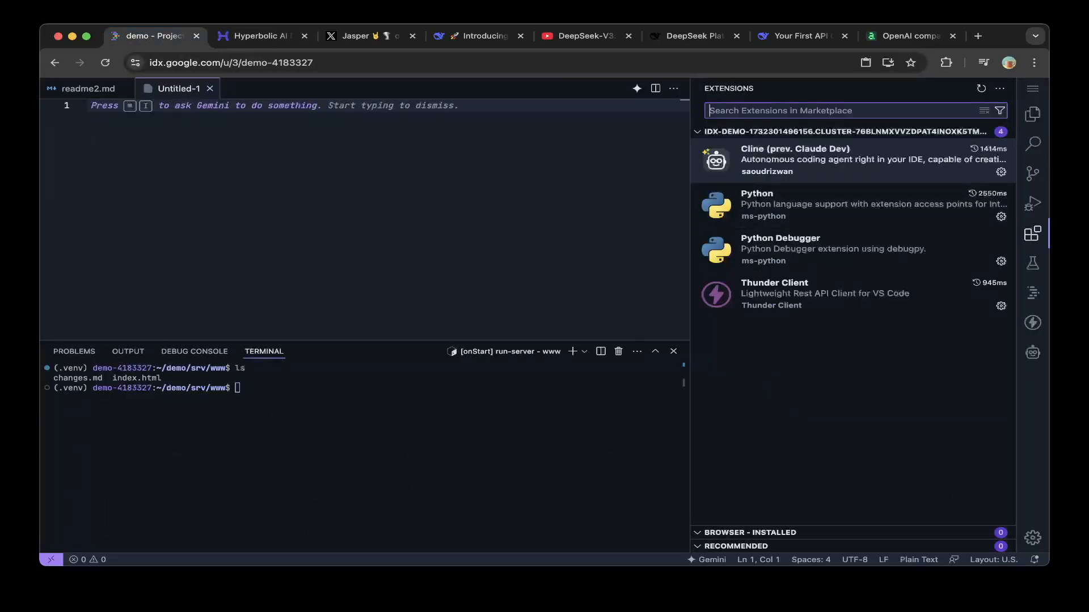
left_click(818, 159)
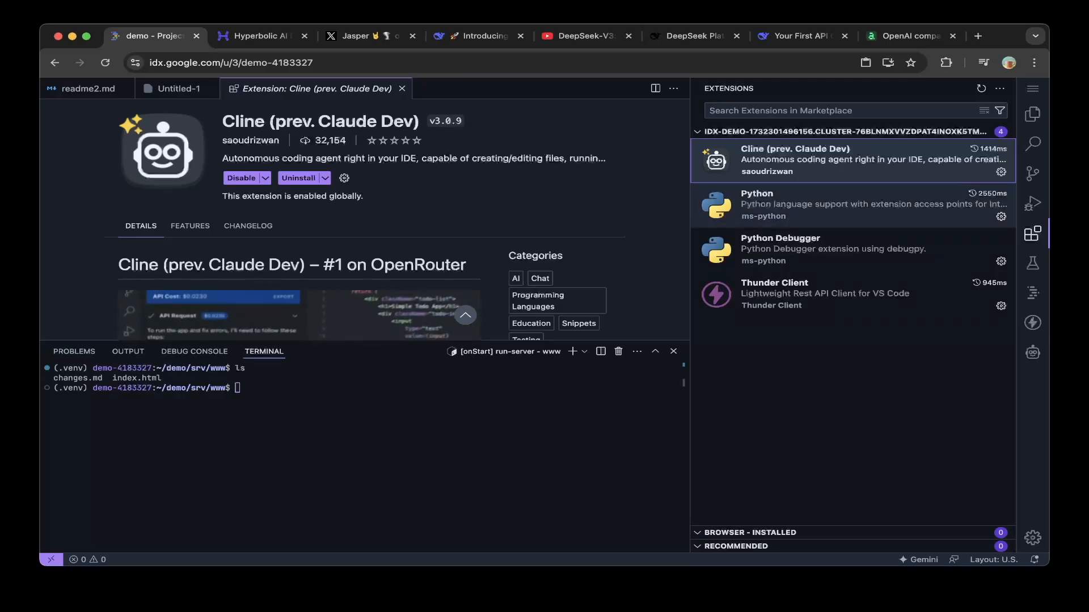
left_click(1032, 352)
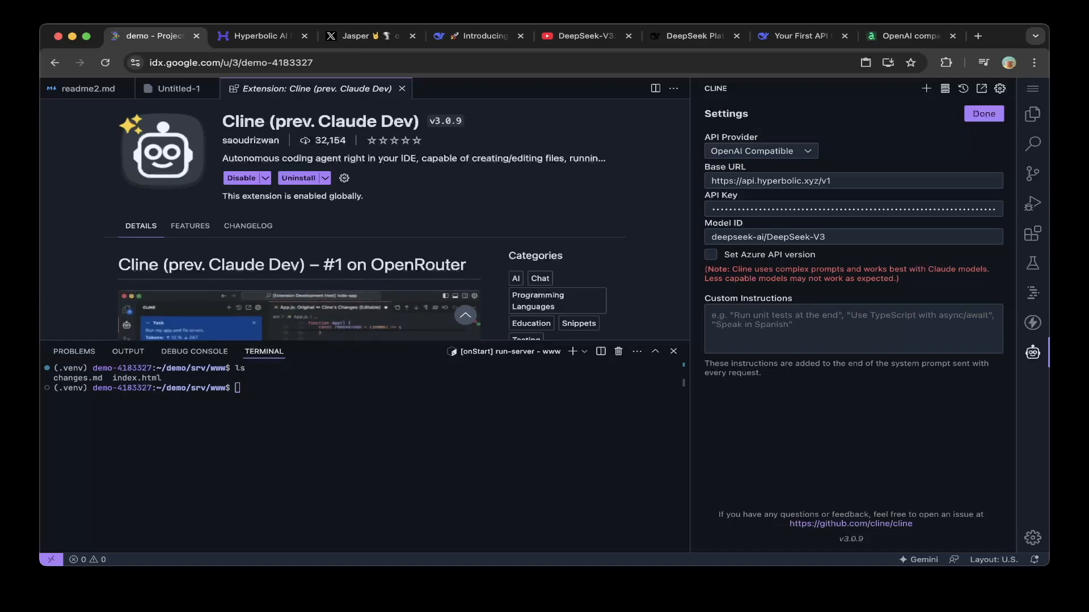
- Check the Base URL and Hyperbolic API key, then save Cline's settings with Done
left_click(853, 181)
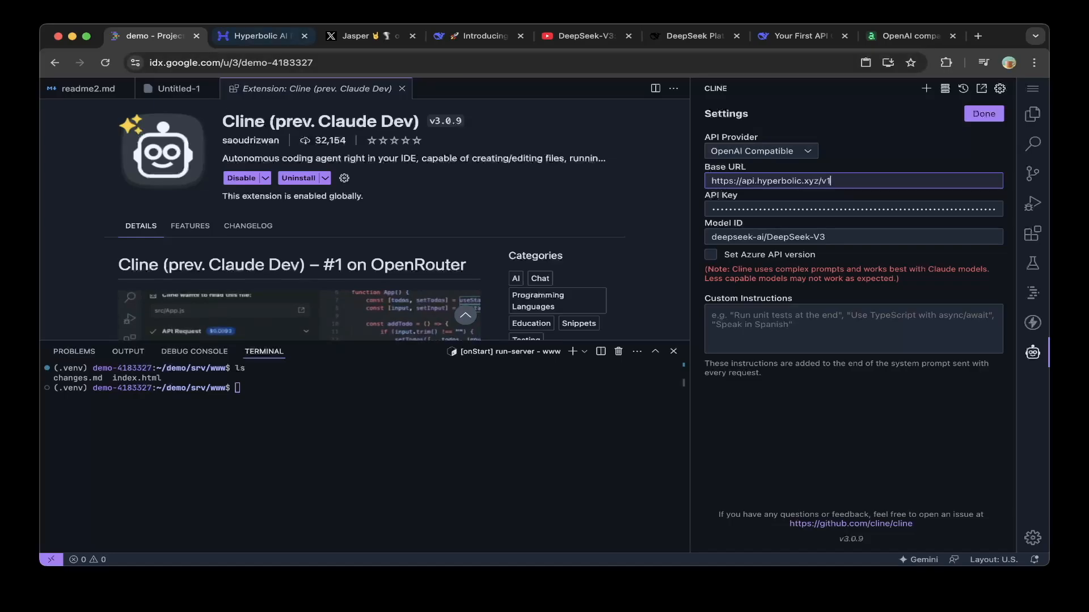
left_click(260, 36)
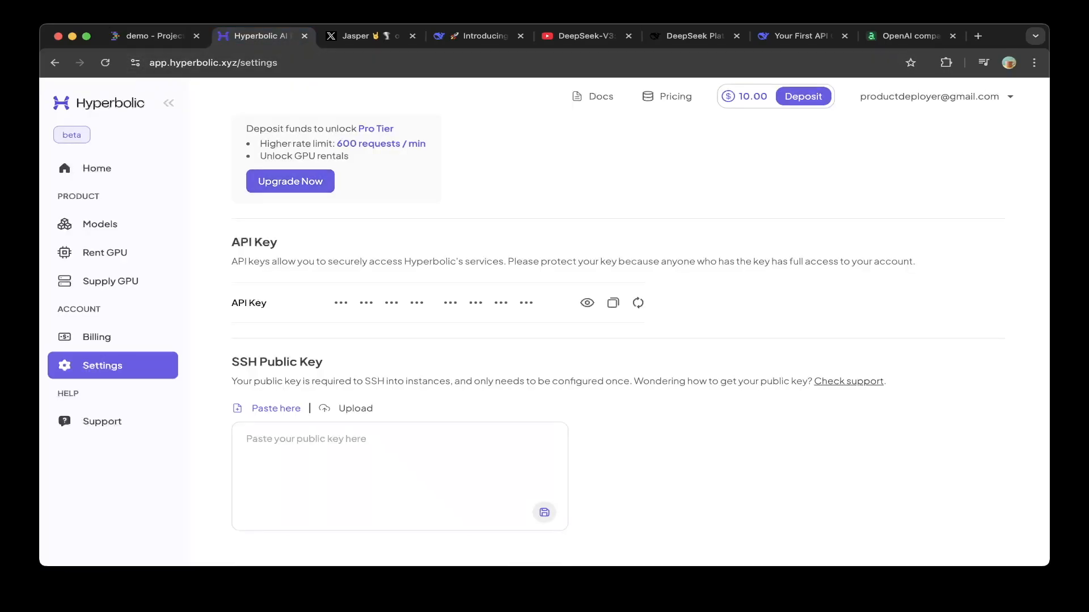
left_click(154, 36)
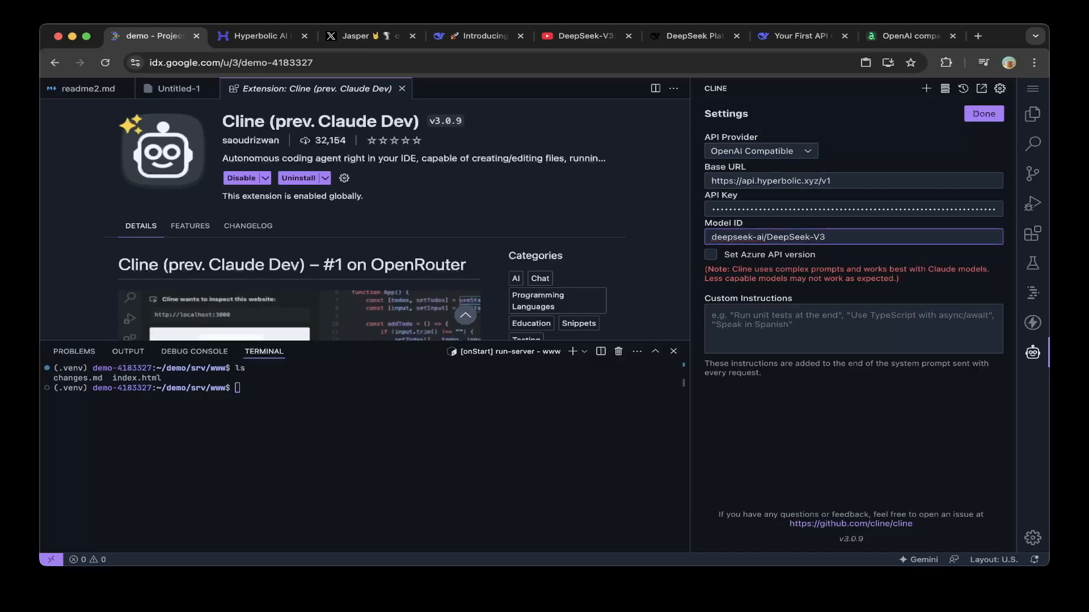
left_click(983, 113)
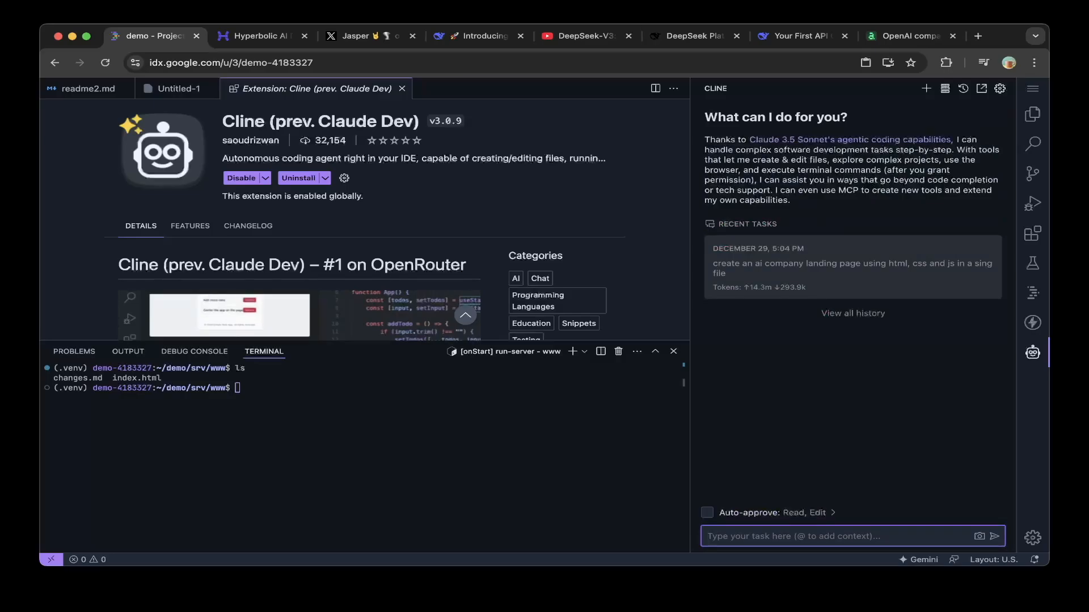
- Review .clinerules' srv/www and changes.md rules, close it, and reopen Cline's chat
left_click(1032, 114)
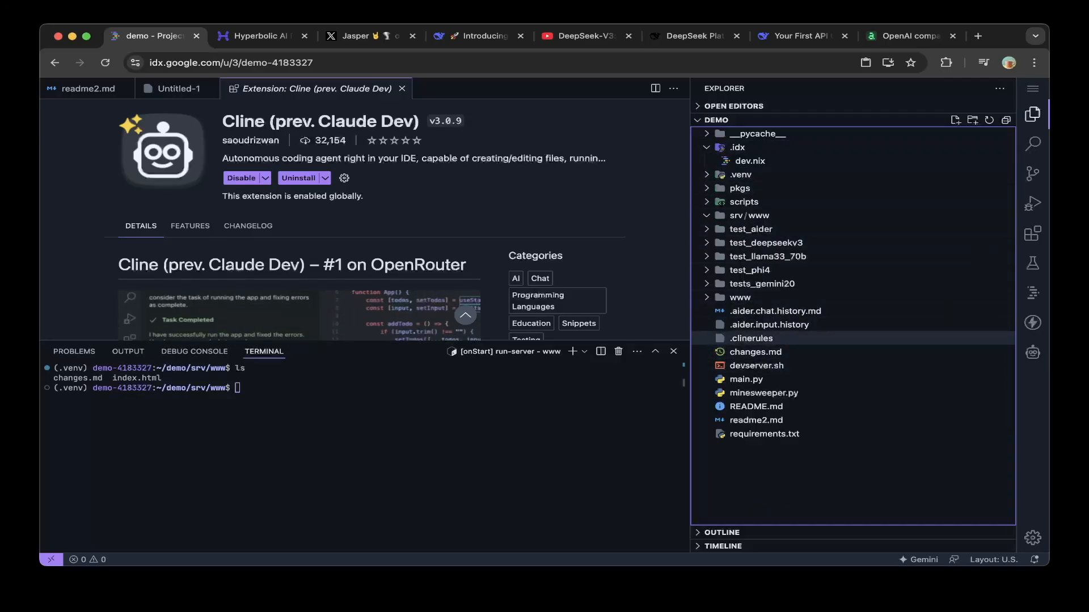
left_click(751, 338)
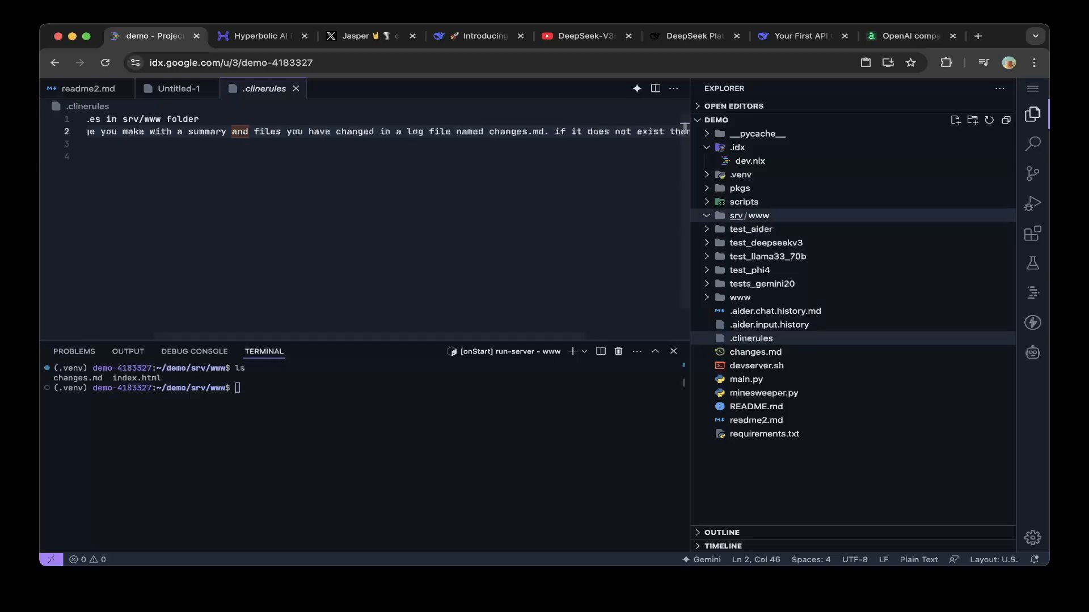
left_click(296, 89)
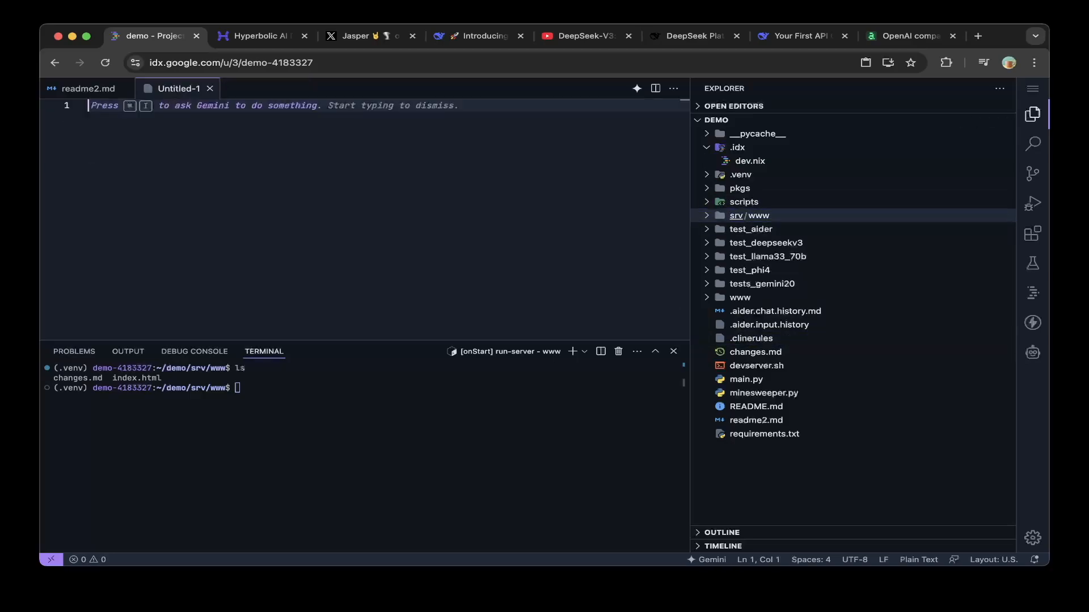
left_click(1032, 352)
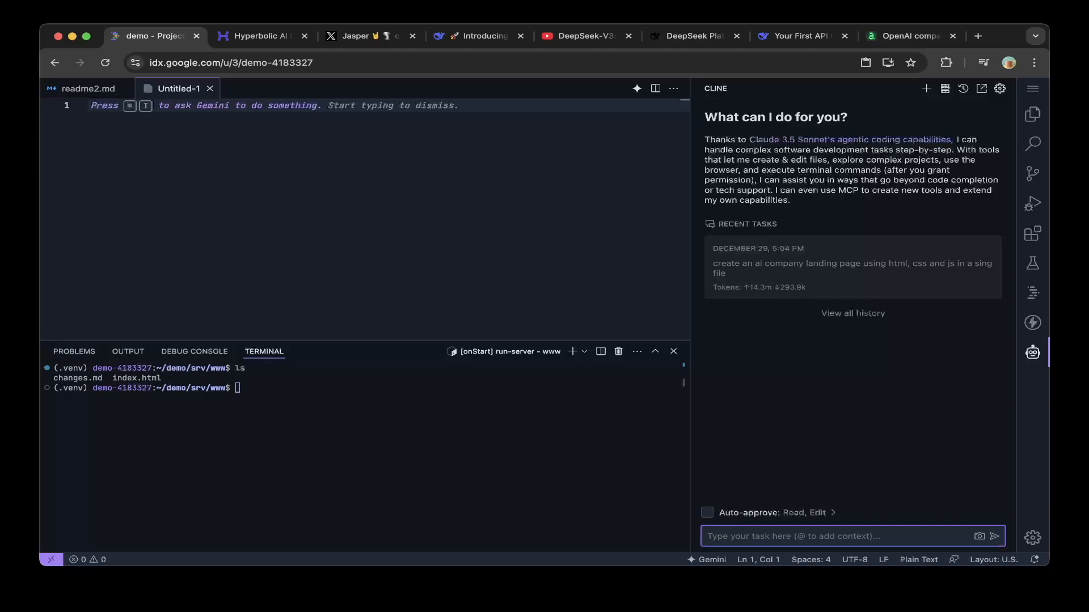
- Ask Cline for an AI company landing page built with HTML, CSS and JS in one file
type("create an ai")
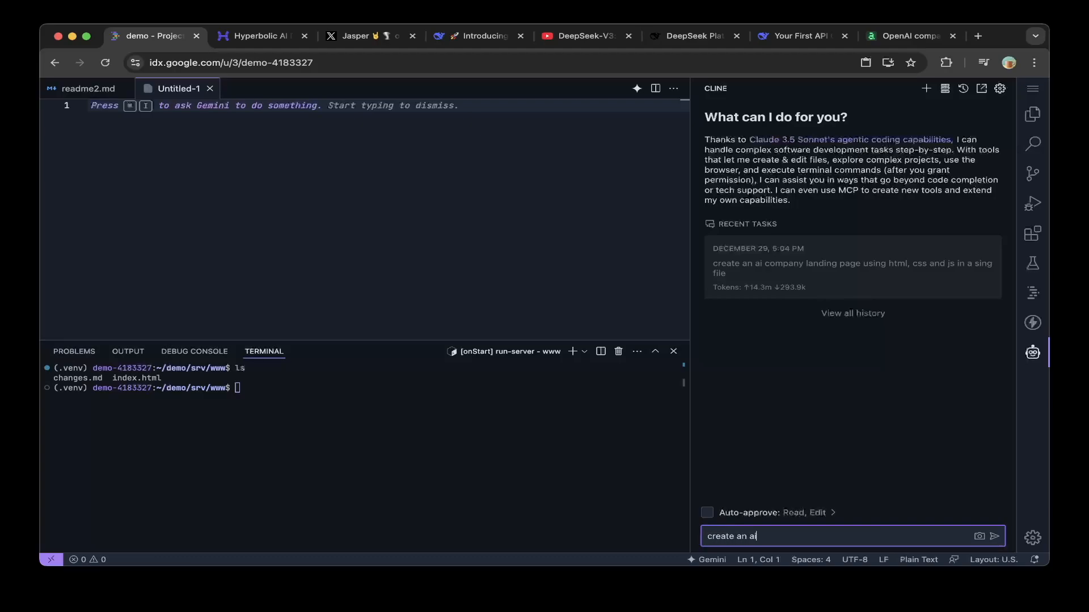
type("company landing page using")
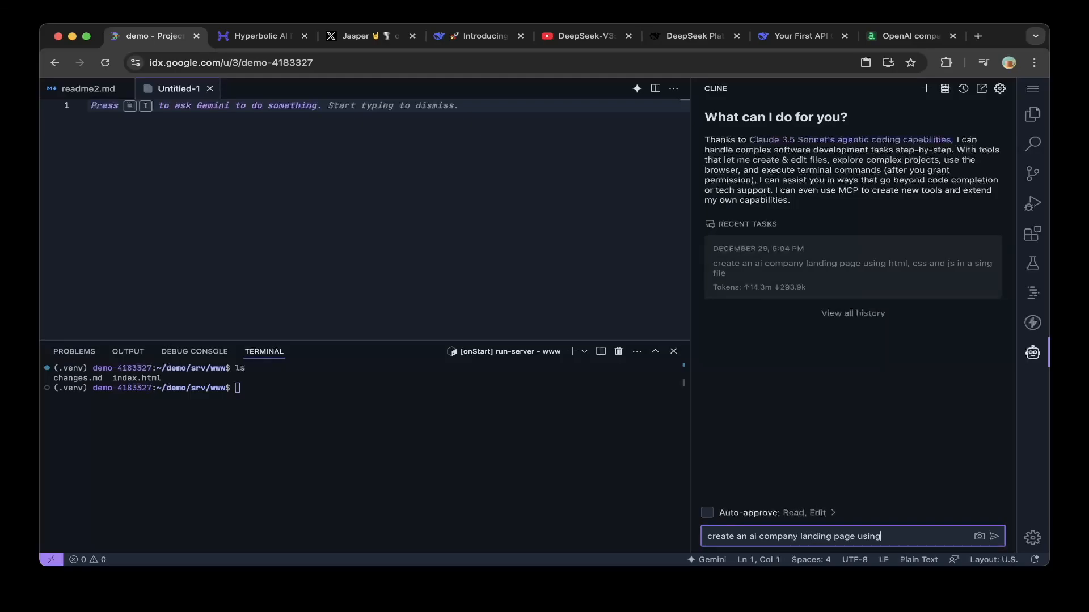
type("htmol, css and js in a single")
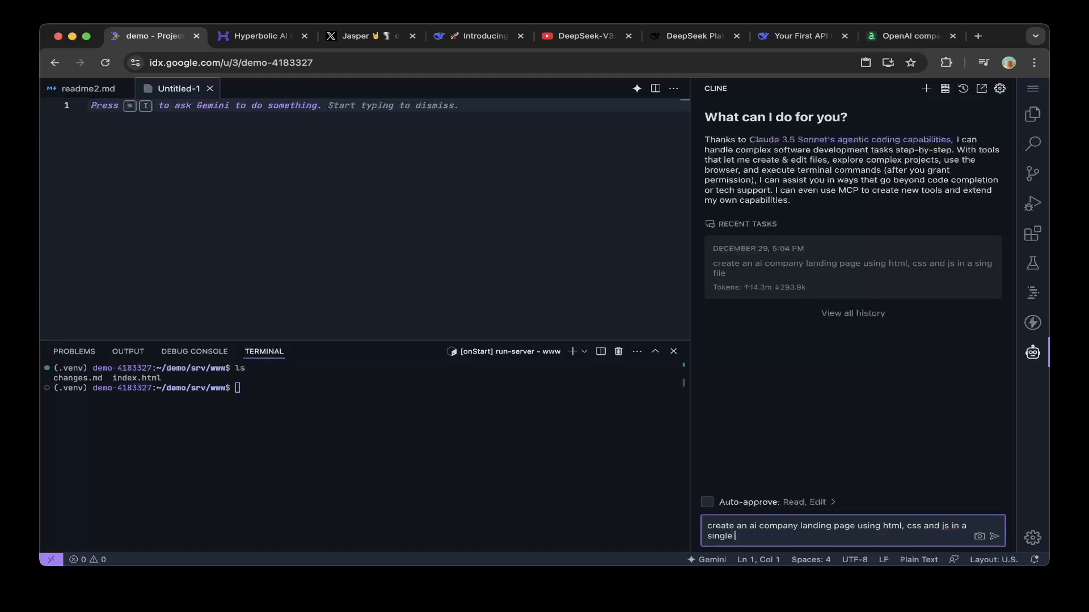
type("file")
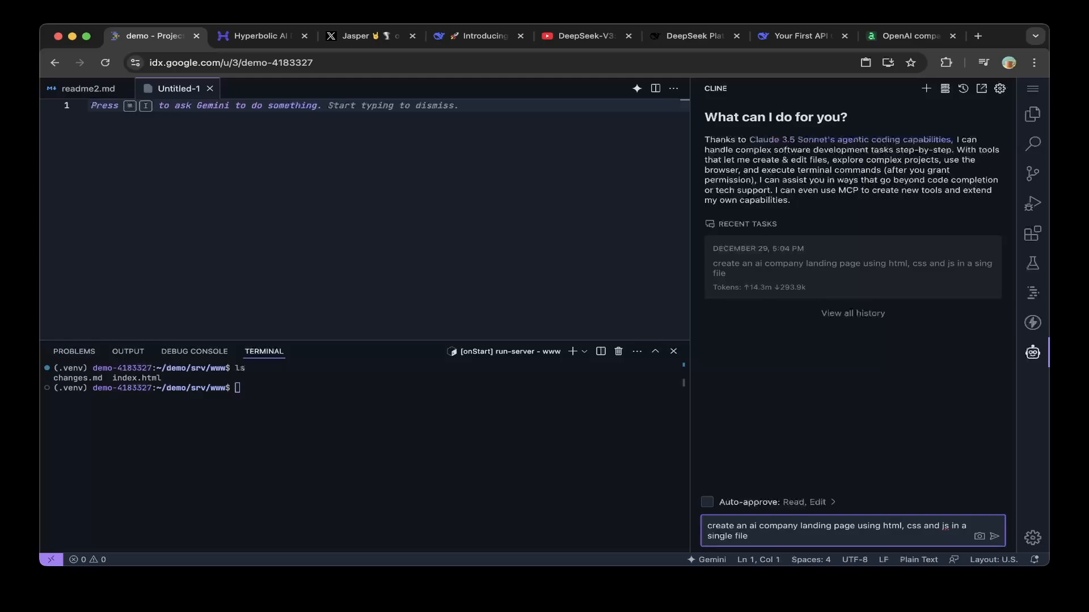
left_click(998, 535)
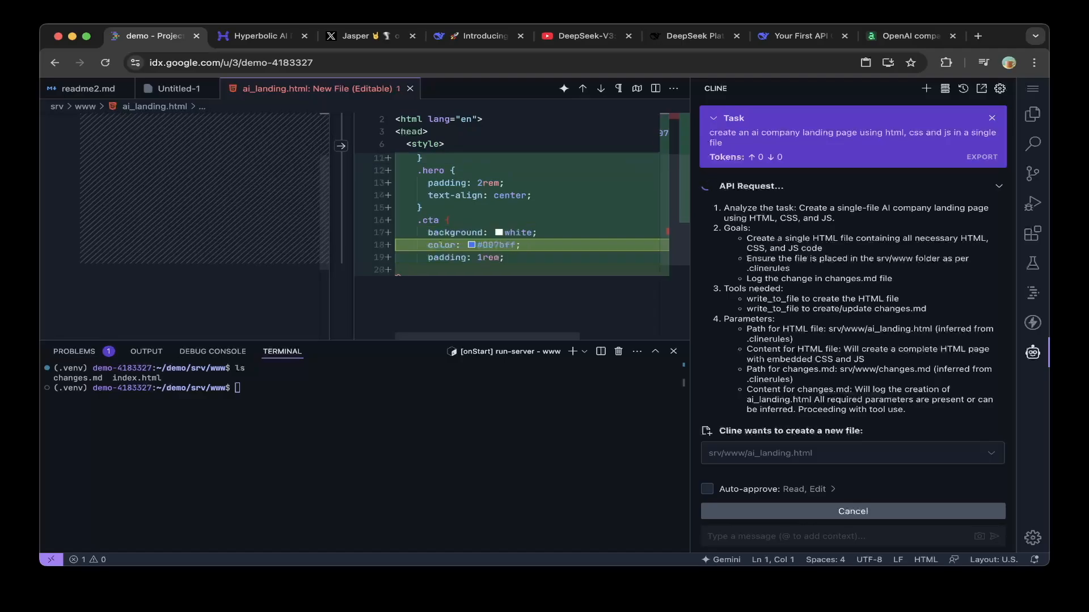
- Save Cline's generated 'AI Innovators' page as srv/www/ai_landing.html
scroll("down", 3)
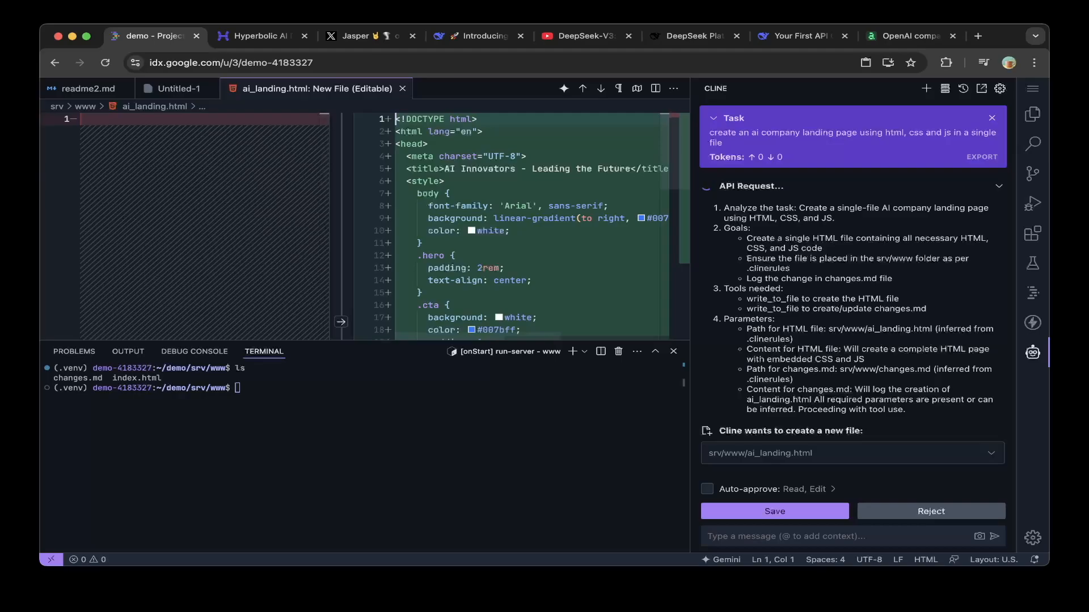
left_click(774, 511)
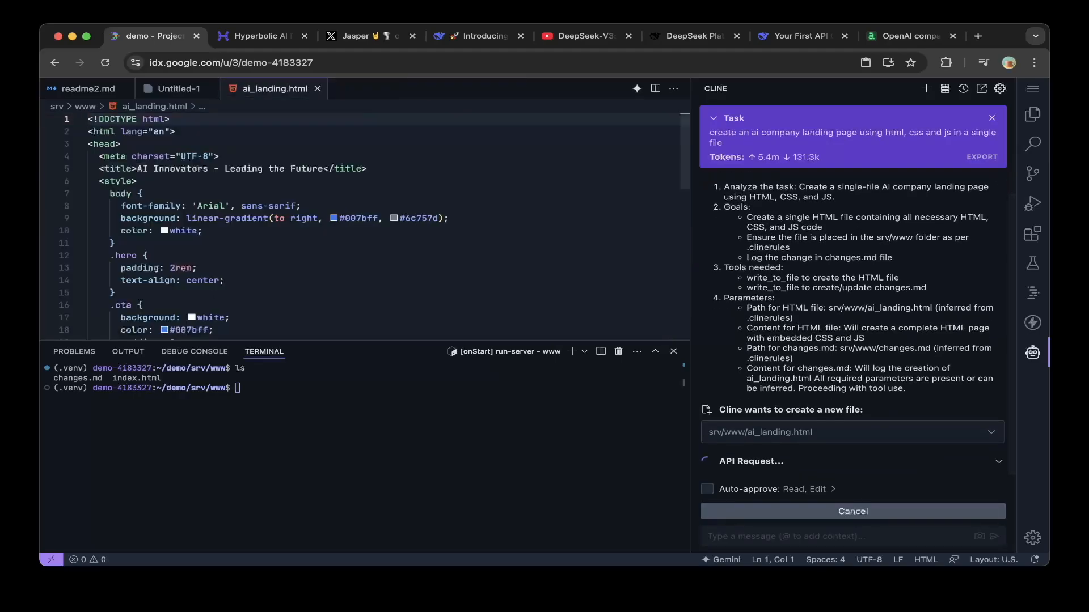
- Follow Cline through creating changes.md and completing ai_landing.html, then approve its open-page command
scroll("down", 3)
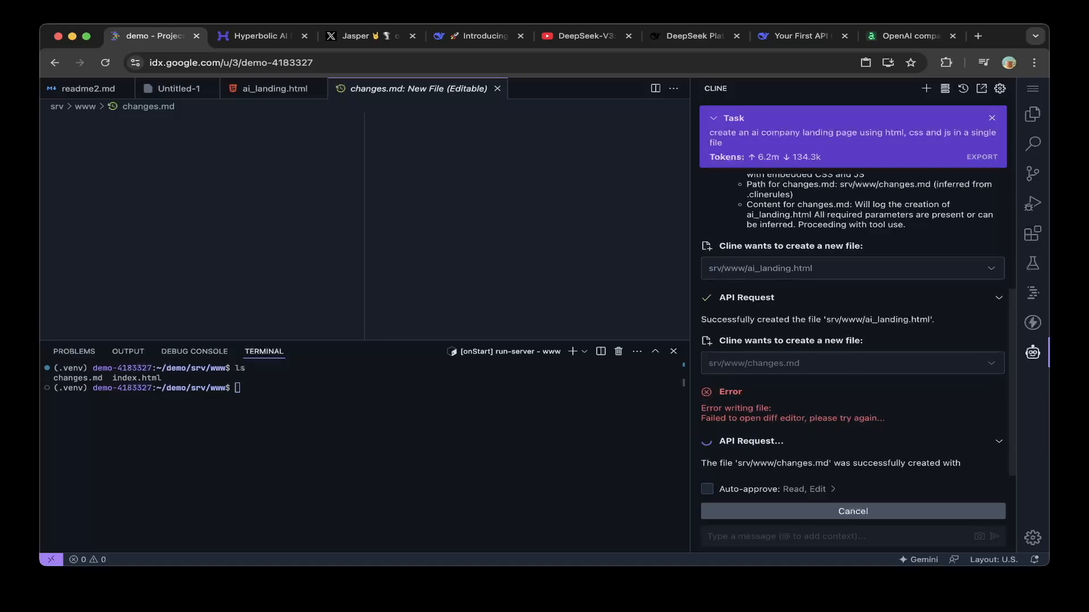
scroll("down", 3)
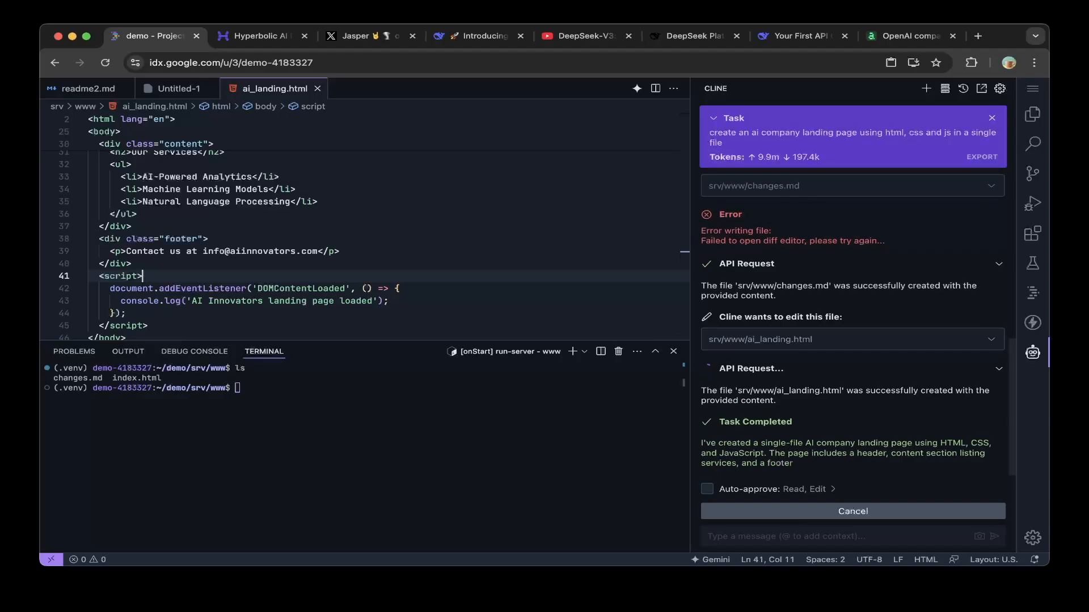
scroll("down", 3)
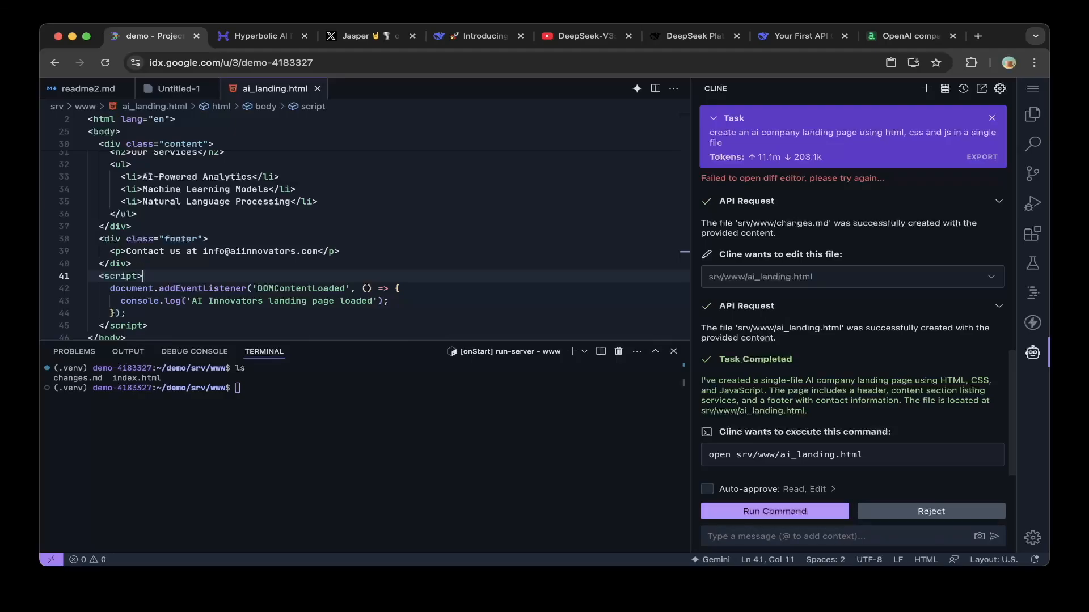
left_click(775, 512)
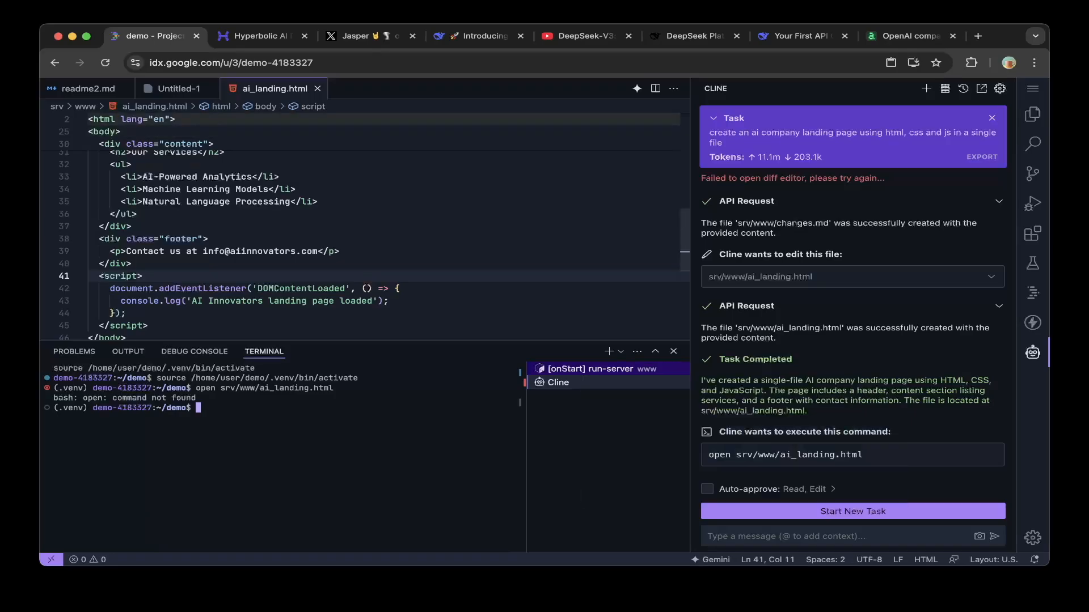
- Serve /home/user/demo/srv/www with python3 -m http.server and open port 8000 in the browser
left_click(79, 89)
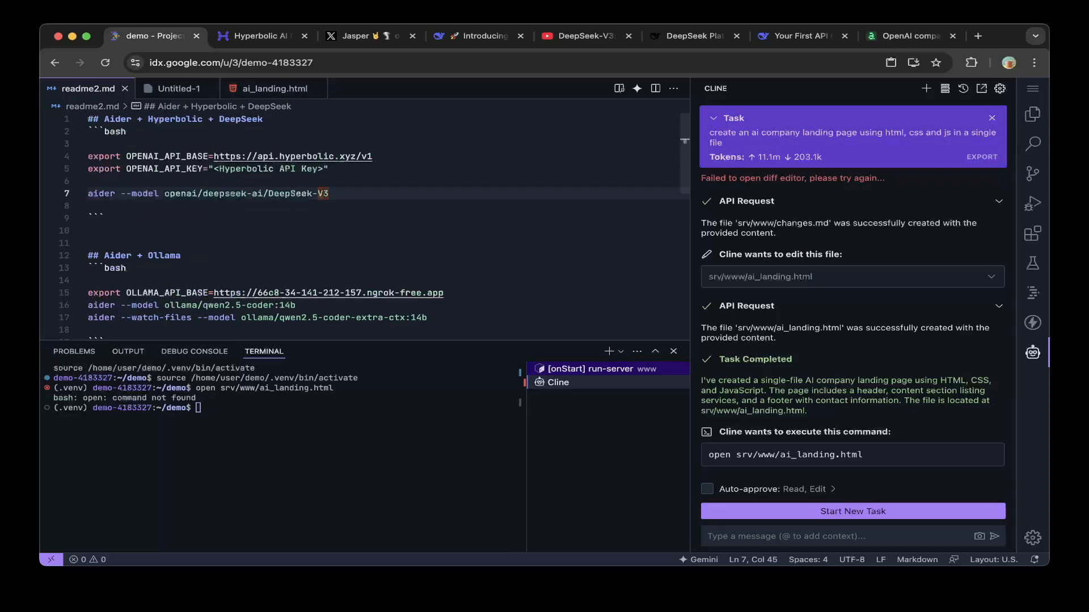
scroll("down", 3)
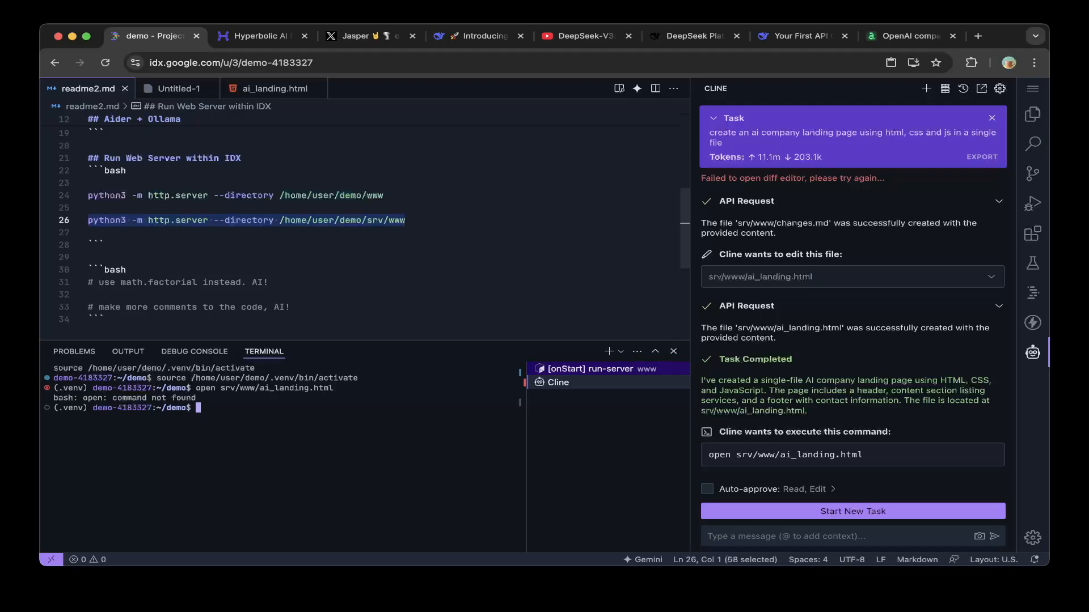
type("python3 -m http.server --directory /home/user/demo/srv/www")
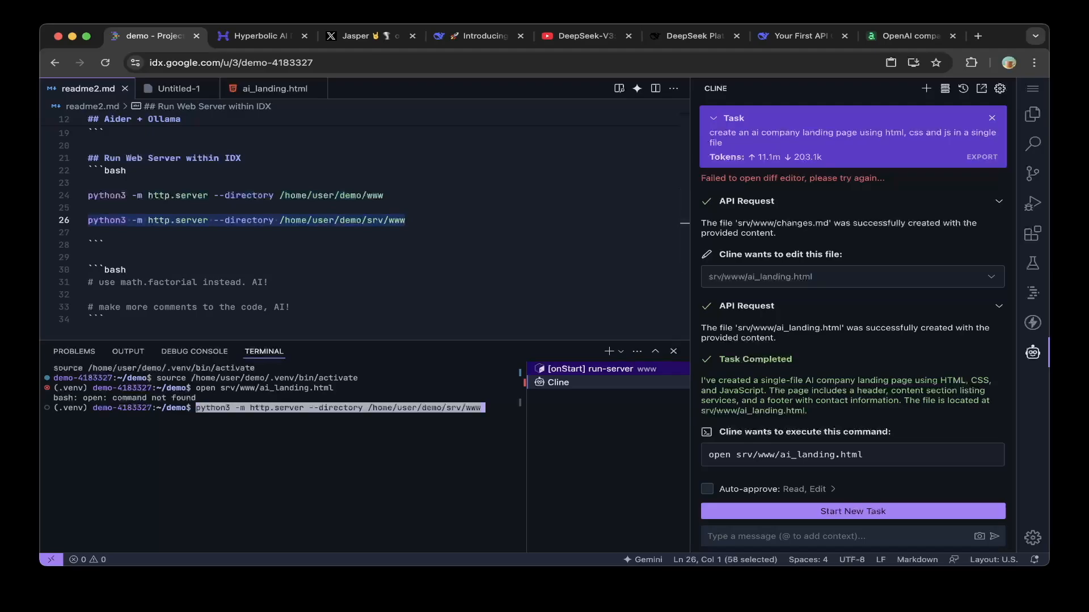
key("Enter")
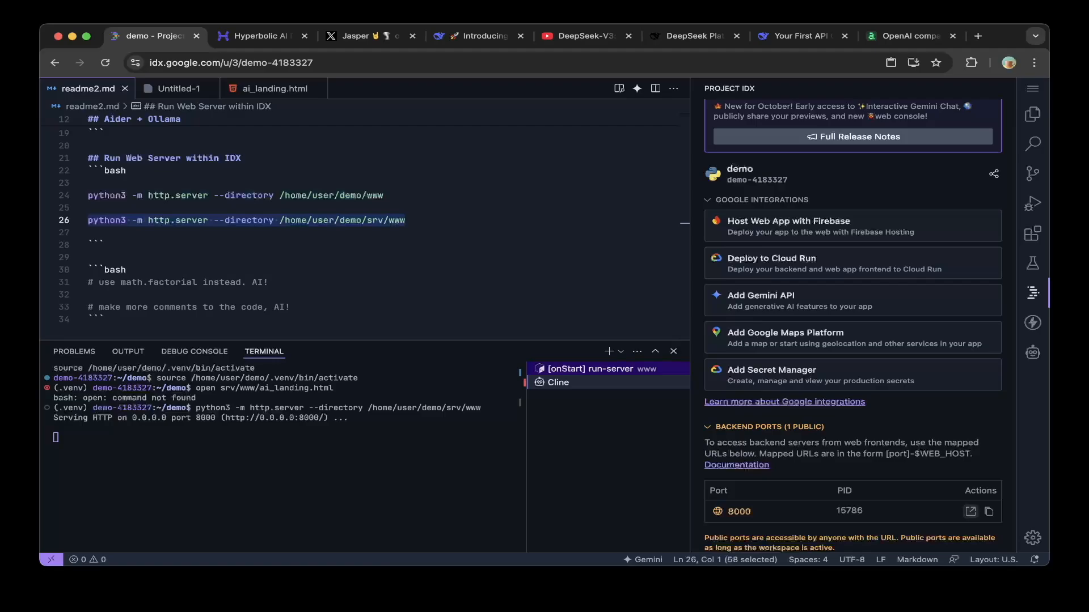
left_click(970, 511)
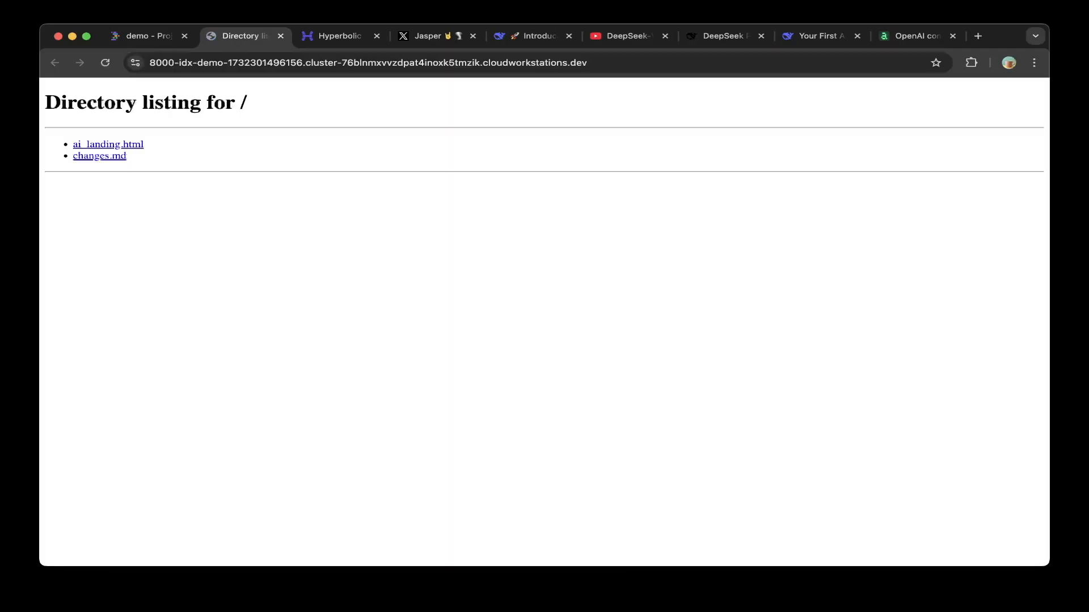
- View ai_landing.html from the port 8000 directory listing, then close the tab
left_click(108, 144)
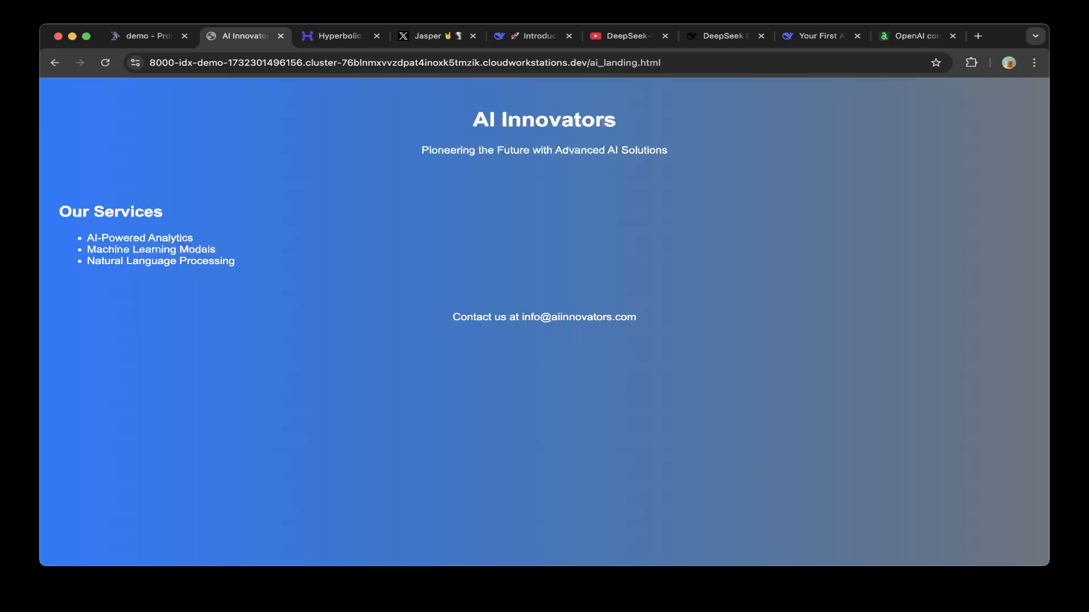
left_click(150, 36)
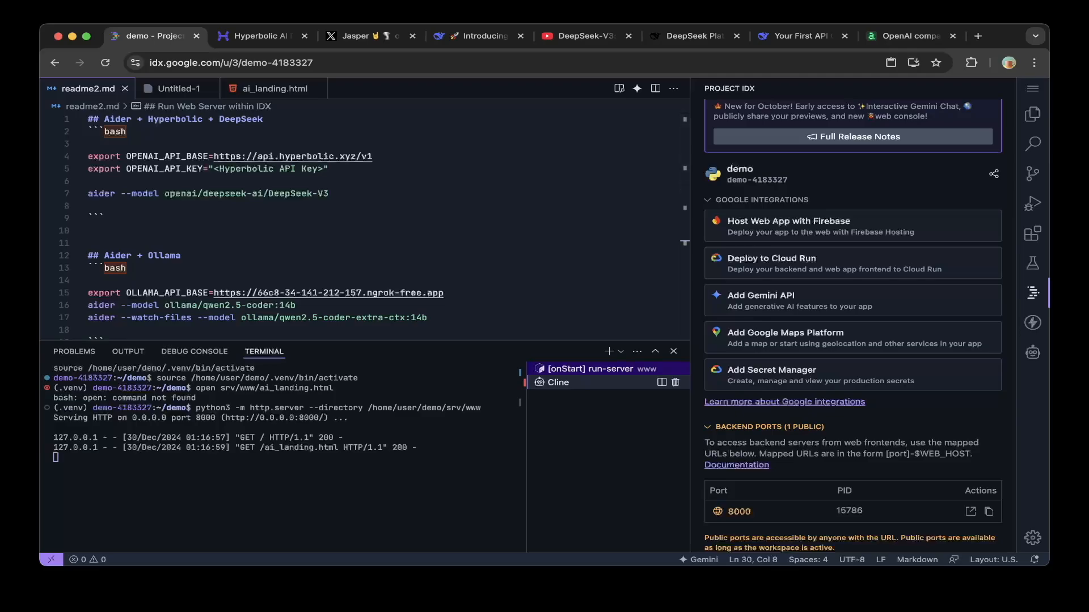
- List the srv/www files, return to the IDX tab, and enter the aider DeepSeek-V3 command
type("ls")
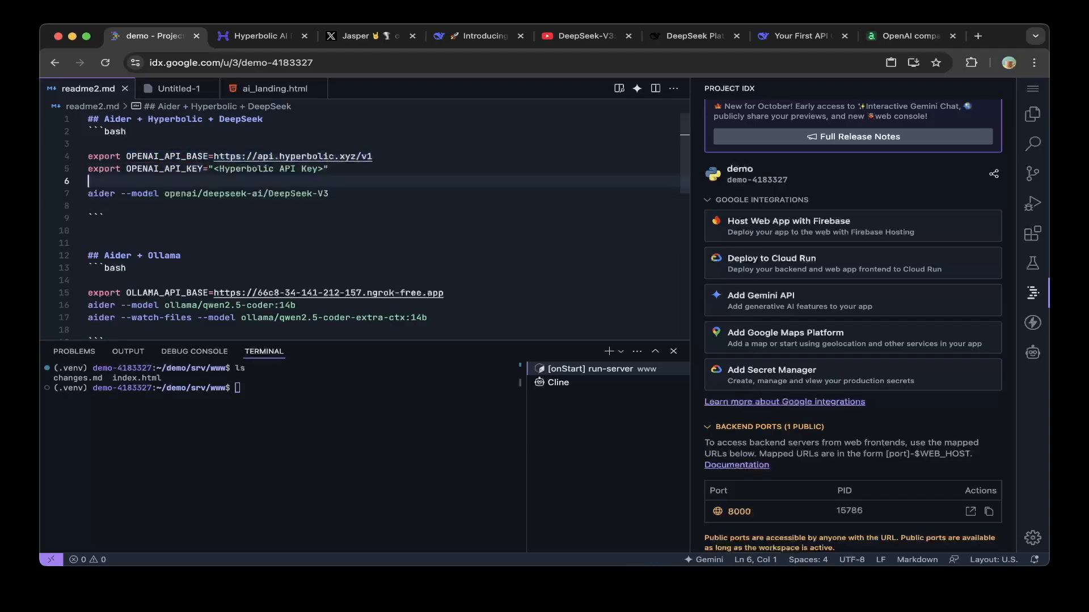
left_click(263, 36)
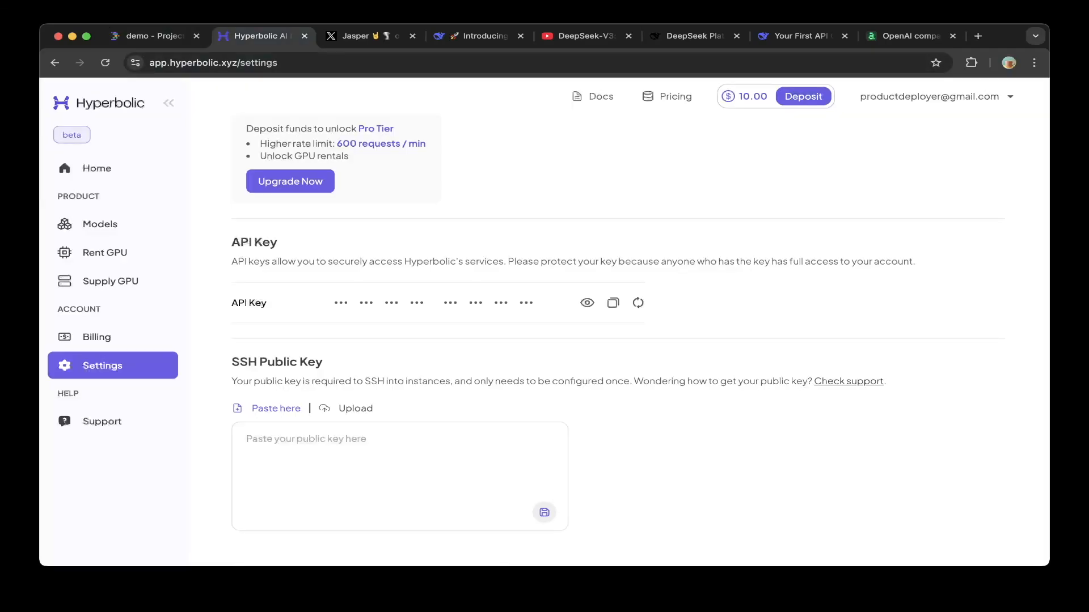
left_click(153, 36)
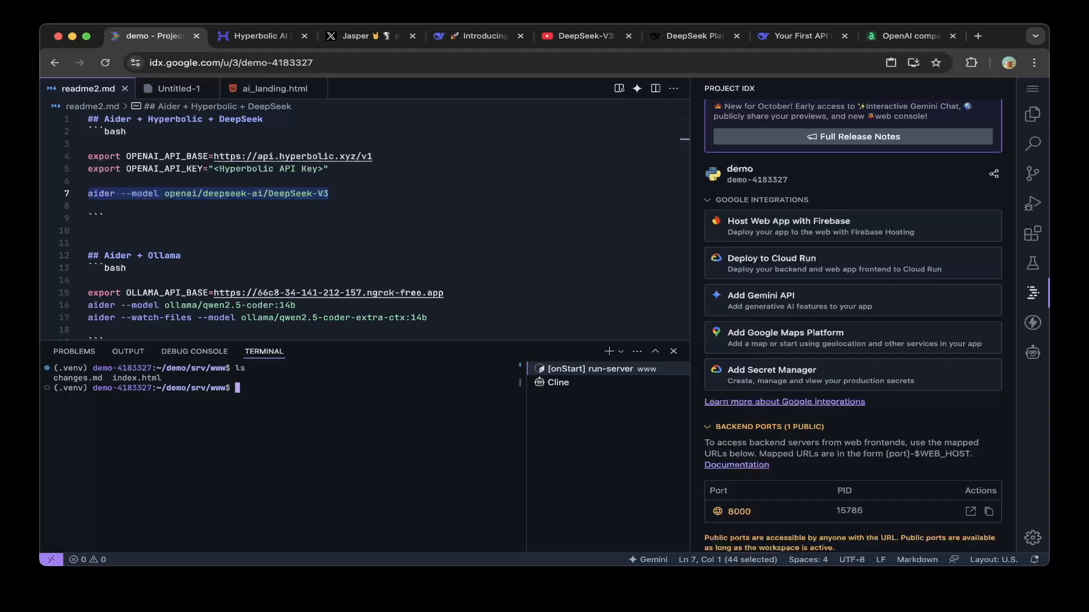
type("aider --model openai/deepseek-ai/DeepSeek-V3")
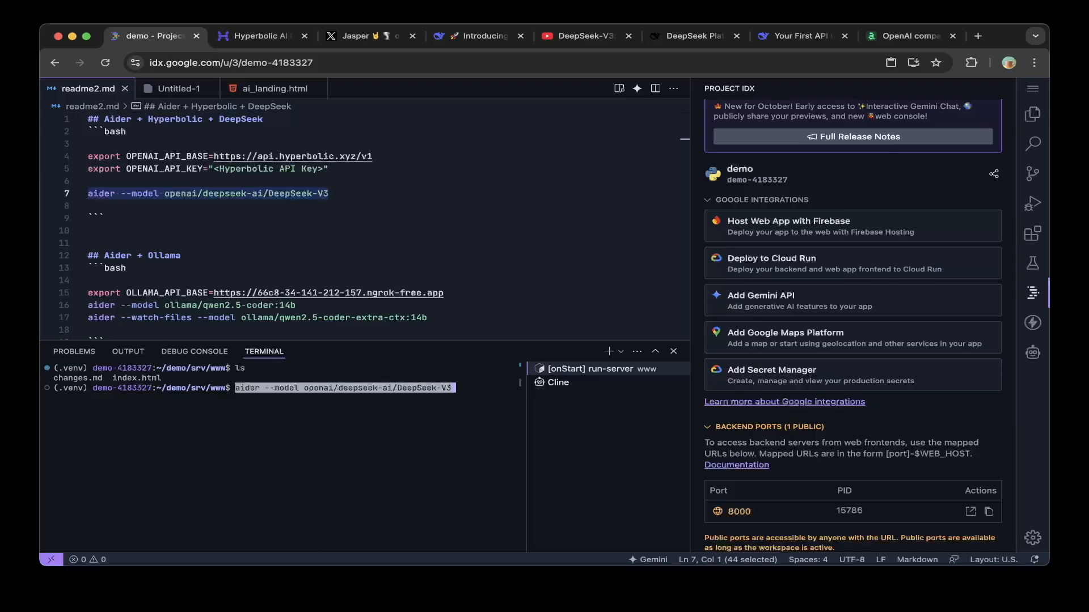
- Launch Aider with openai/deepseek-ai/DeepSeek-V3, answering N to the git repo and docs prompts
key("Enter")
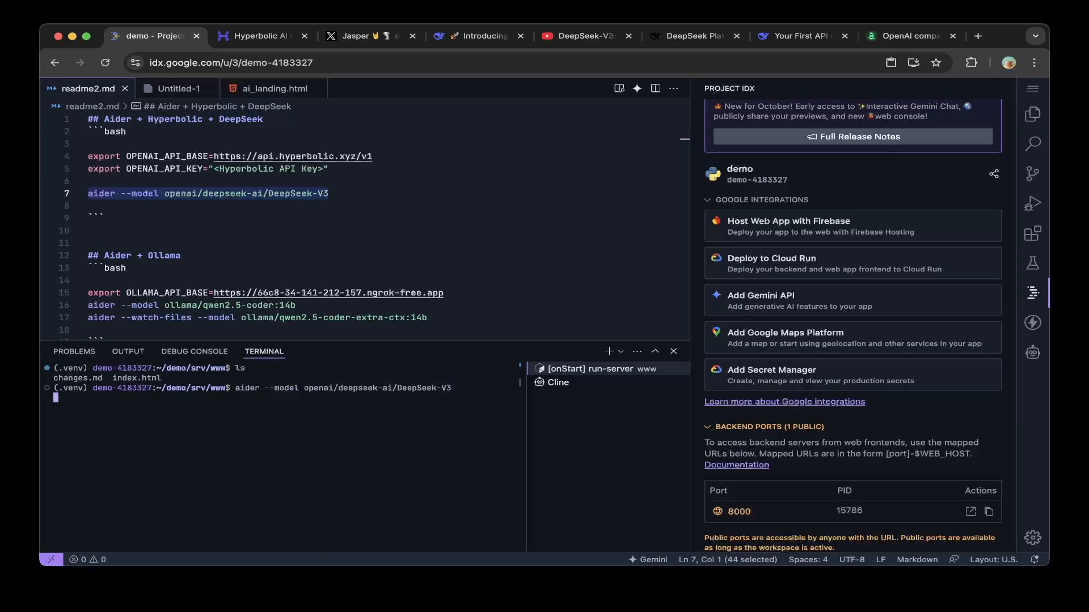
key("Enter")
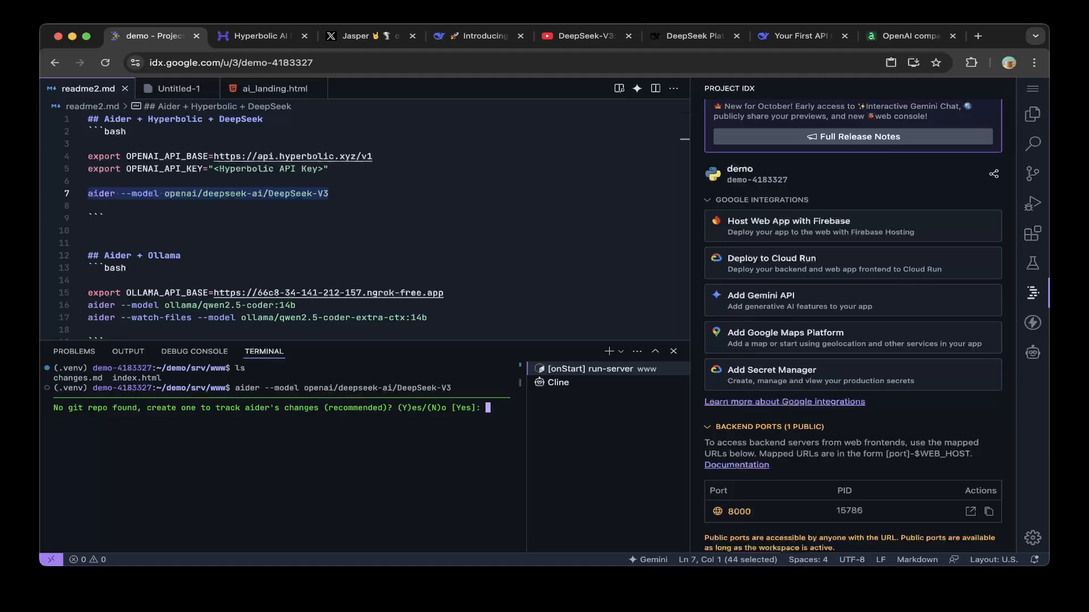
type("N")
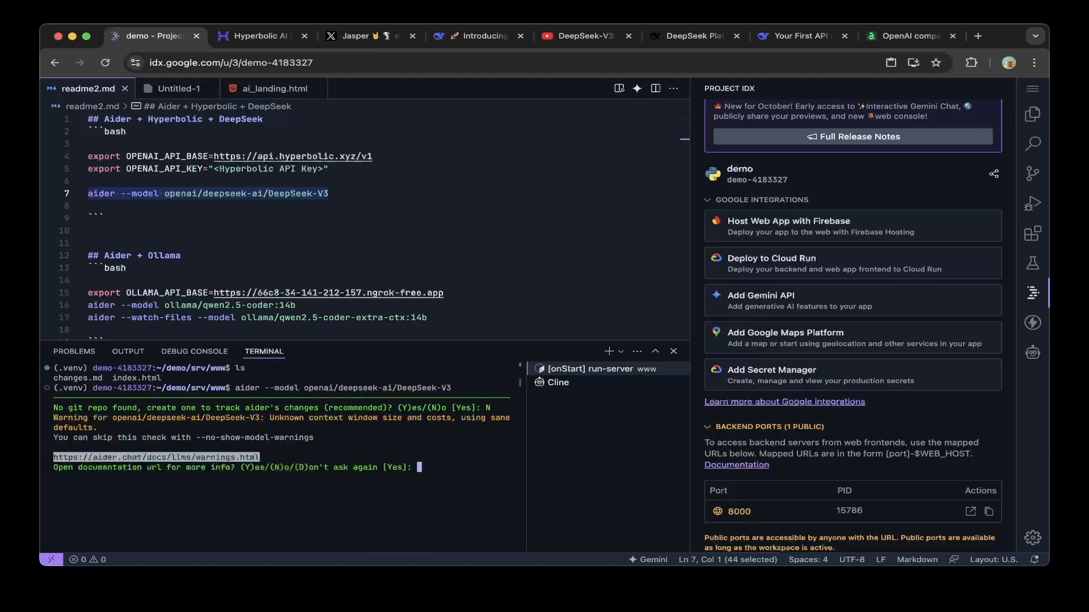
key("Enter")
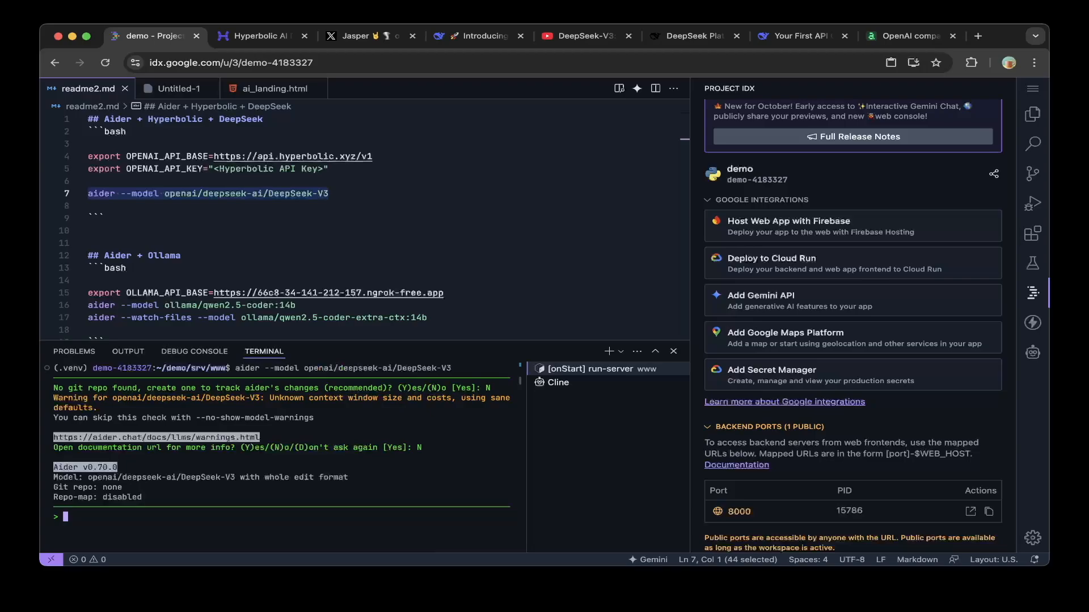
type("create a min")
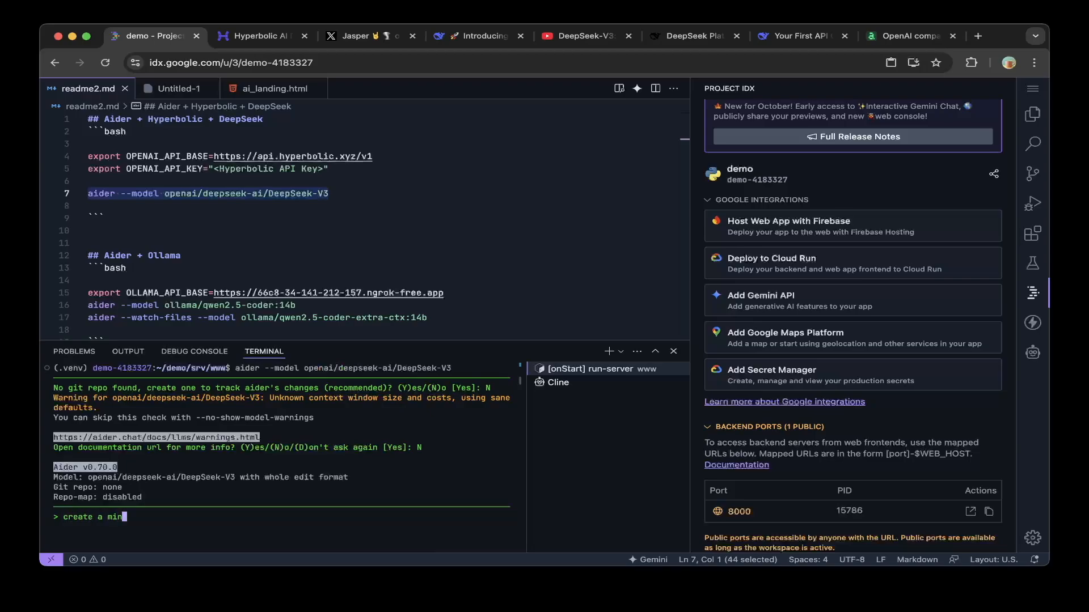
- Request a minesweeper game in a single HTML, CSS and JS file from Aider
type("esweeper game")
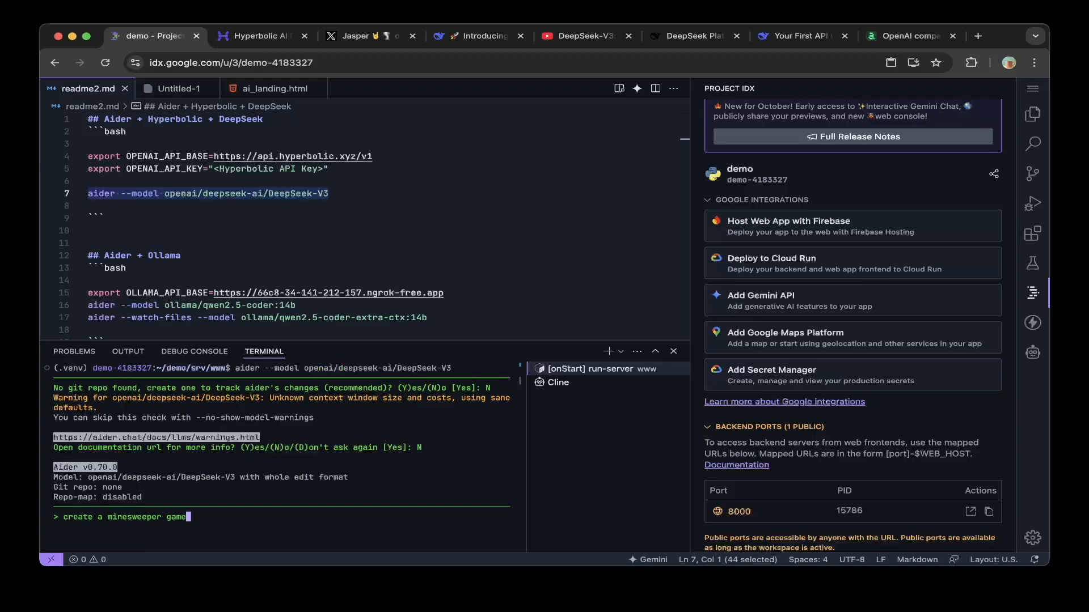
key("Ctrl+c")
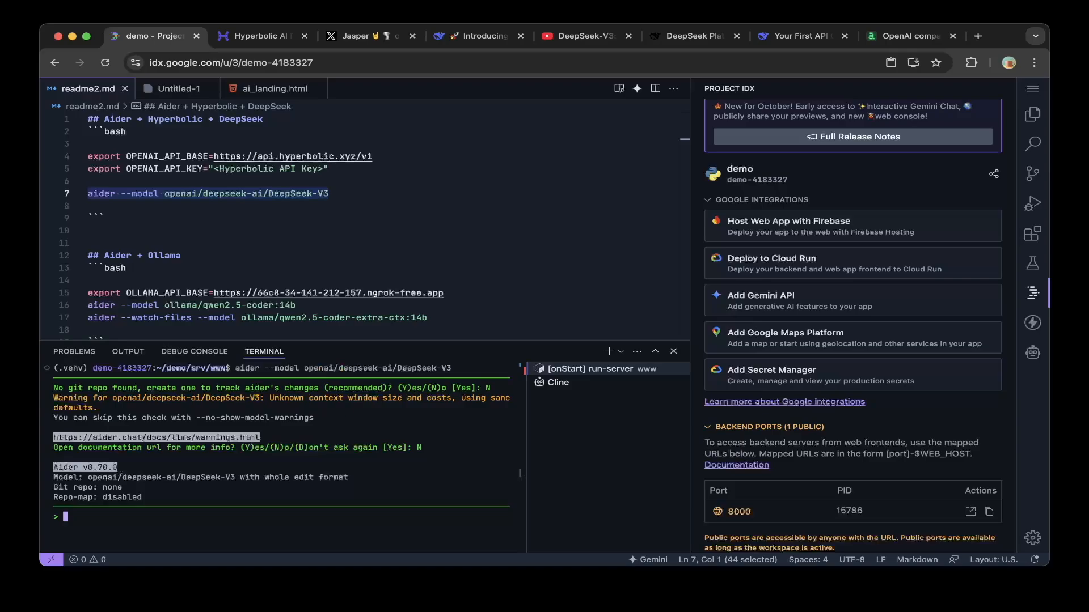
type("create a mine")
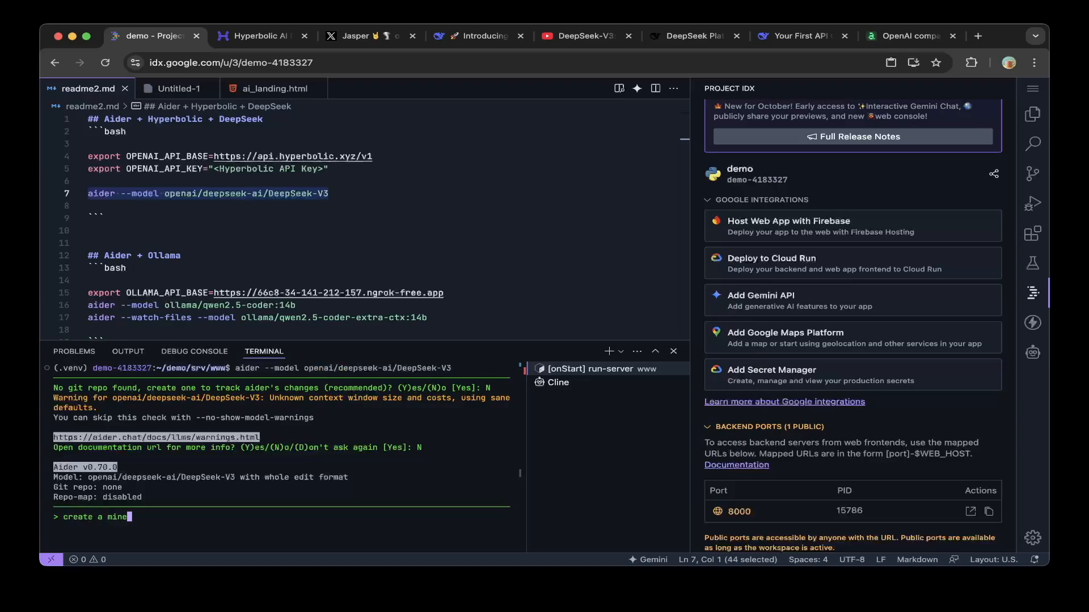
type("sweeper game  using html, c")
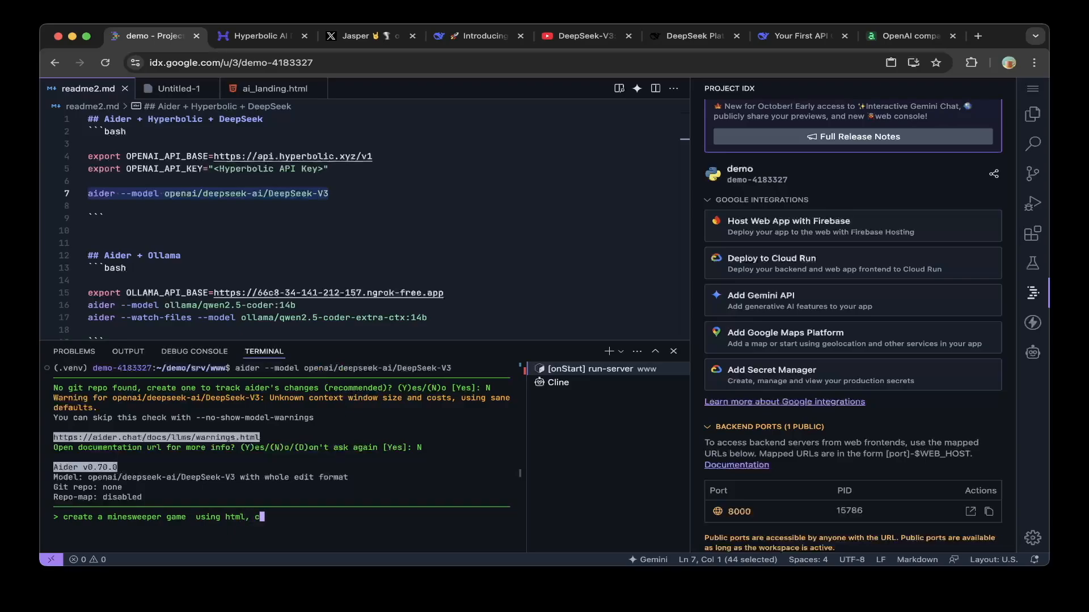
type("ss and js")
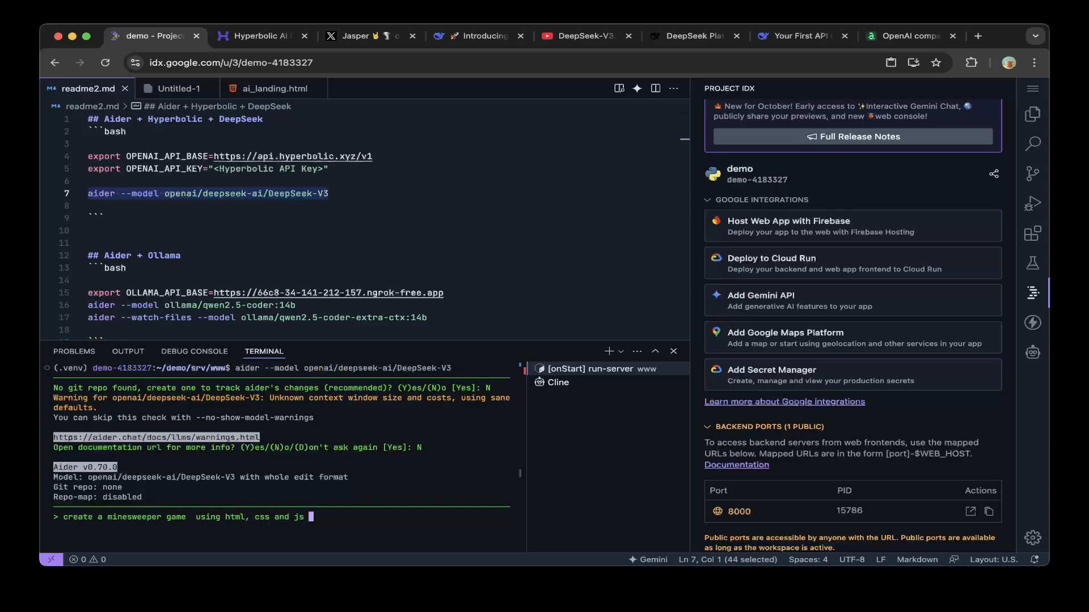
type("in")
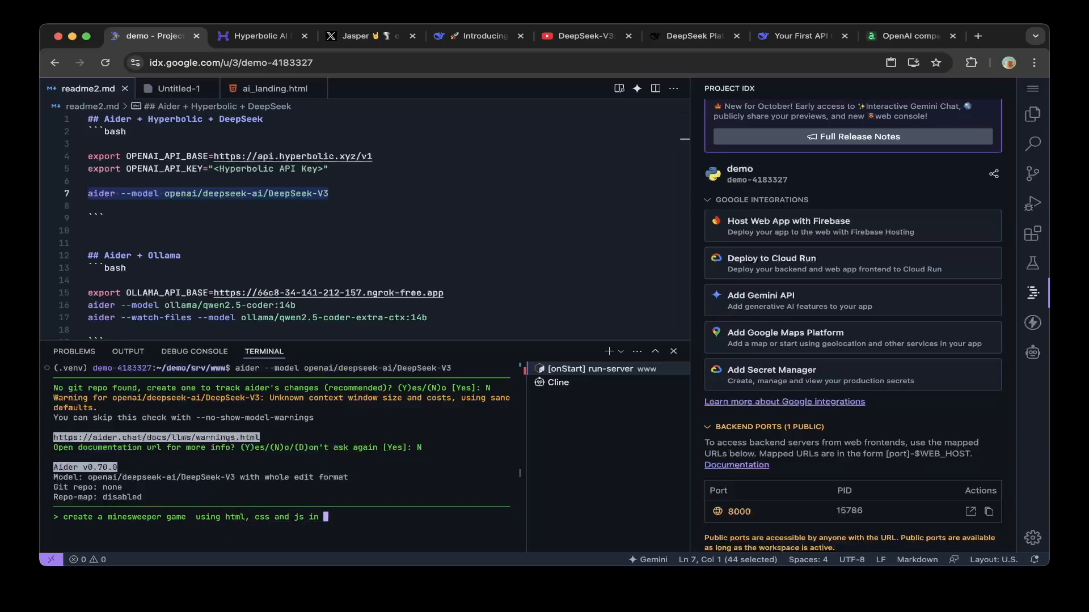
type("a single fil")
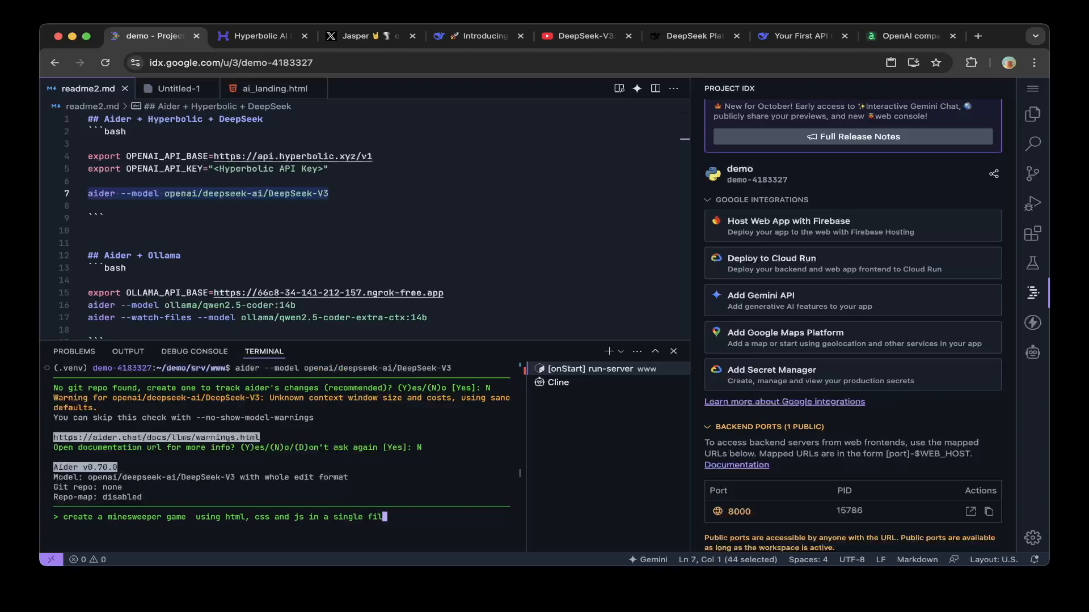
type("e")
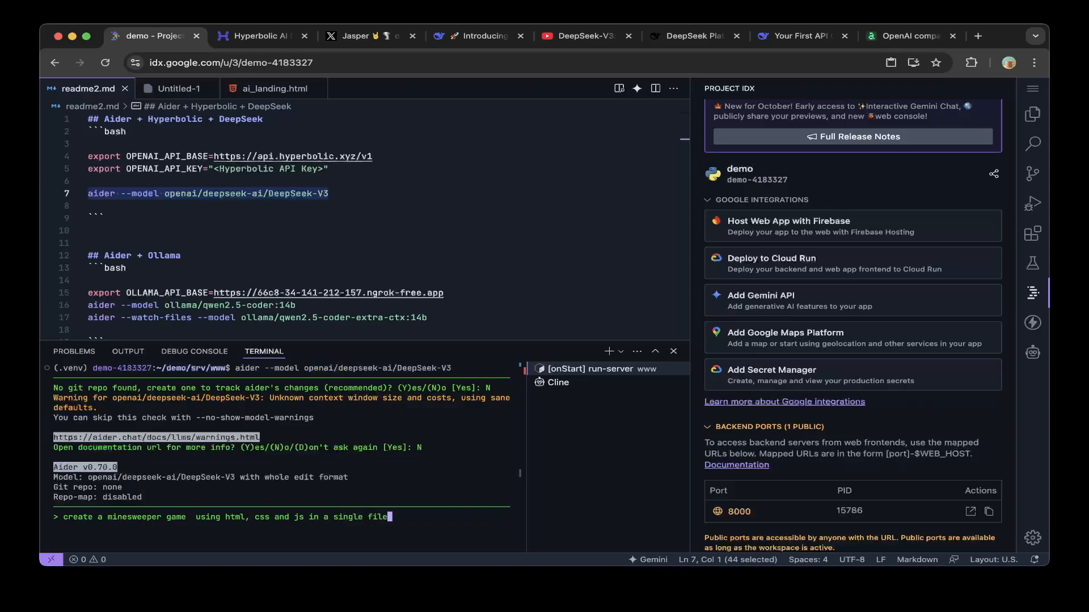
key("Enter")
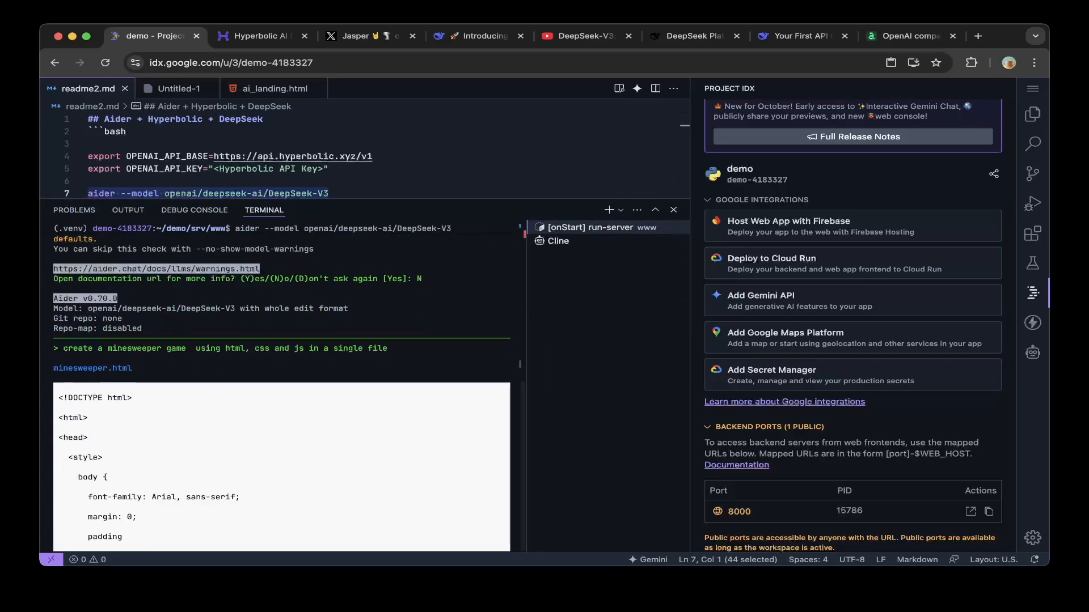
- Scroll through Aider's streamed minesweeper.html code until the 'Create new file?' prompt appears
scroll("down", 3)
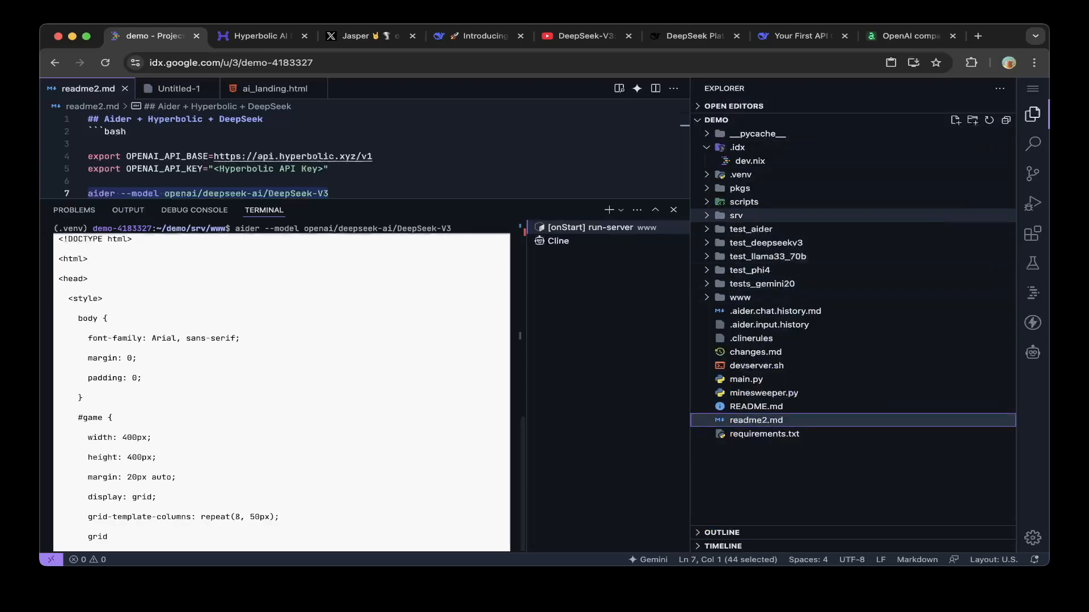
left_click(735, 216)
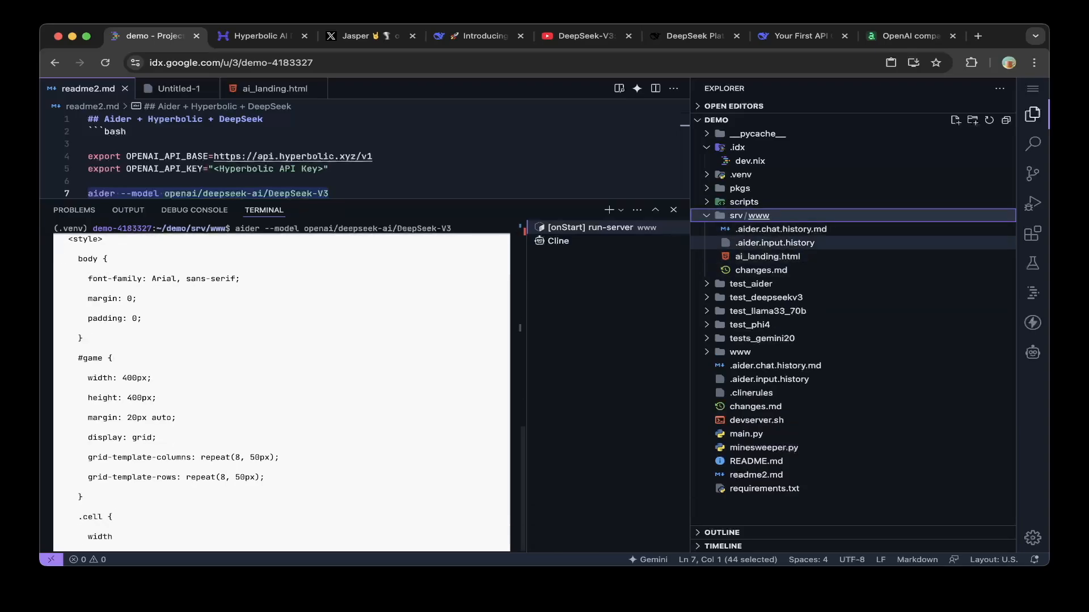
scroll("down", 3)
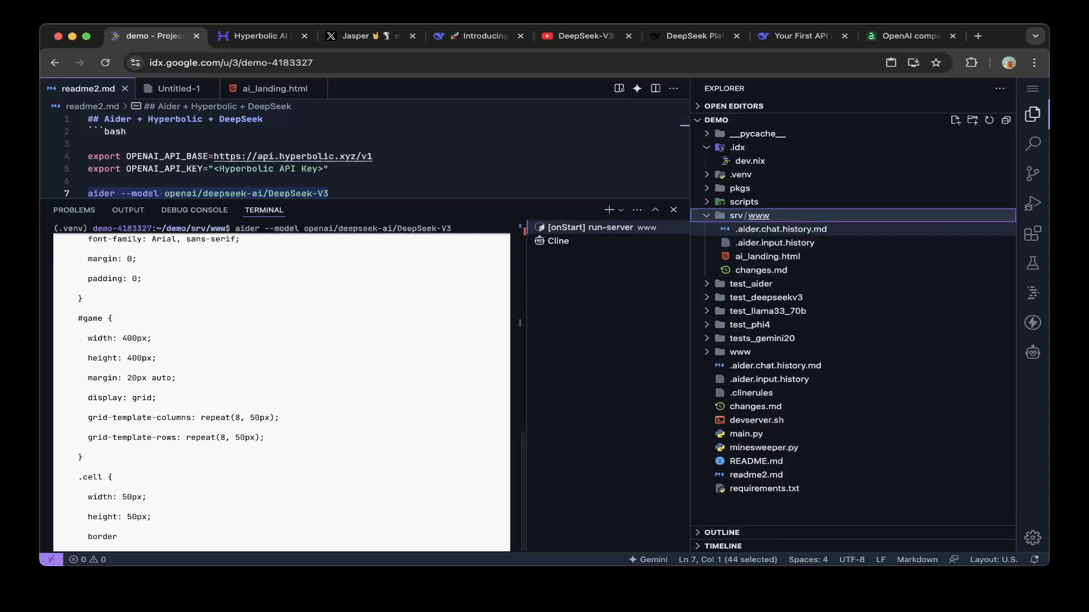
scroll("down", 3)
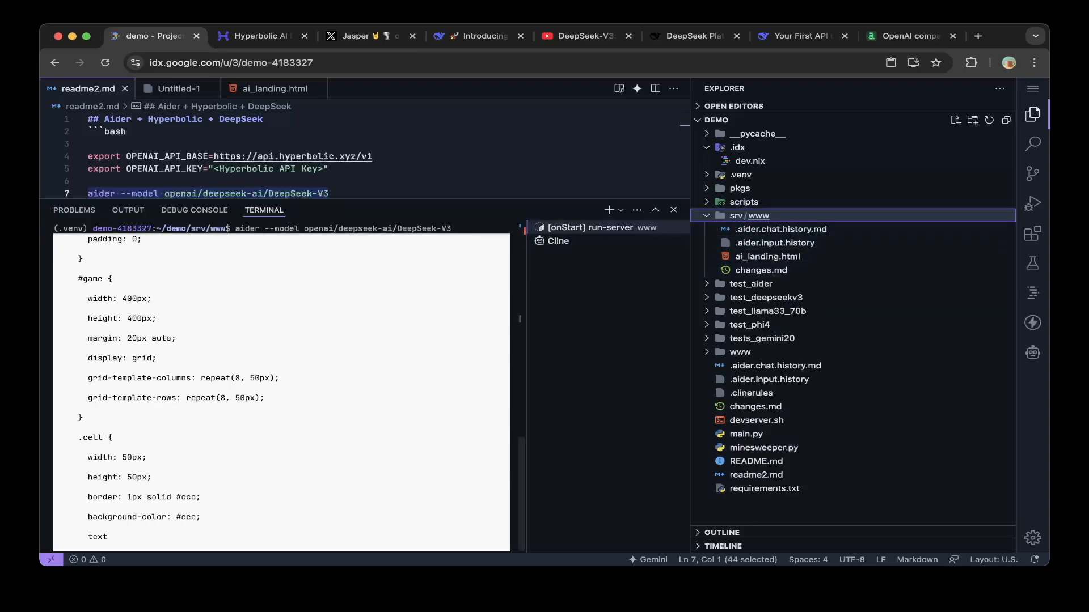
scroll("down", 3)
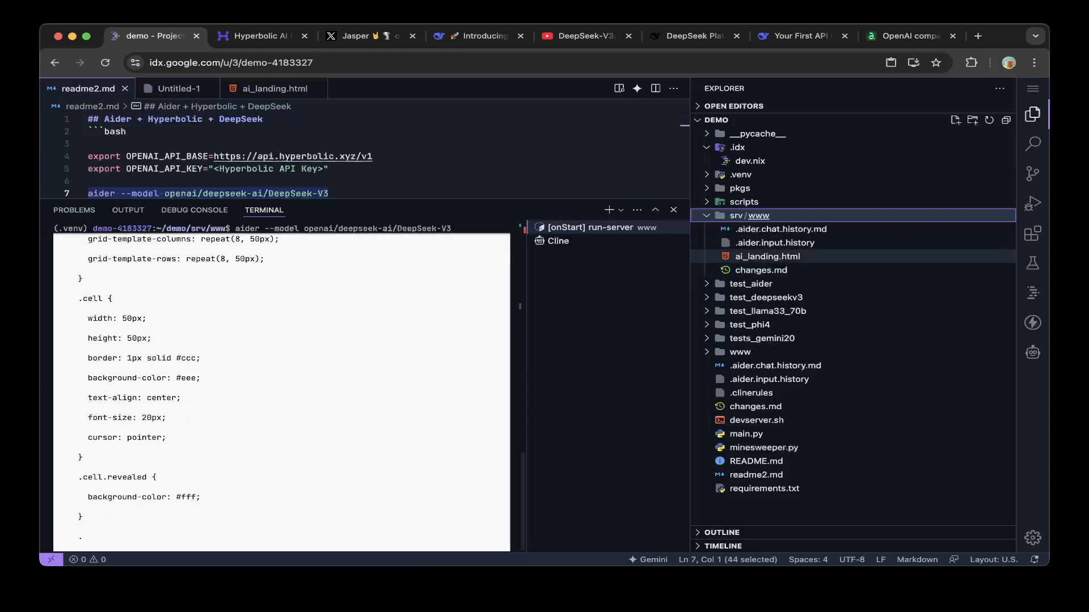
scroll("down", 3)
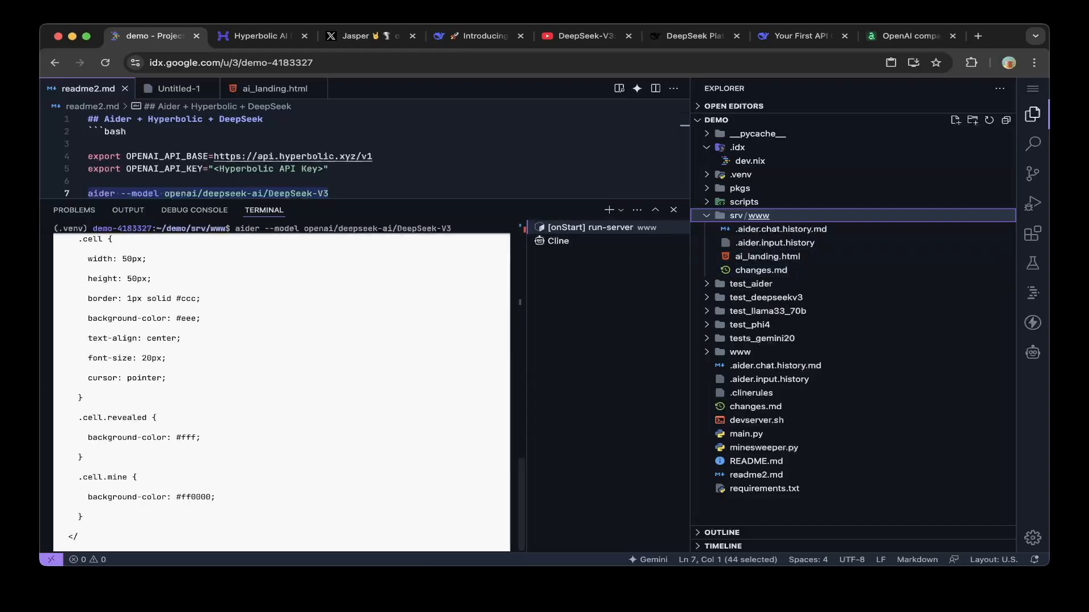
scroll("down", 3)
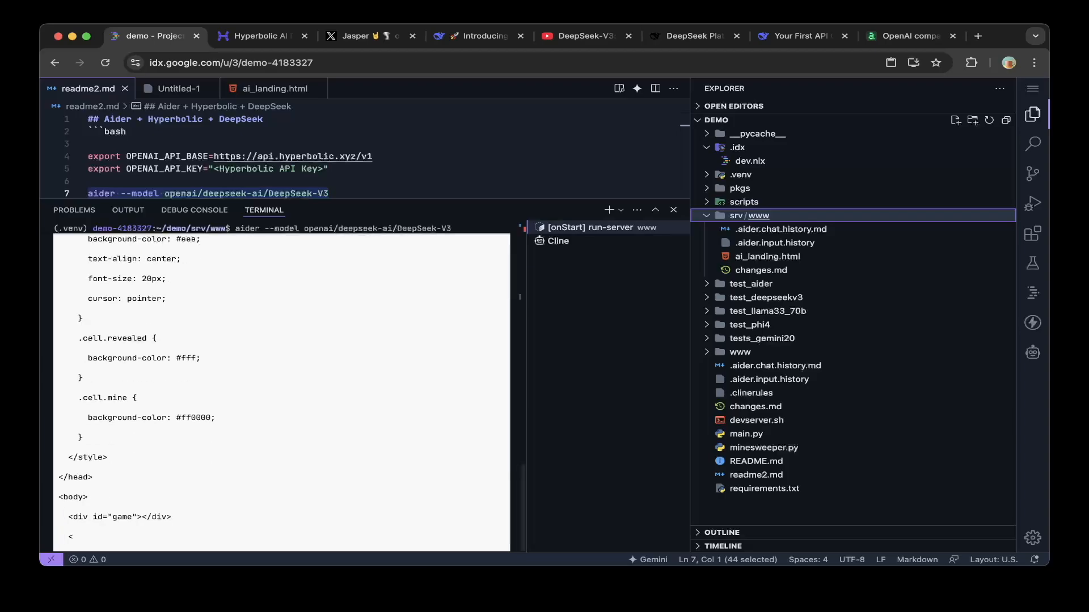
scroll("down", 3)
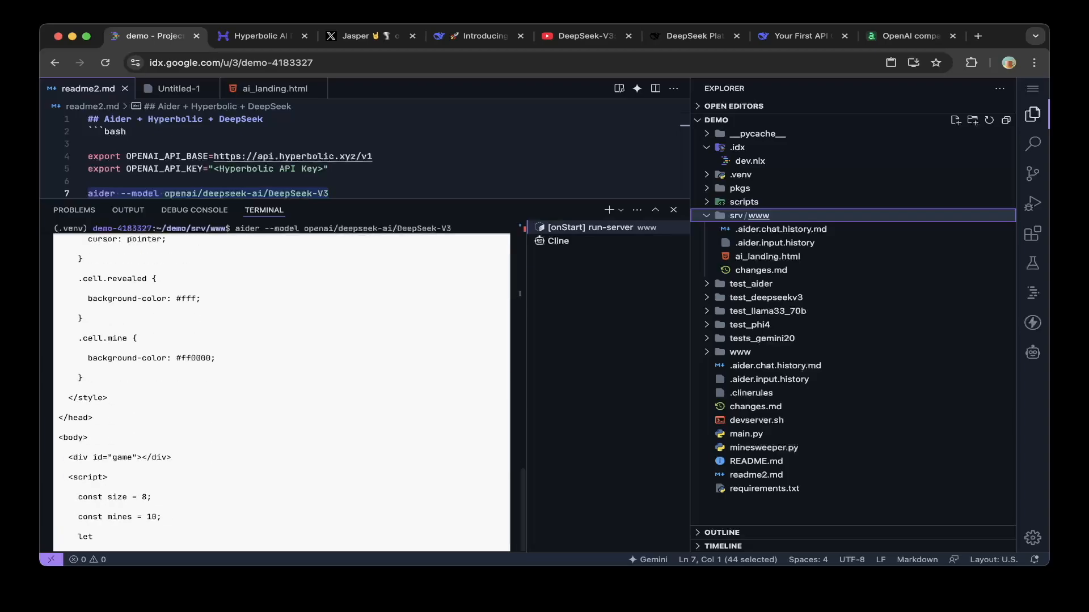
scroll("down", 3)
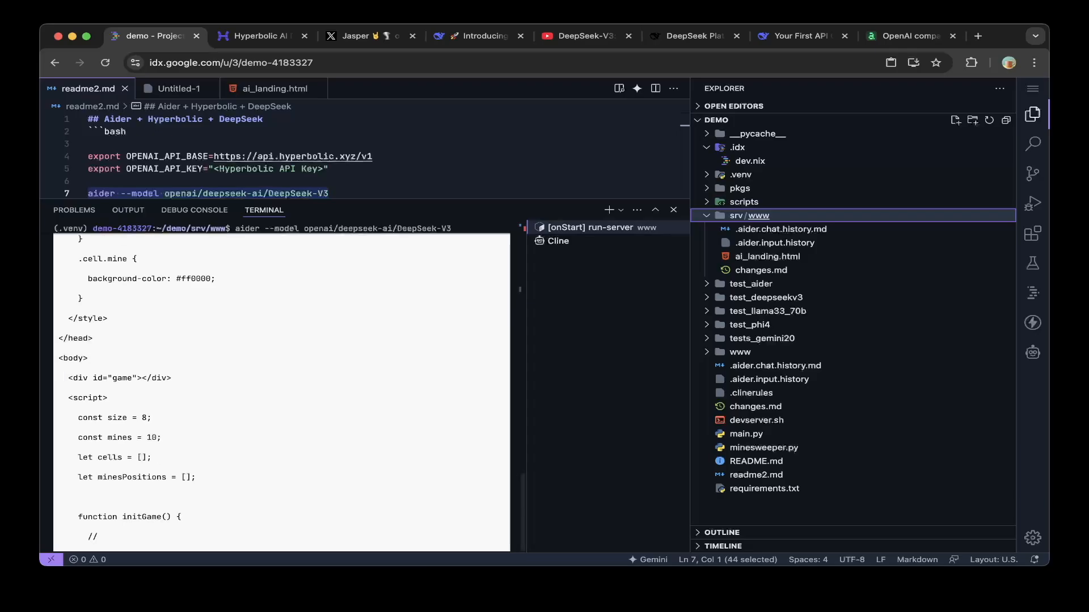
scroll("down", 3)
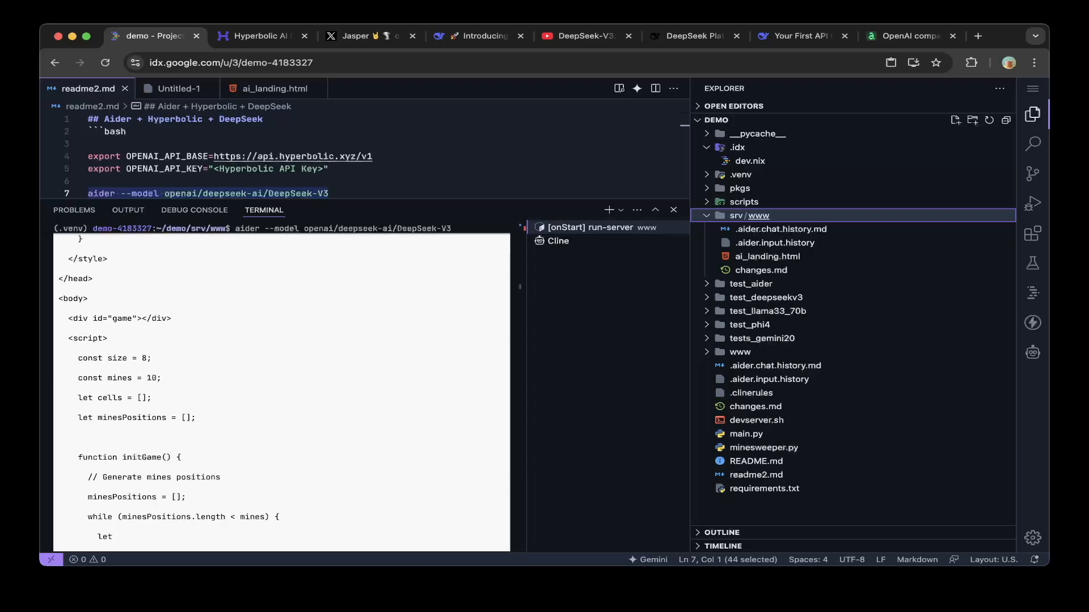
scroll("down", 3)
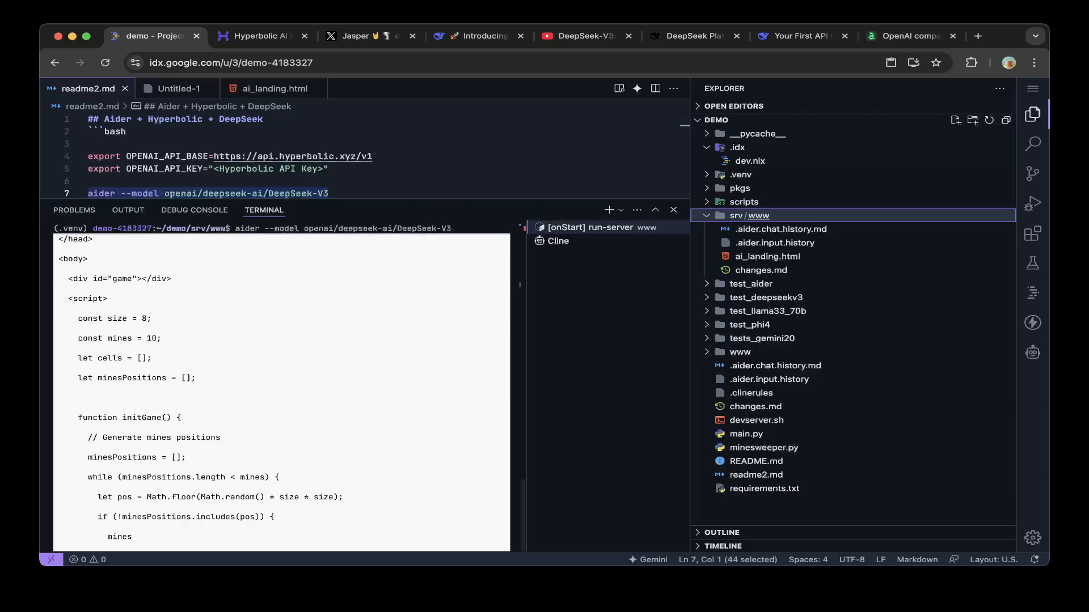
scroll("down", 3)
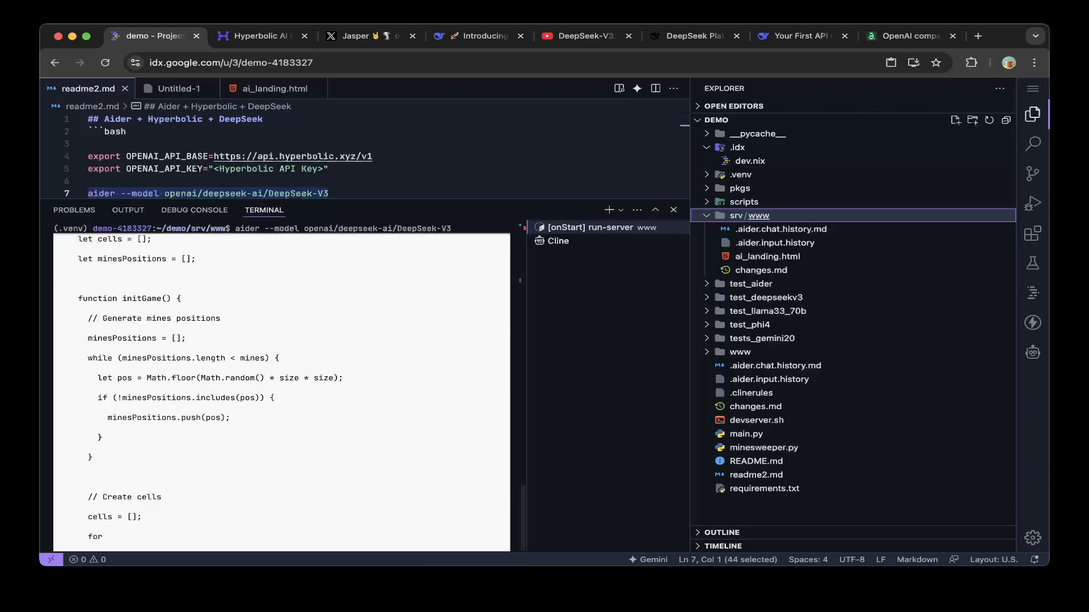
scroll("down", 3)
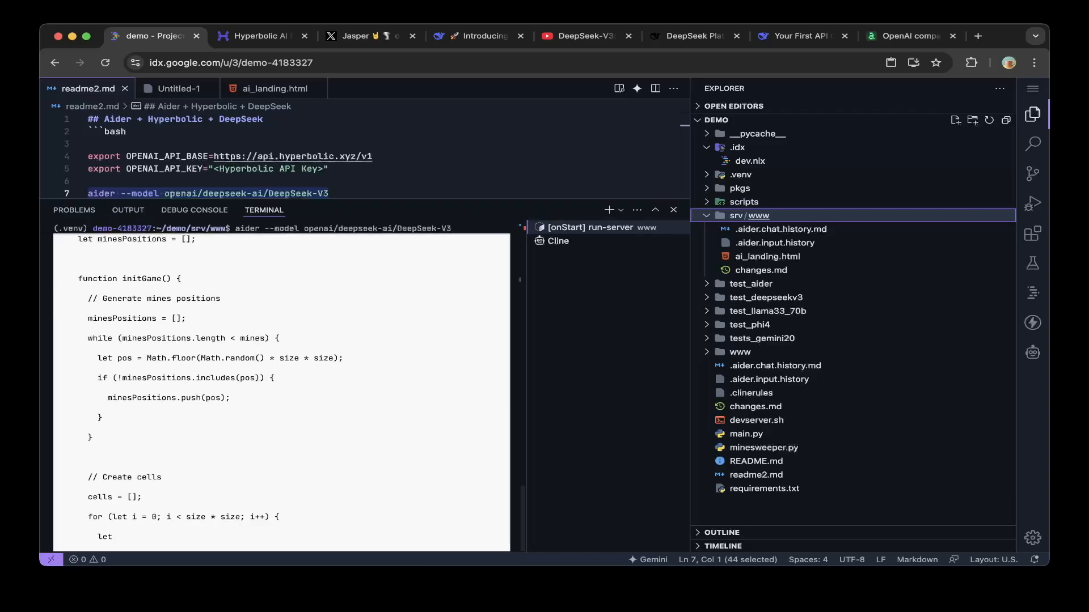
scroll("down", 3)
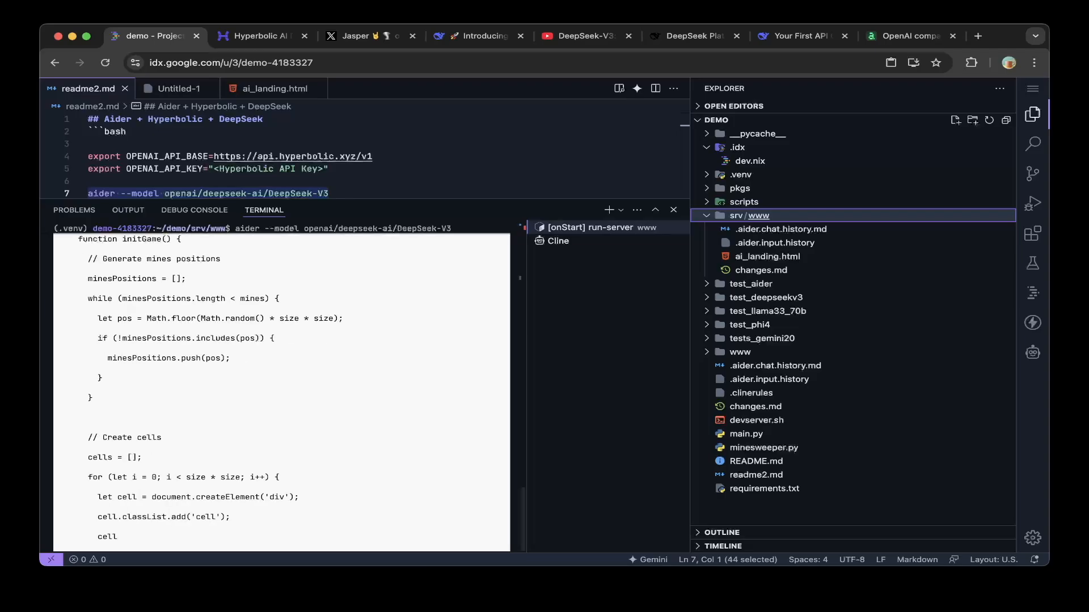
scroll("down", 3)
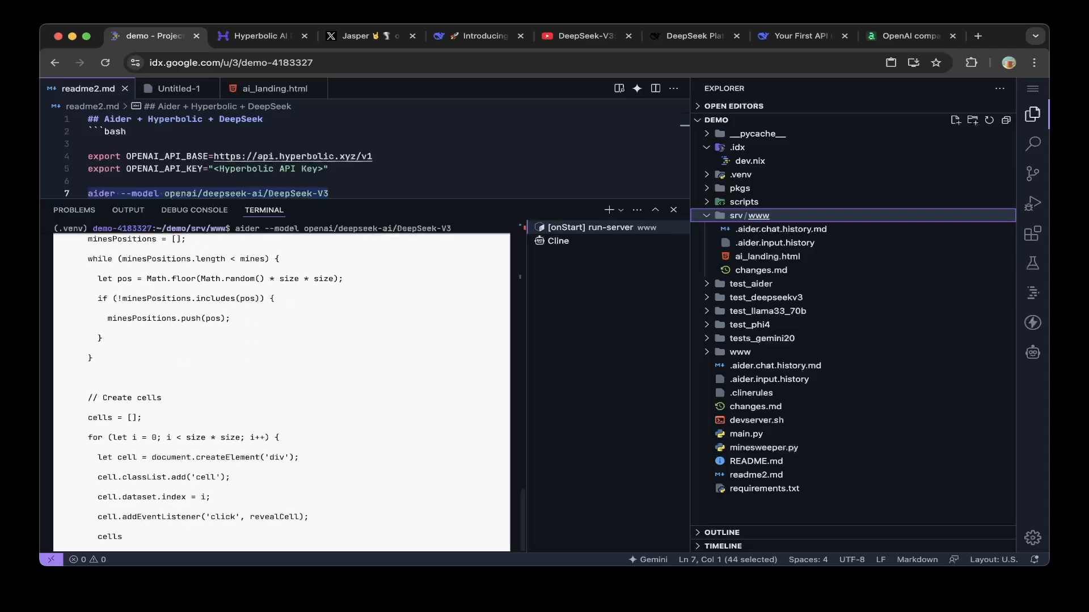
scroll("down", 3)
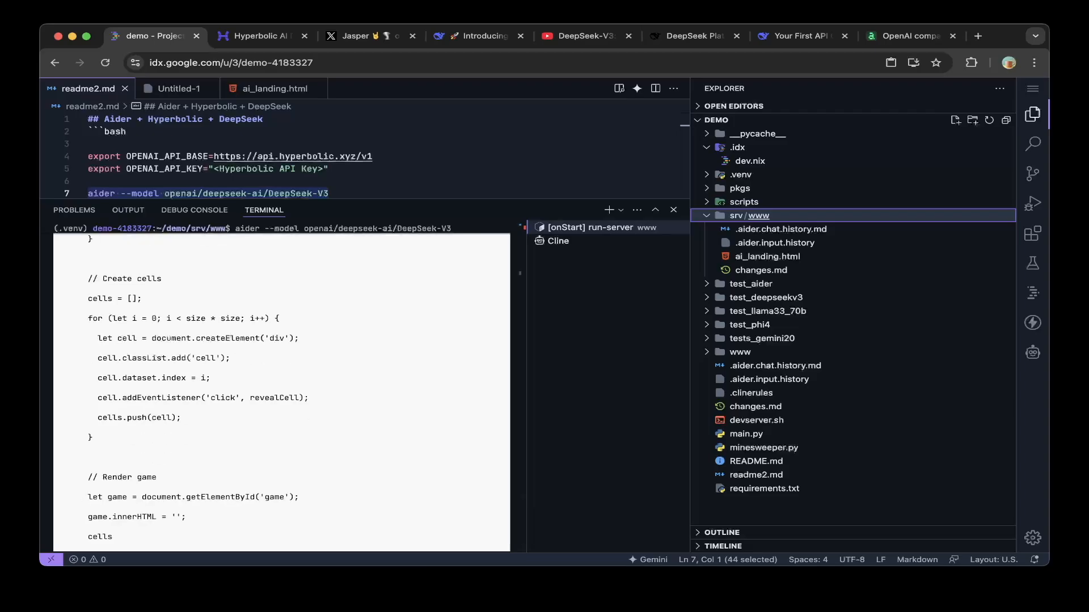
scroll("down", 3)
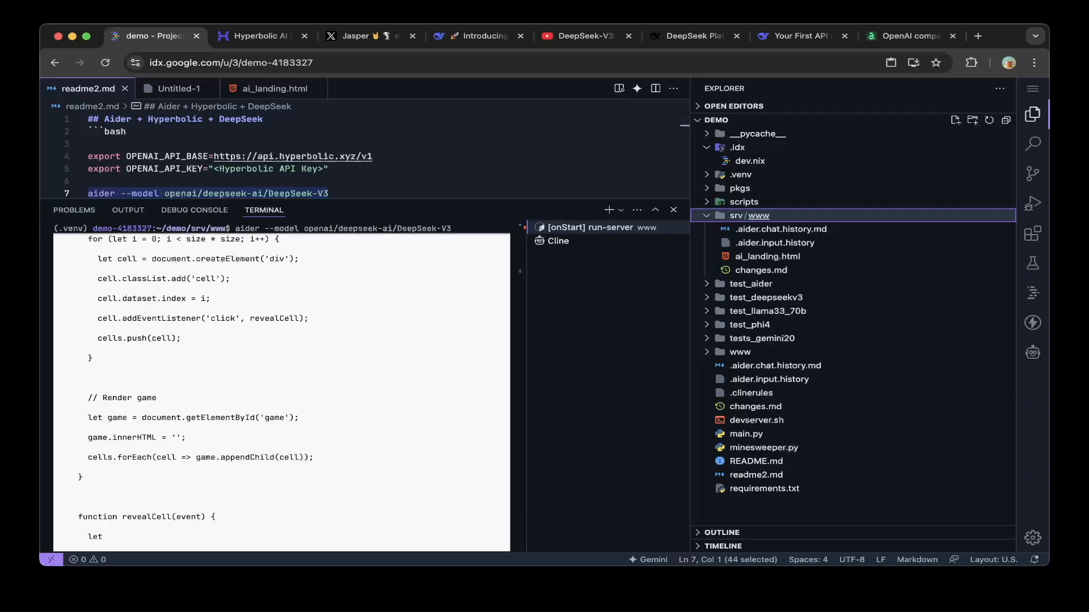
scroll("down", 3)
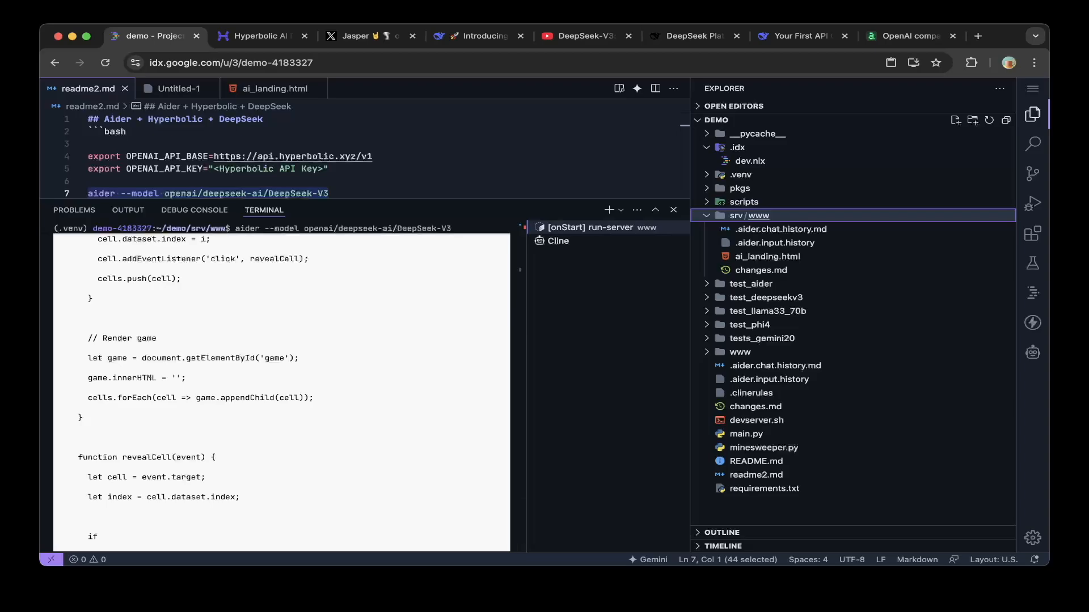
scroll("down", 3)
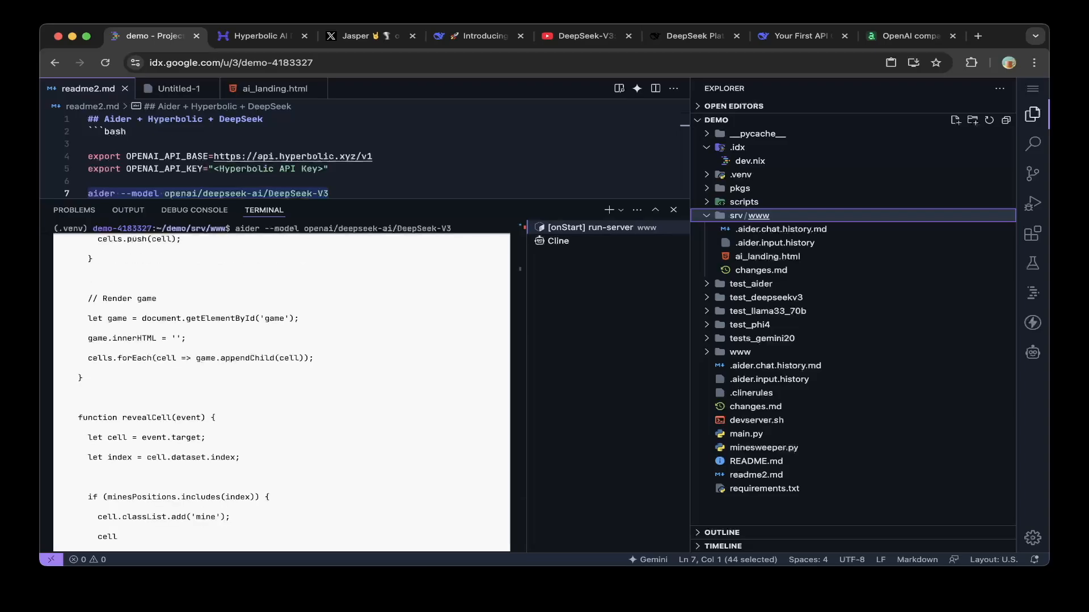
scroll("down", 3)
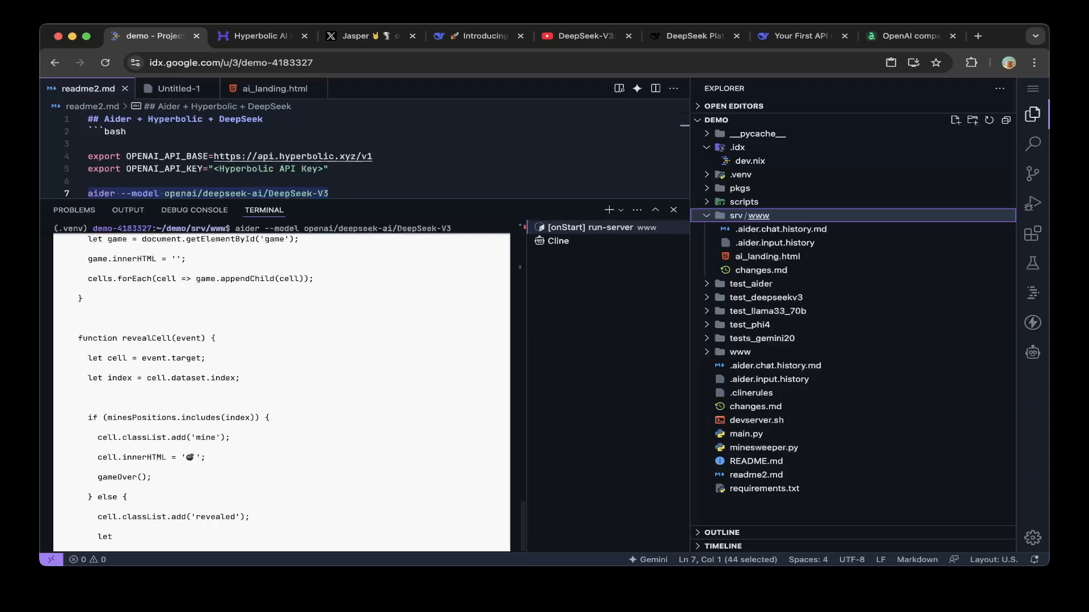
scroll("down", 3)
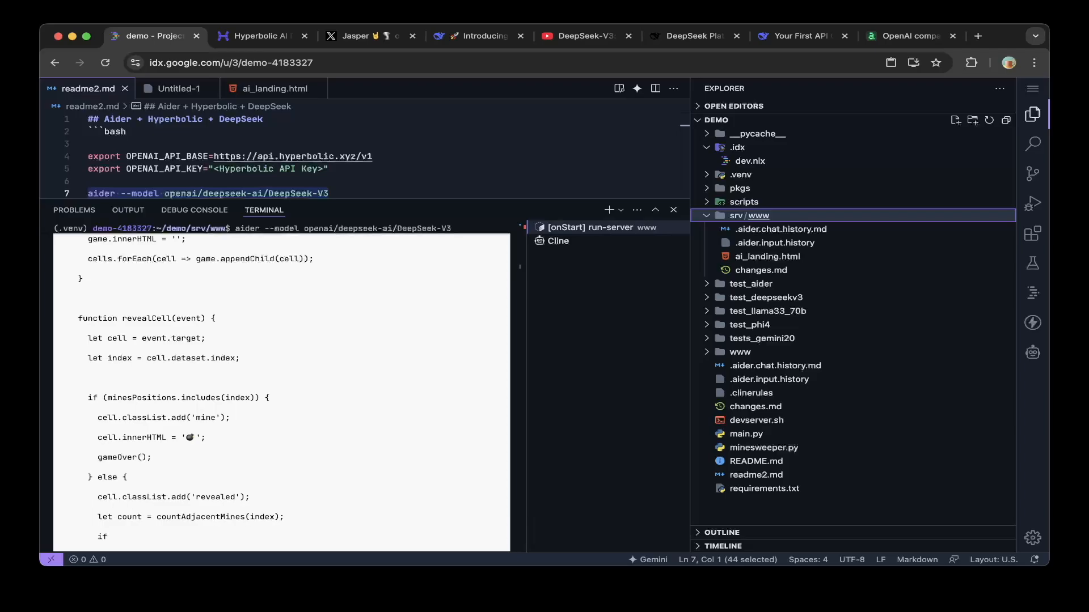
scroll("down", 3)
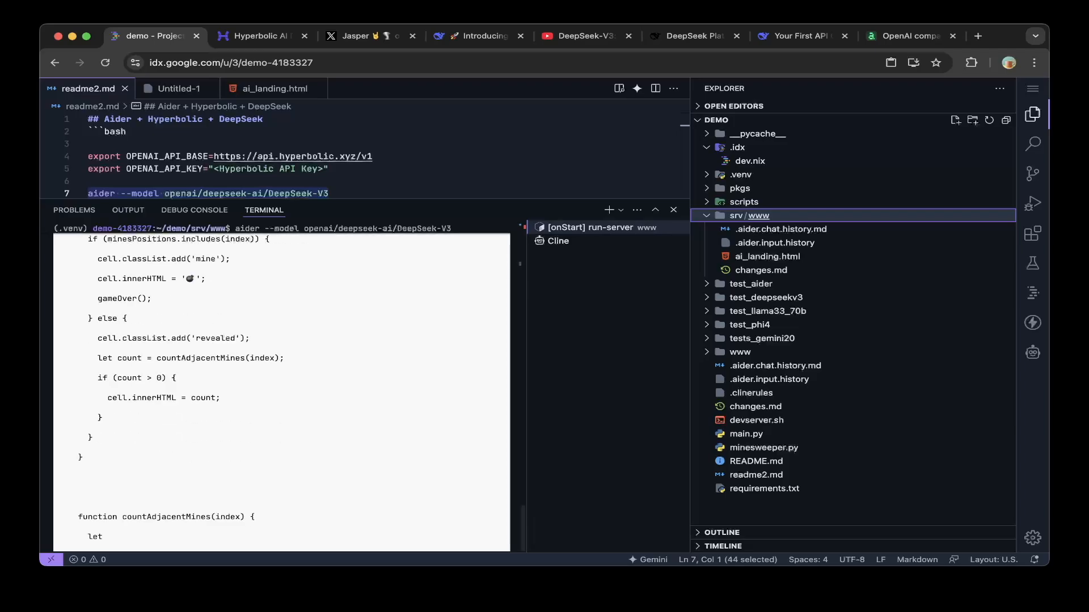
scroll("down", 3)
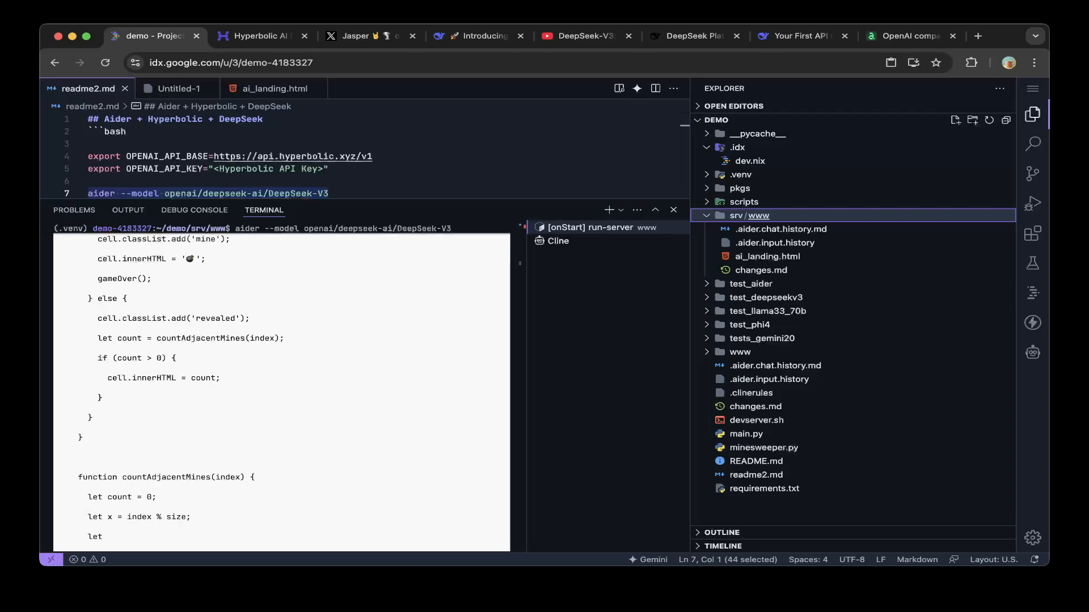
scroll("down", 3)
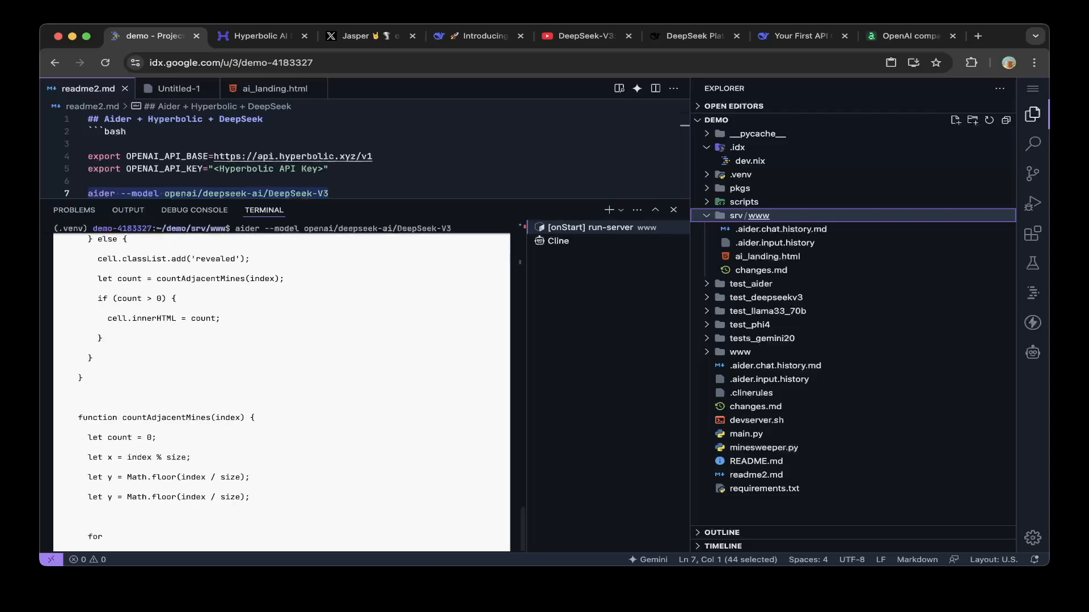
scroll("down", 3)
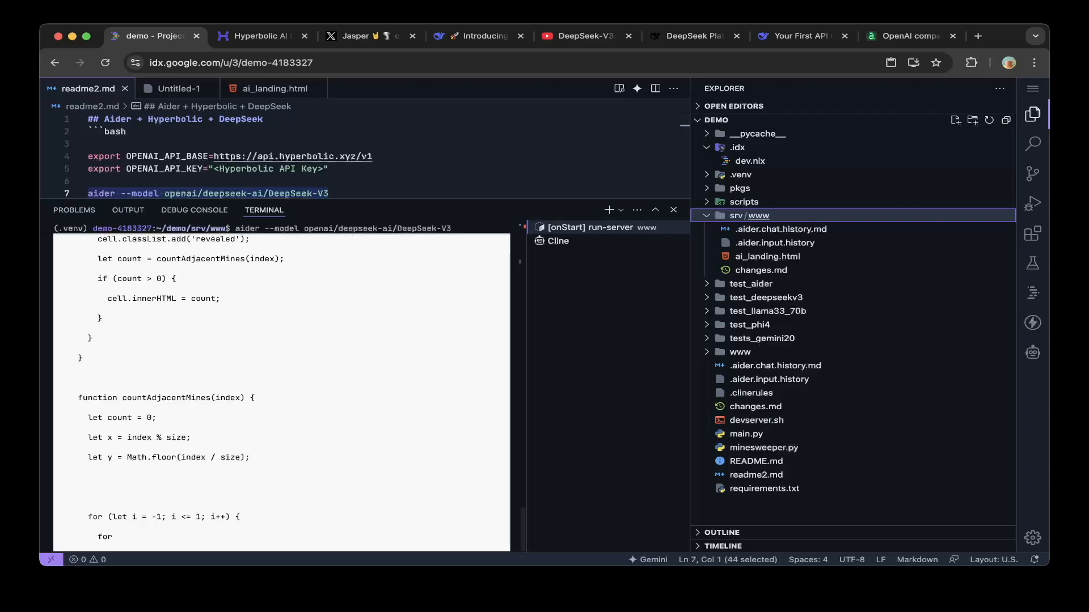
scroll("down", 3)
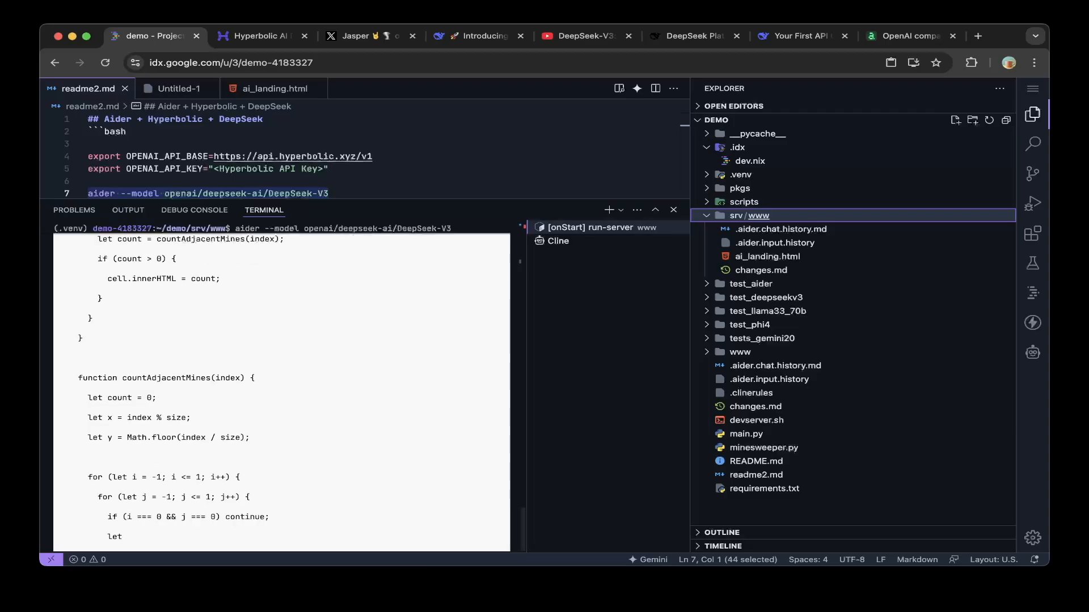
scroll("down", 3)
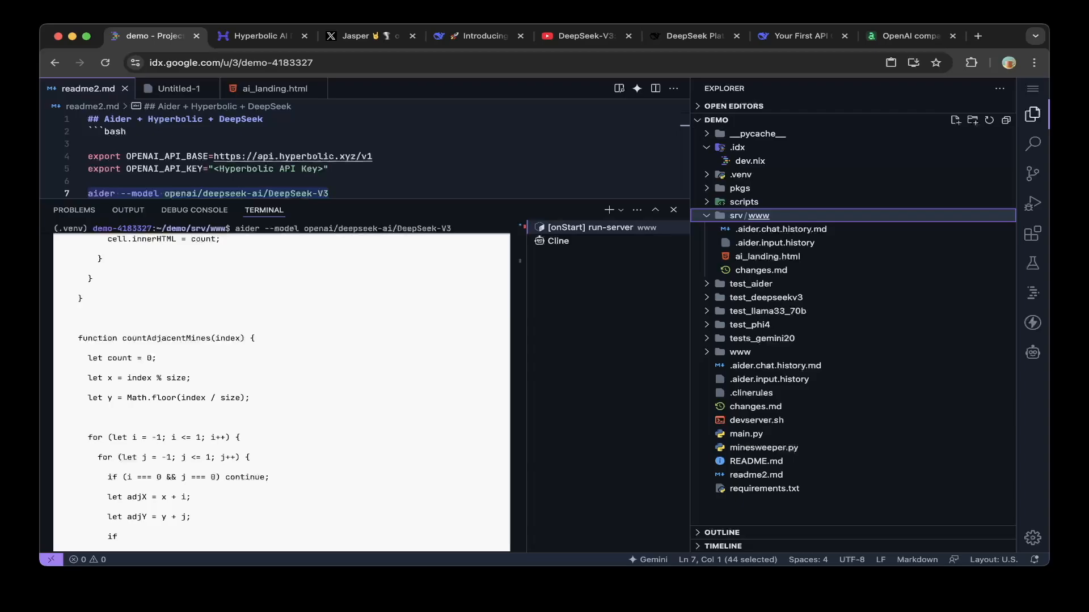
scroll("down", 3)
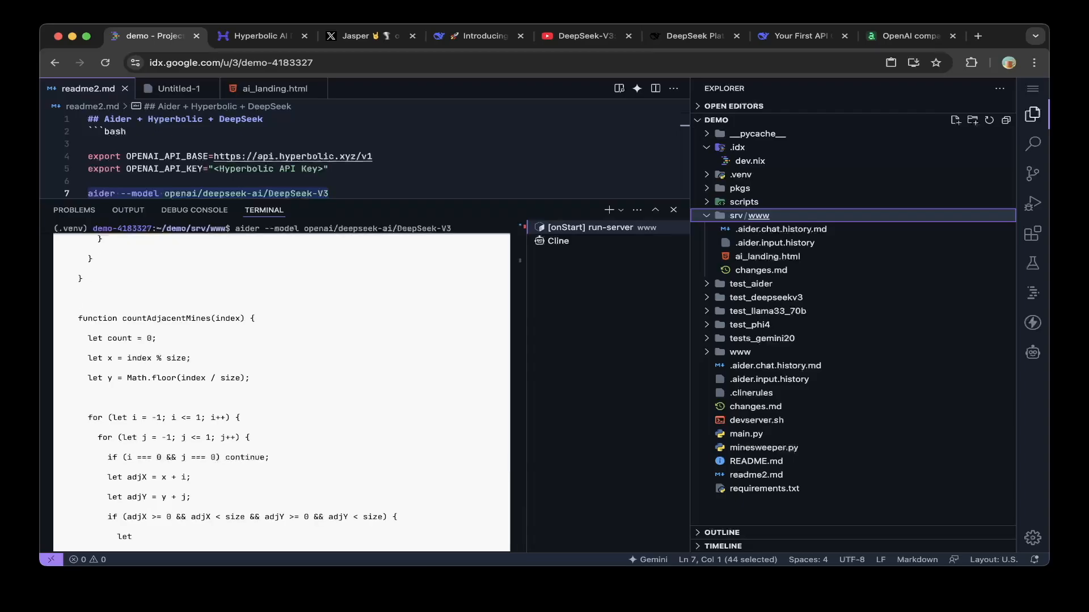
scroll("down", 3)
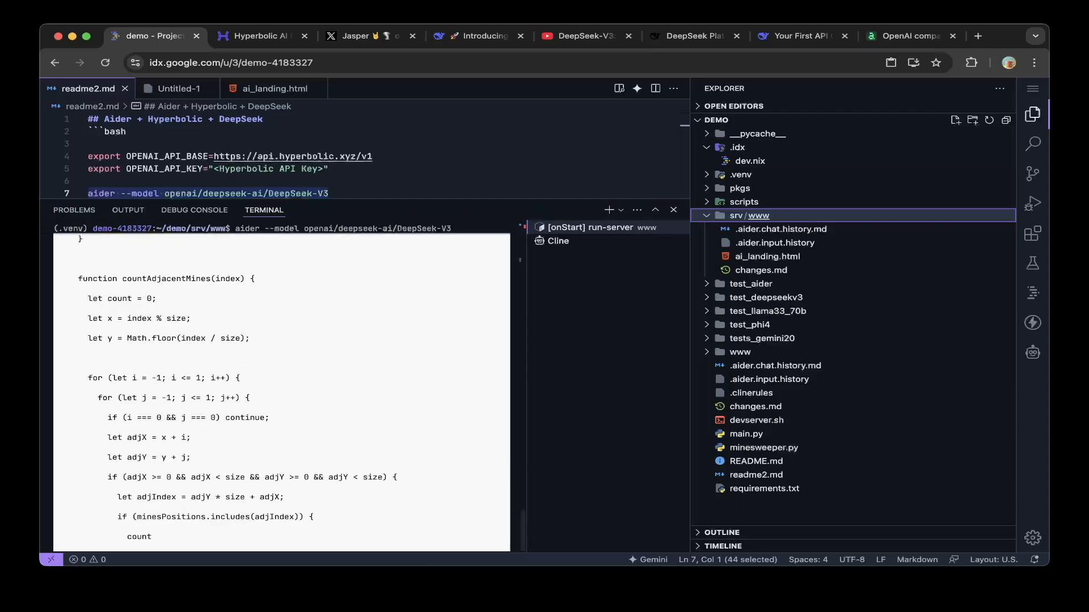
scroll("down", 3)
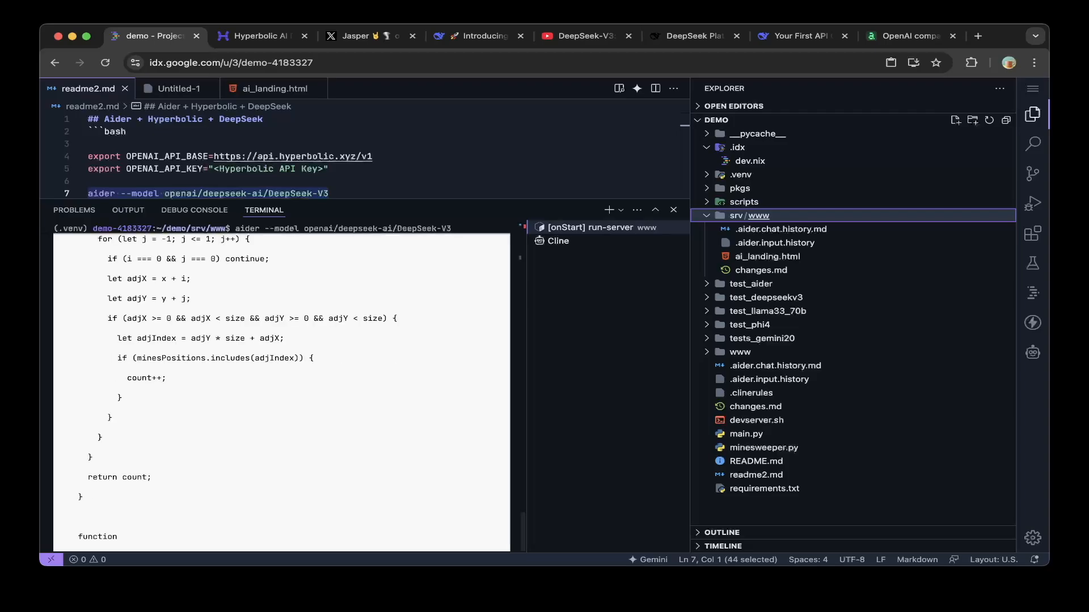
scroll("down", 3)
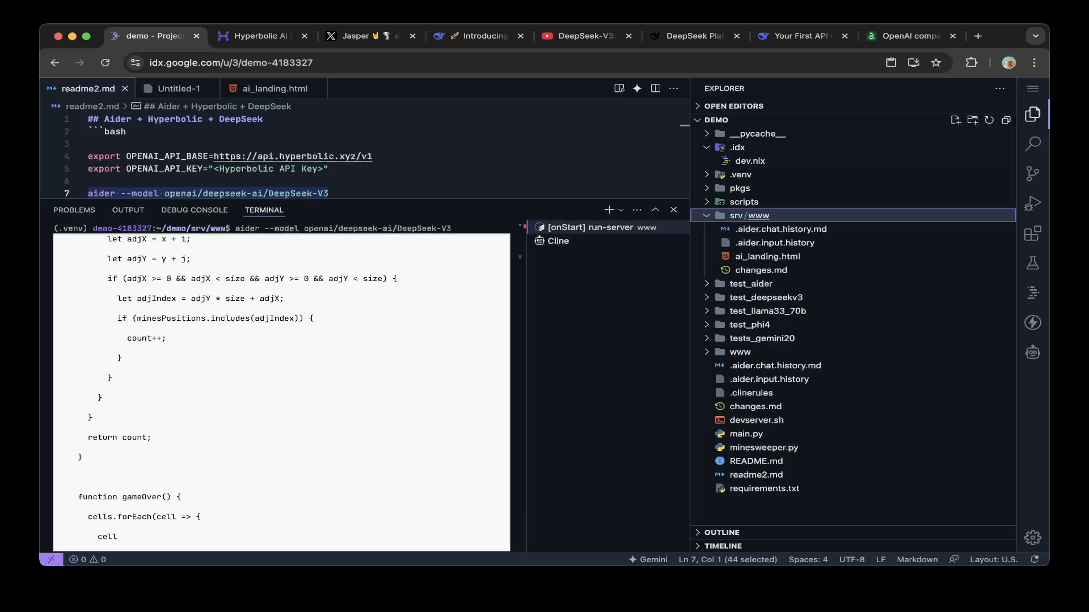
scroll("down", 3)
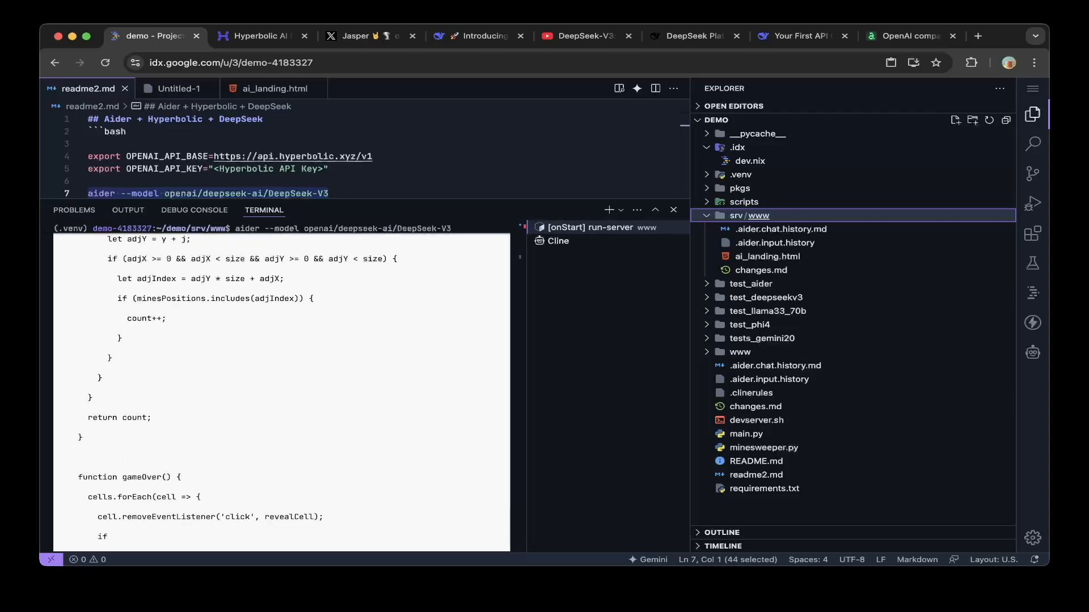
scroll("down", 3)
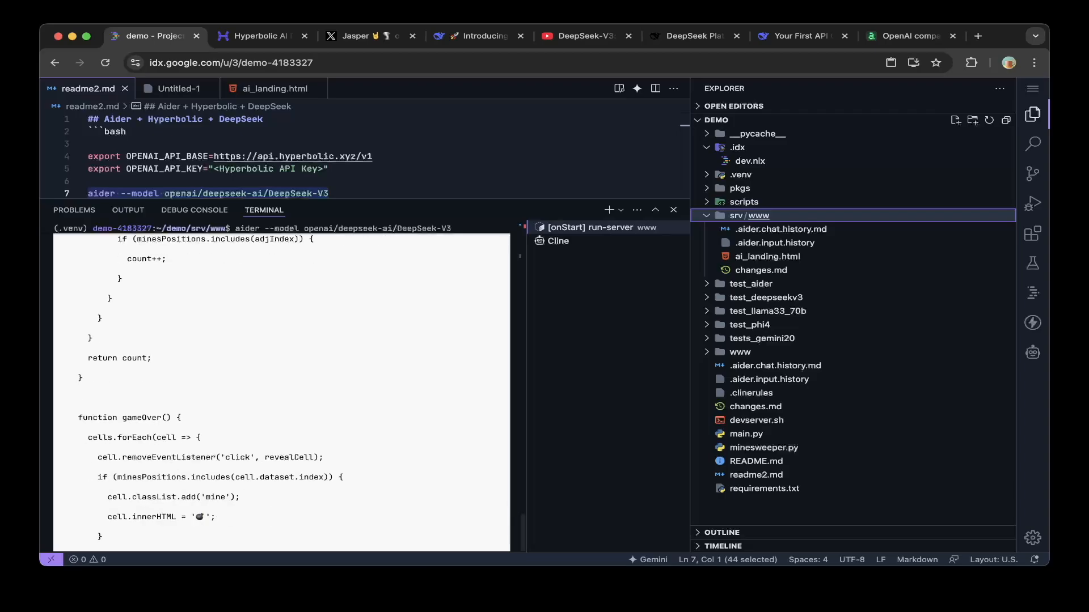
scroll("down", 3)
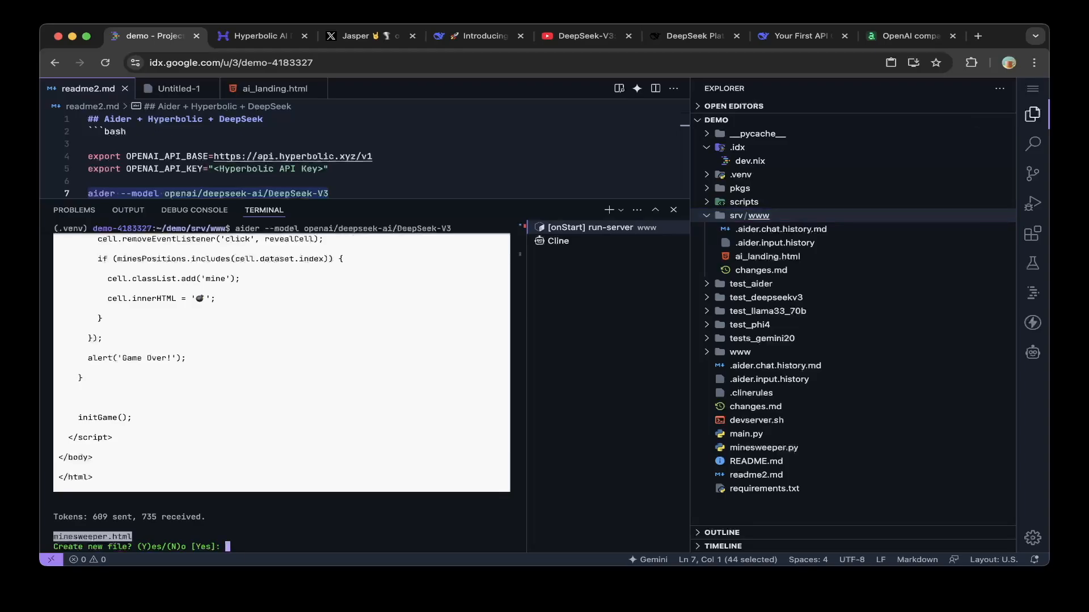
- Confirm creating minesweeper.html and open the port 8000 directory listing in the browser
type("Y")
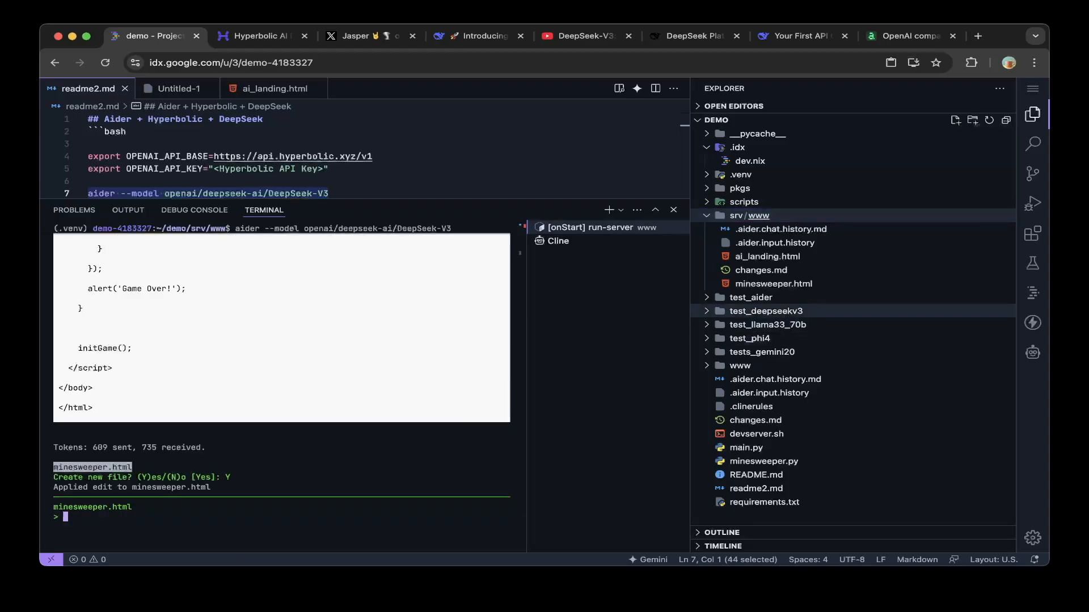
key("ctrl+c")
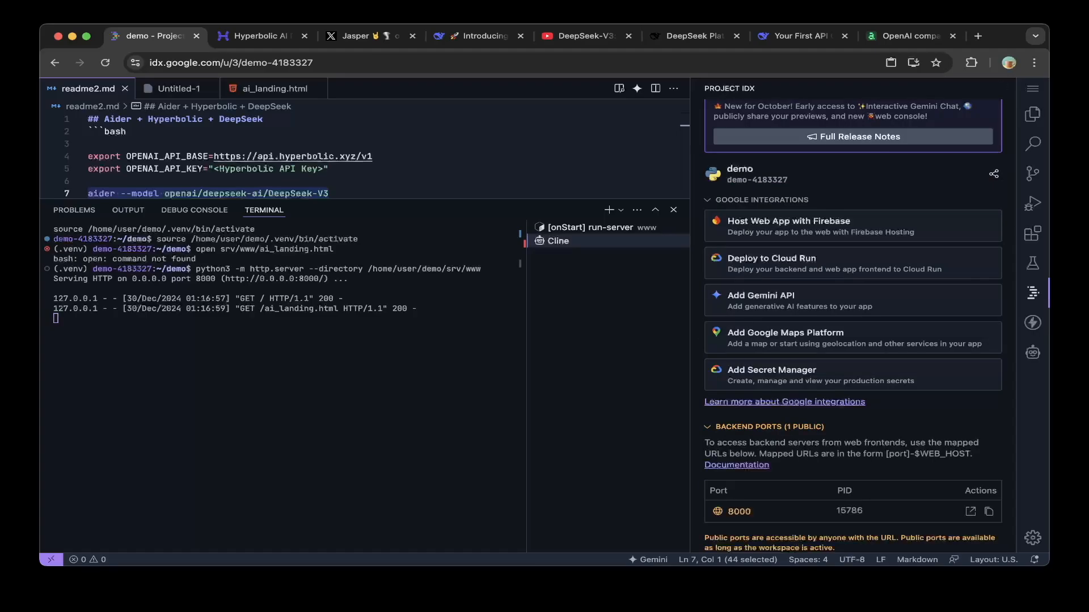
left_click(970, 511)
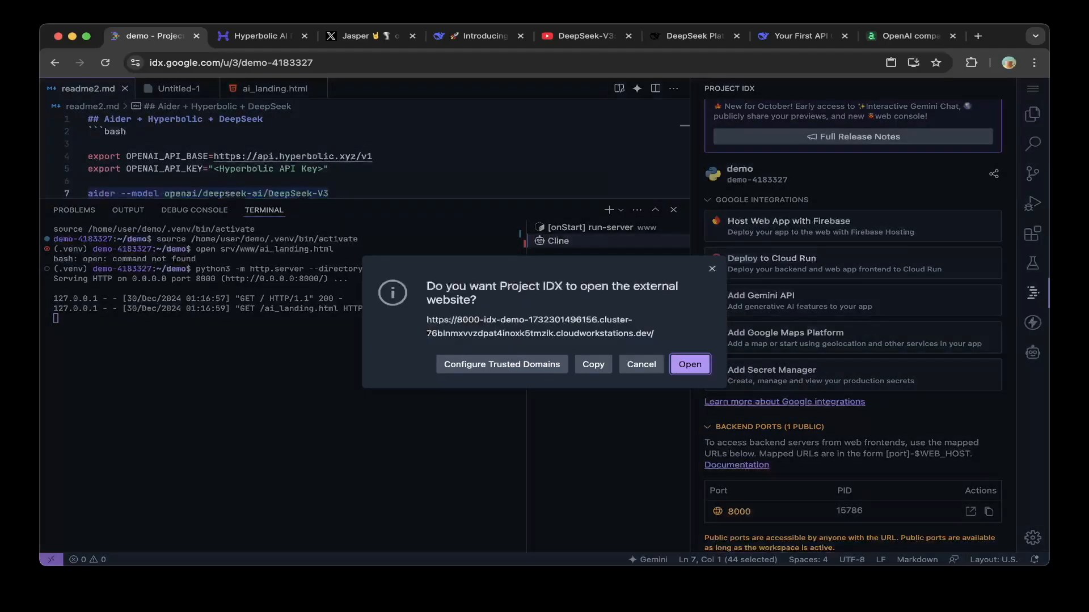
left_click(690, 364)
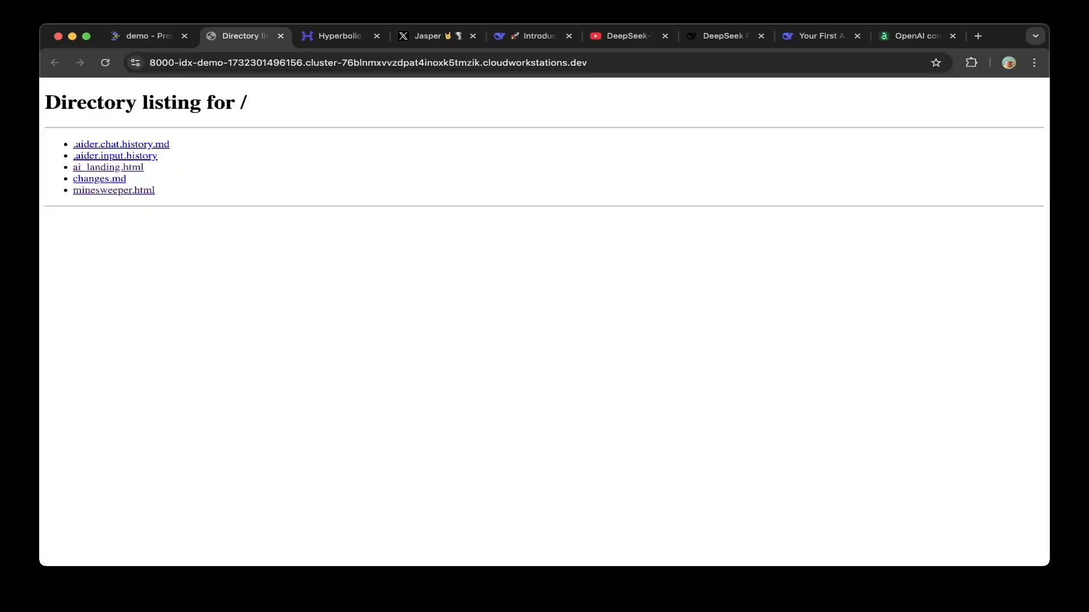
- Load minesweeper.html in the browser, then return to the IDX workspace's project file list
left_click(114, 190)
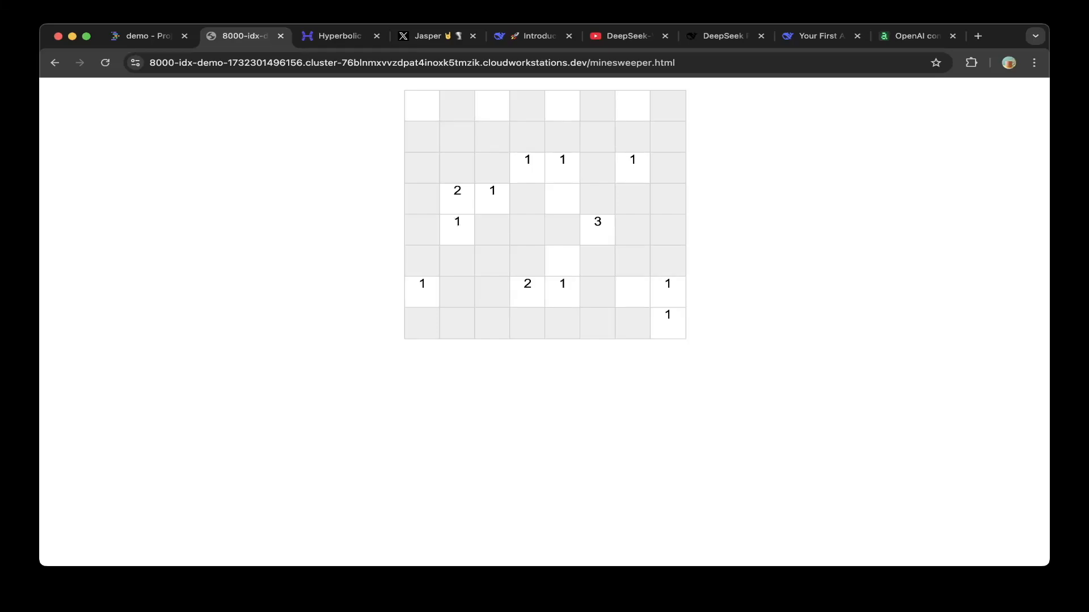
left_click(150, 36)
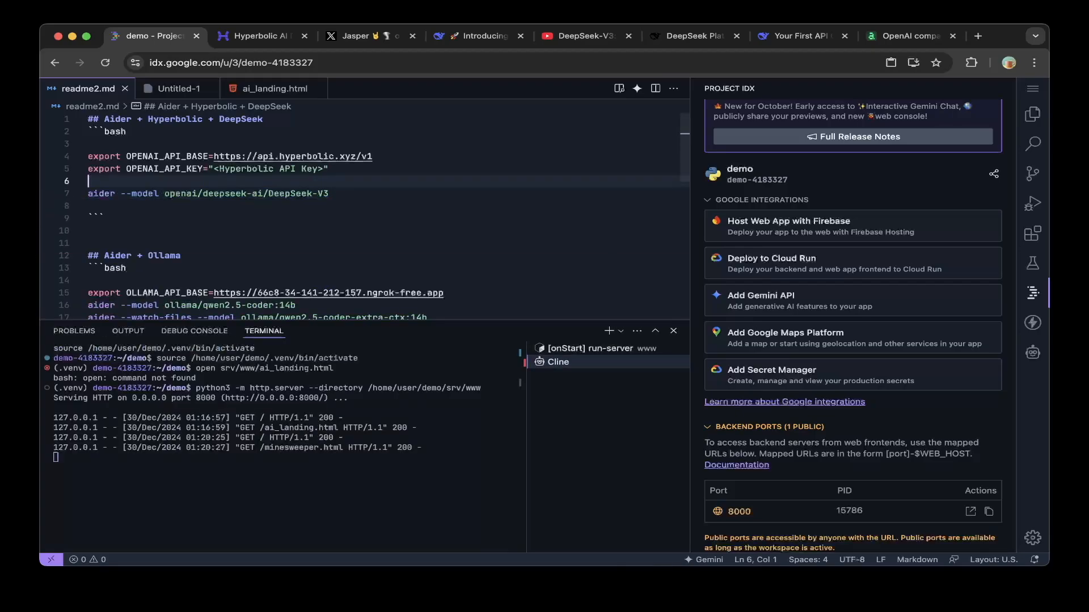
left_click(1032, 114)
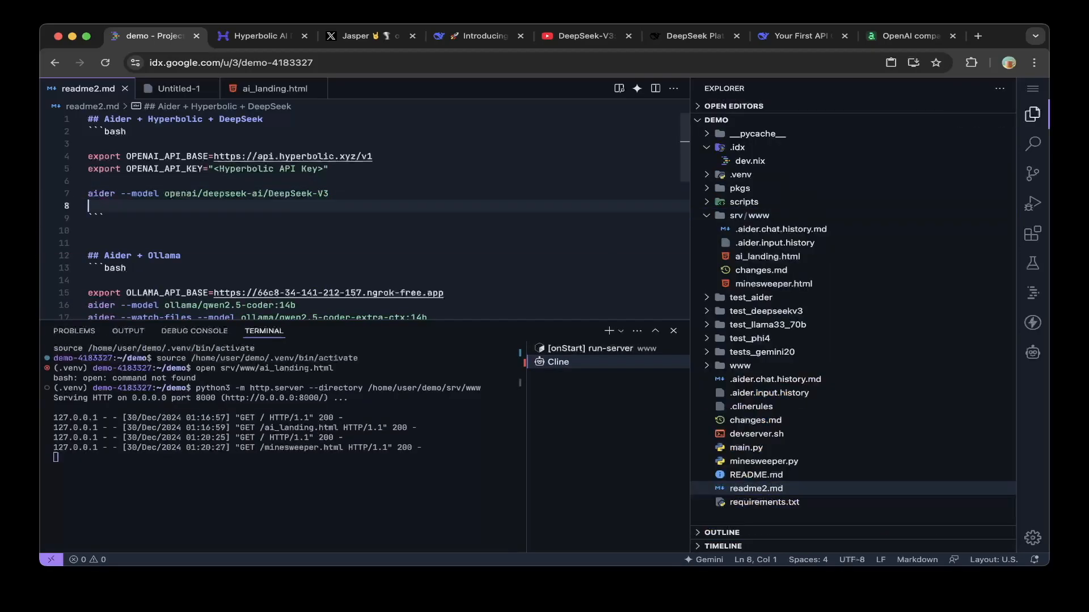